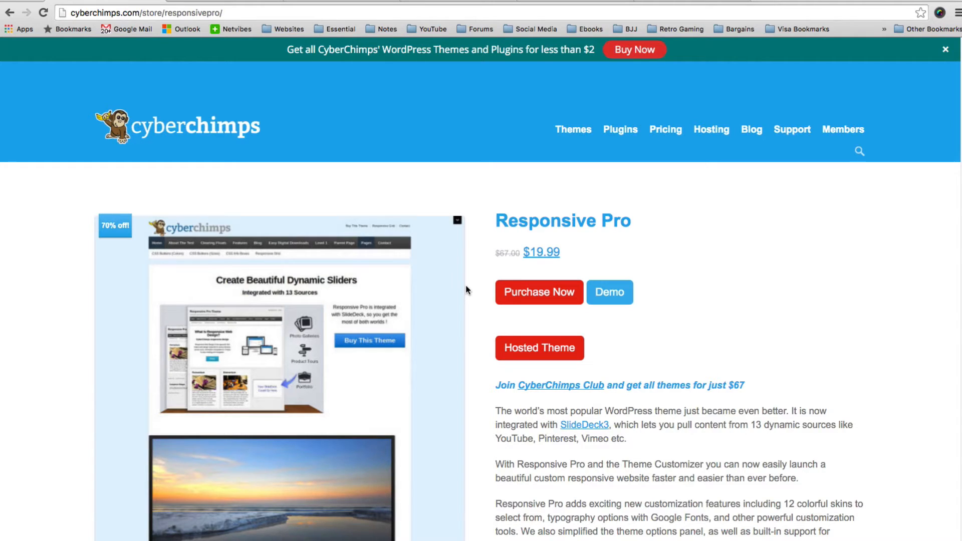
# - Launch the Responsive Pro live demo and scroll down through its home page sections
pyautogui.click(610, 292)
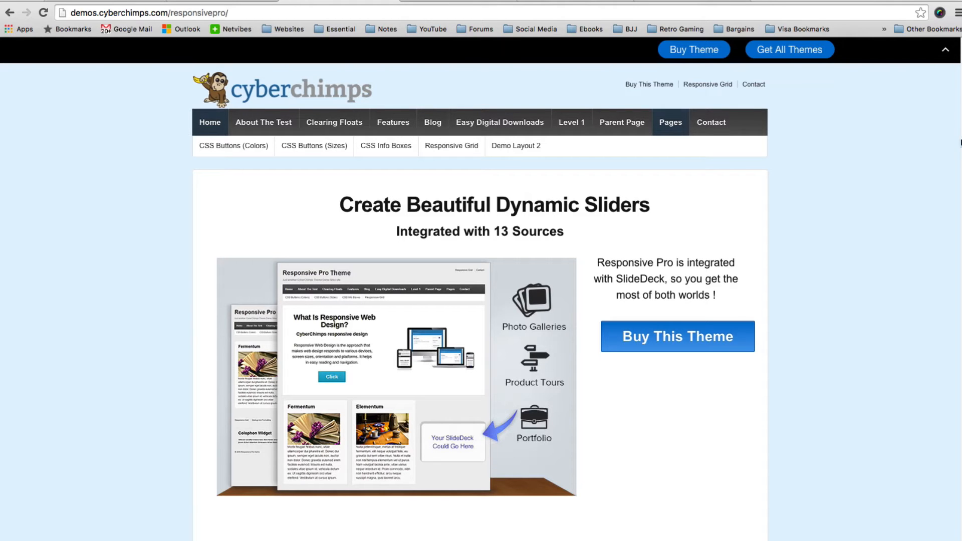
pyautogui.scroll(-3)
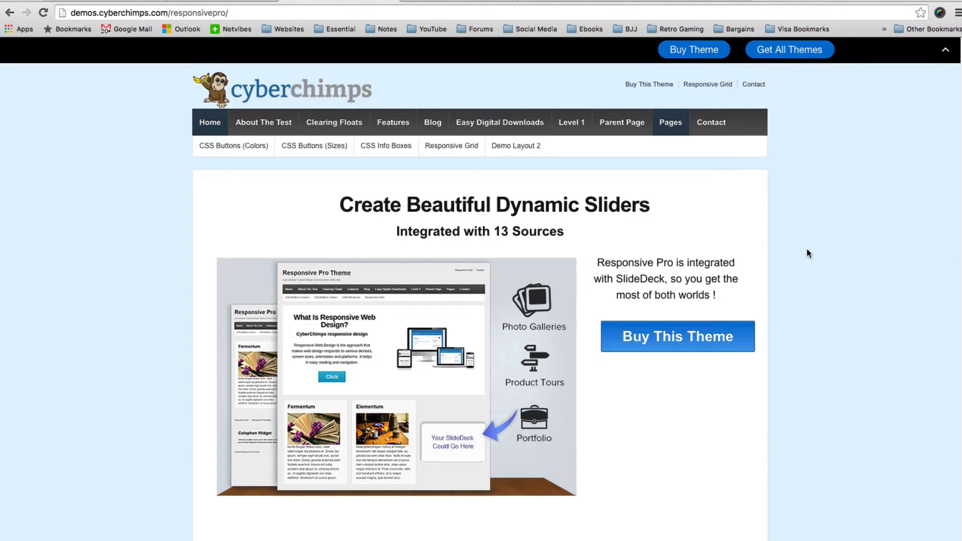
pyautogui.moveTo(829, 297)
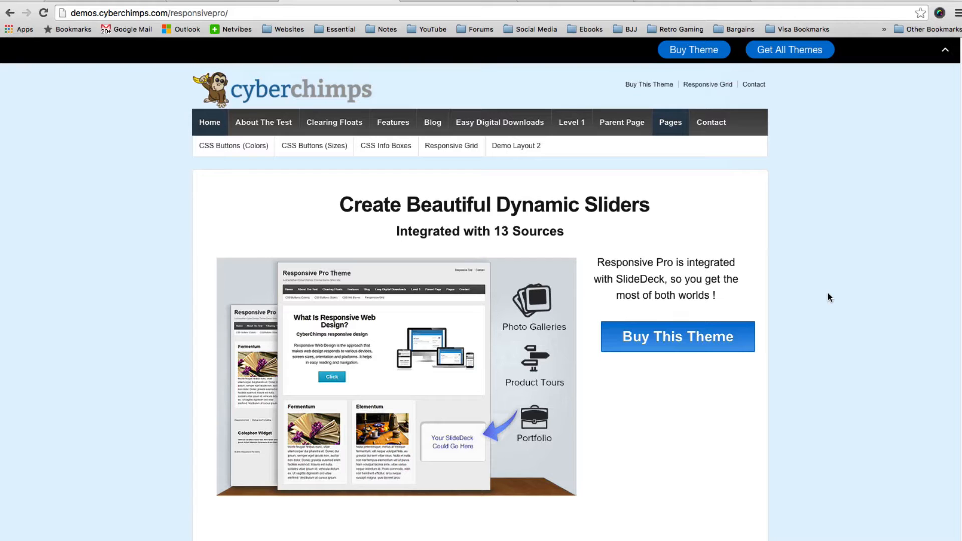
pyautogui.scroll(-3)
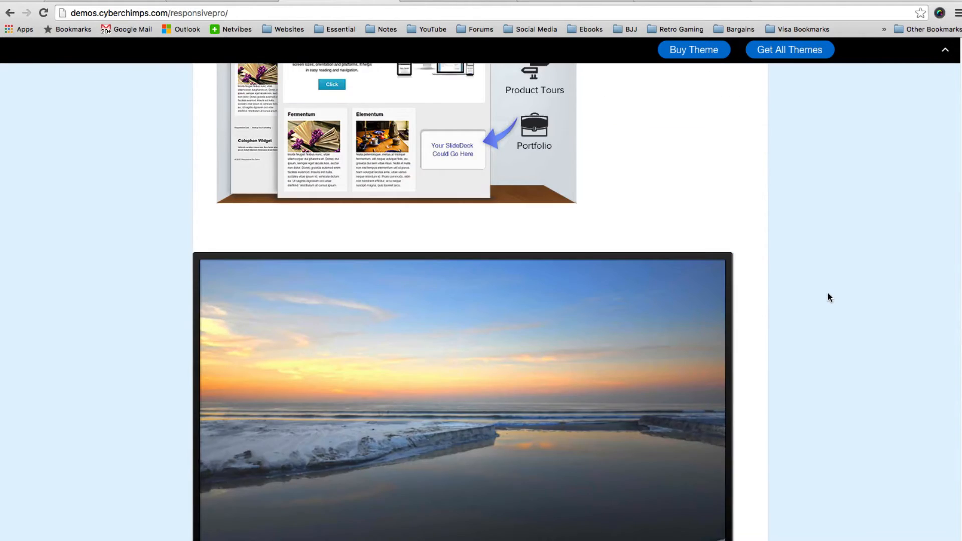
pyautogui.scroll(-3)
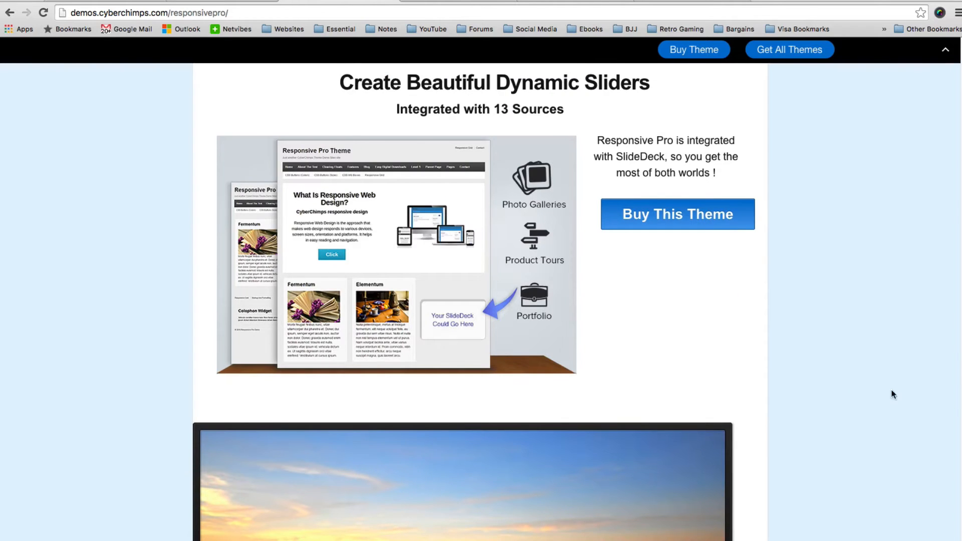
pyautogui.scroll(-3)
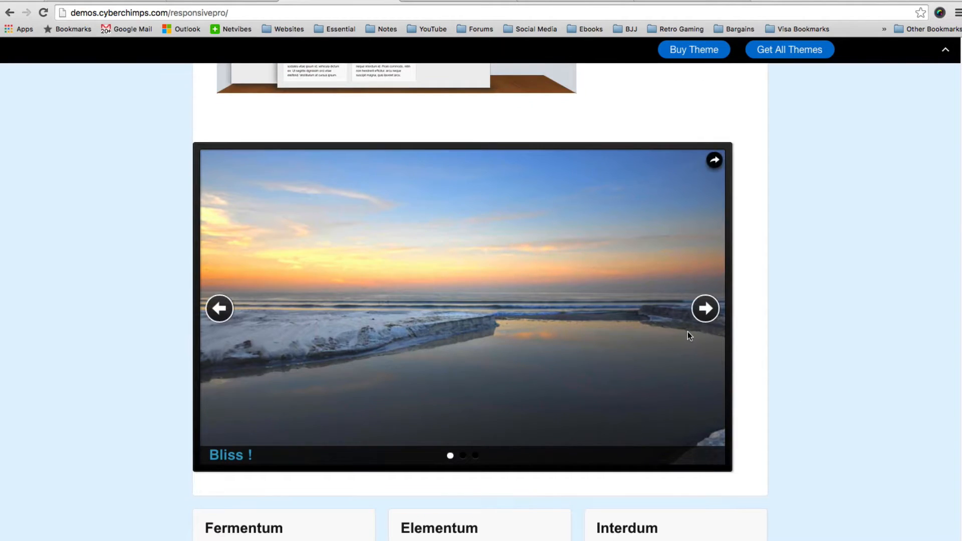
# - Cycle the demo slider through all its slides and look over the feature boxes and footer widgets
pyautogui.click(706, 309)
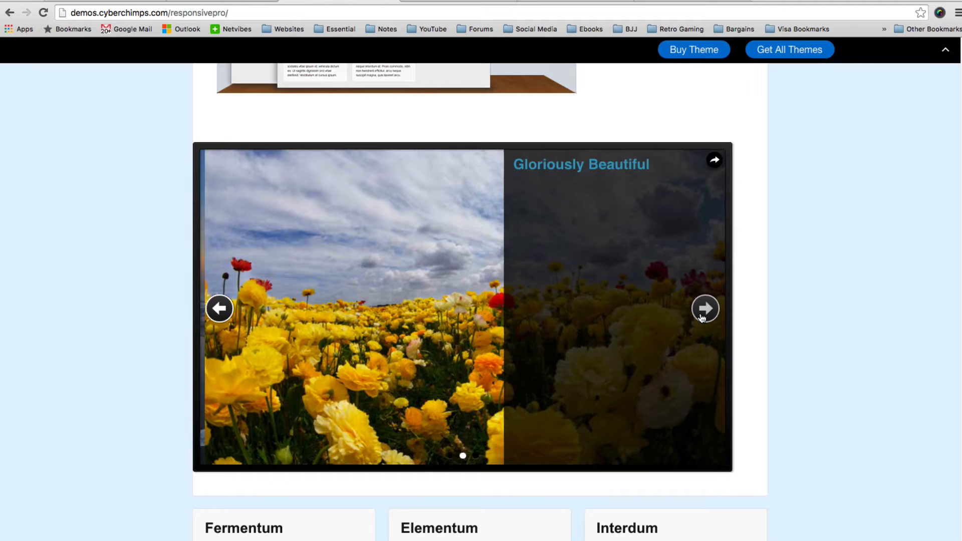
pyautogui.click(705, 309)
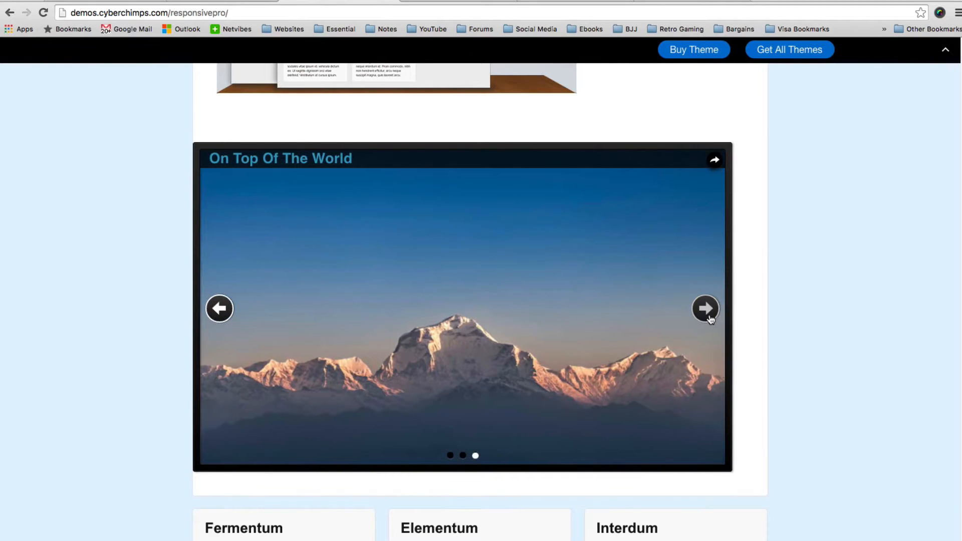
pyautogui.click(705, 309)
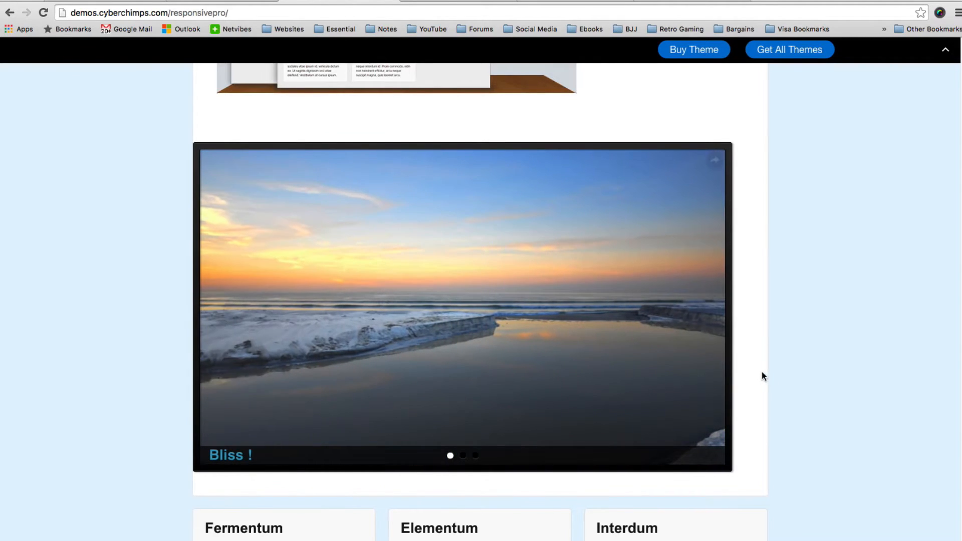
pyautogui.scroll(-3)
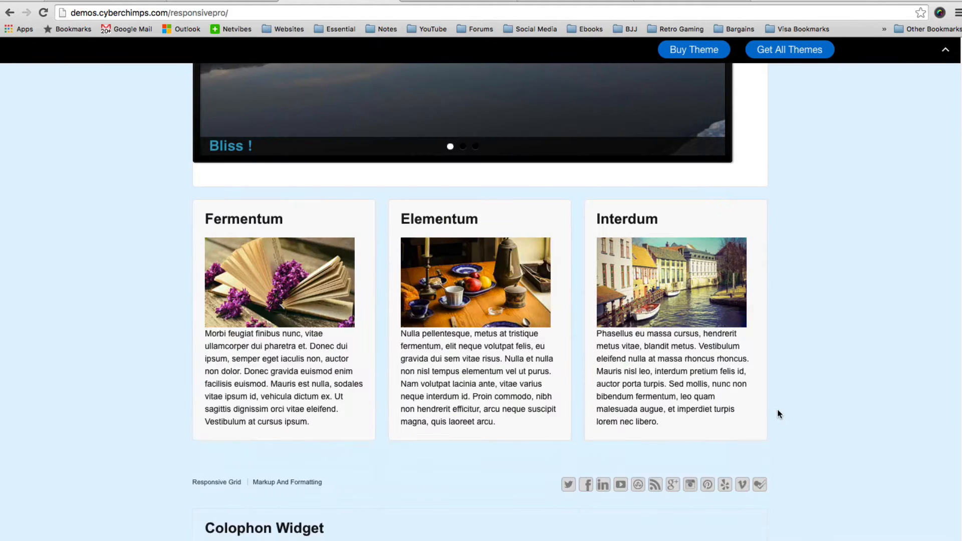
pyautogui.moveTo(602, 513)
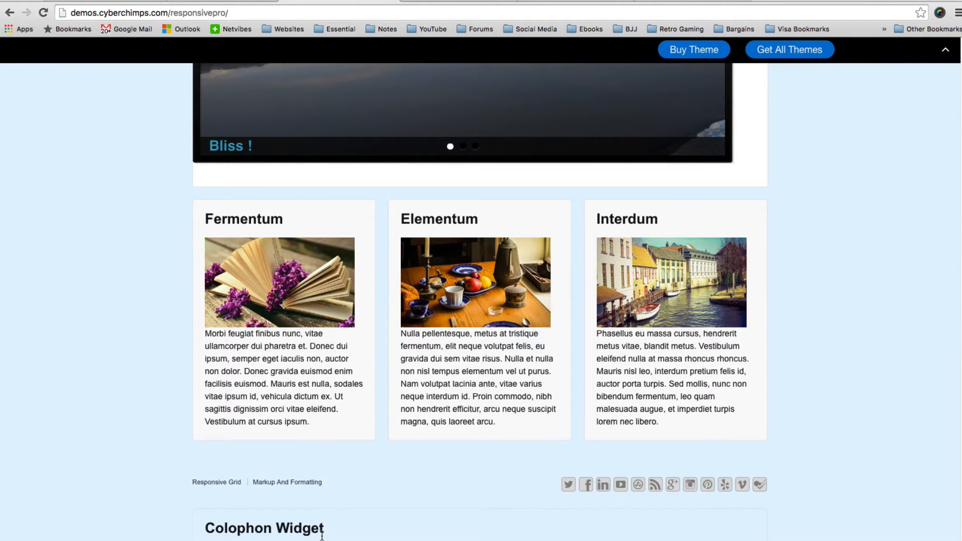
pyautogui.moveTo(332, 530)
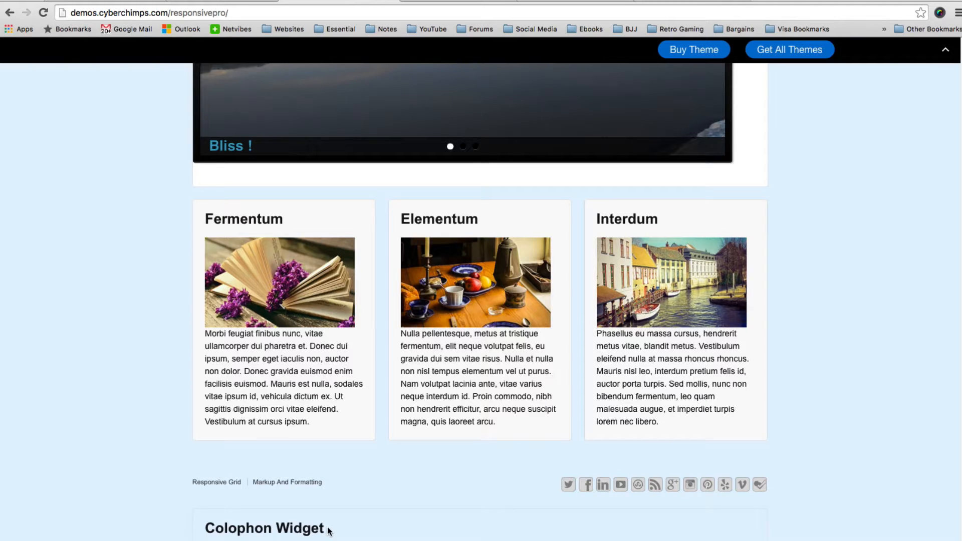
pyautogui.scroll(3)
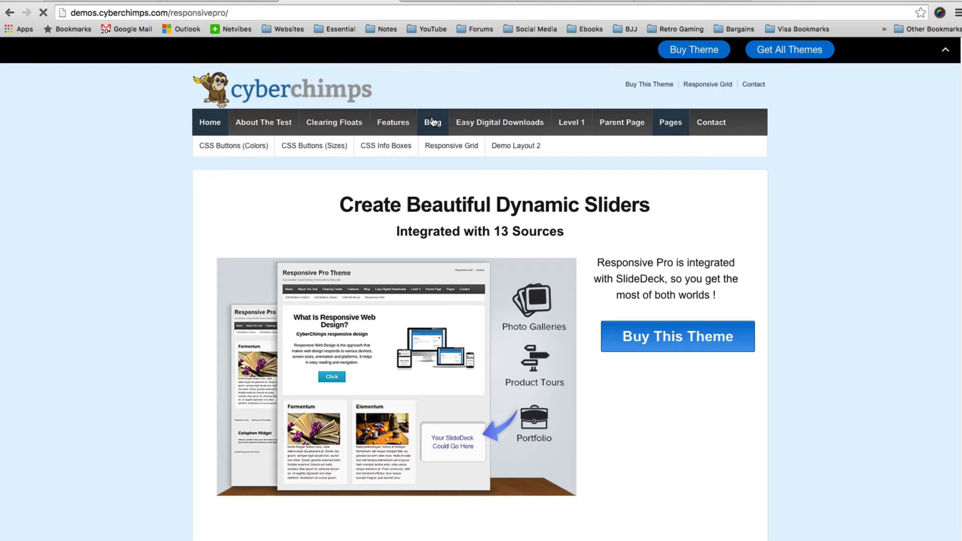
# - Run the demo URL through Responsive Design Checker at 27 inch monitor and 17 inch workstation sizes
pyautogui.click(432, 122)
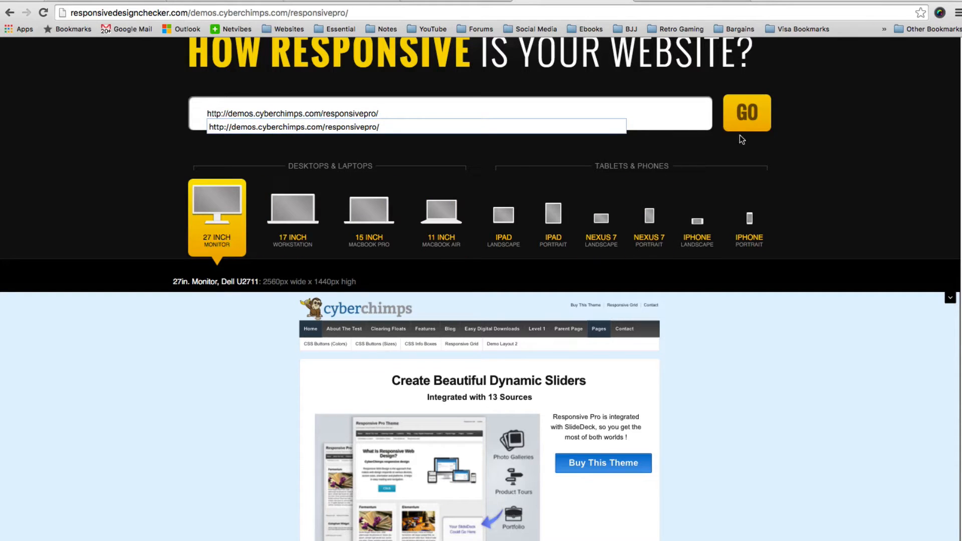
pyautogui.click(747, 112)
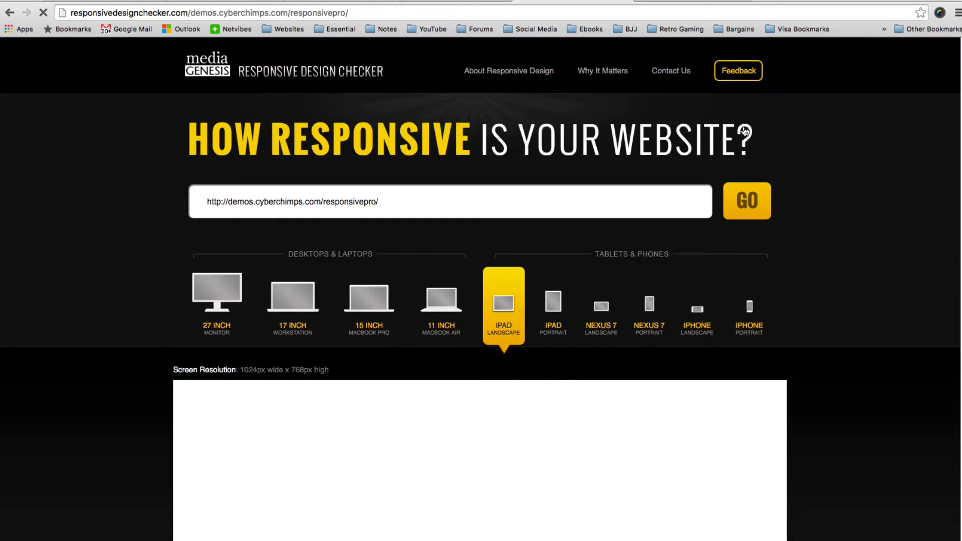
pyautogui.click(219, 294)
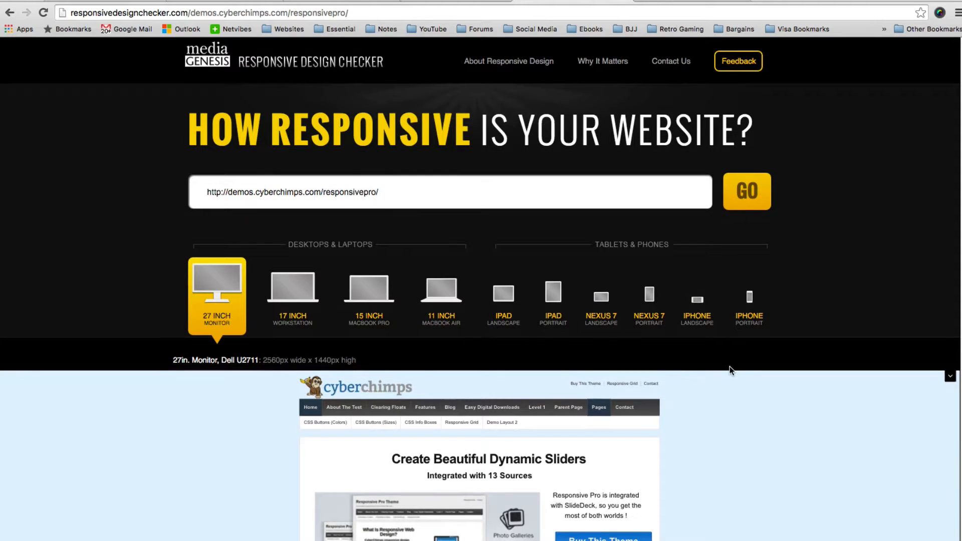
pyautogui.scroll(-3)
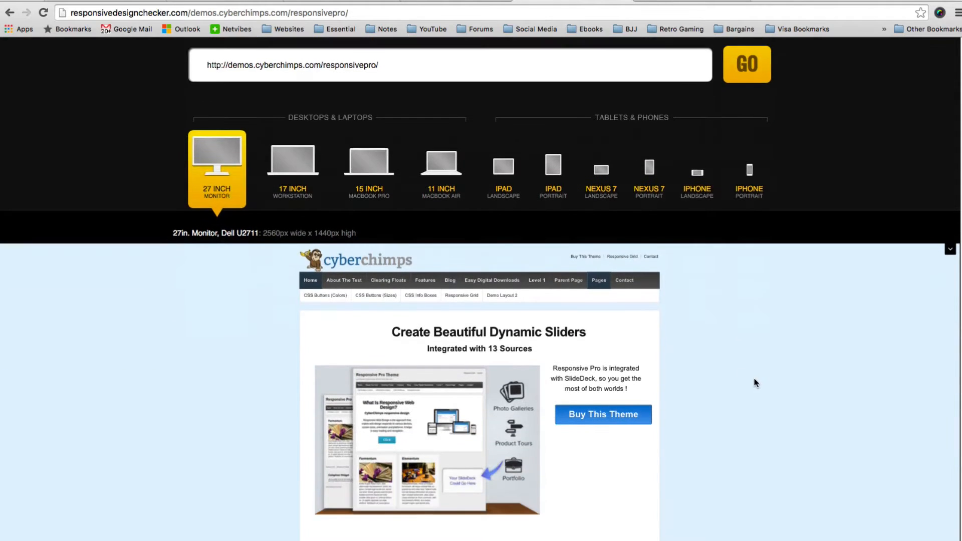
pyautogui.scroll(-3)
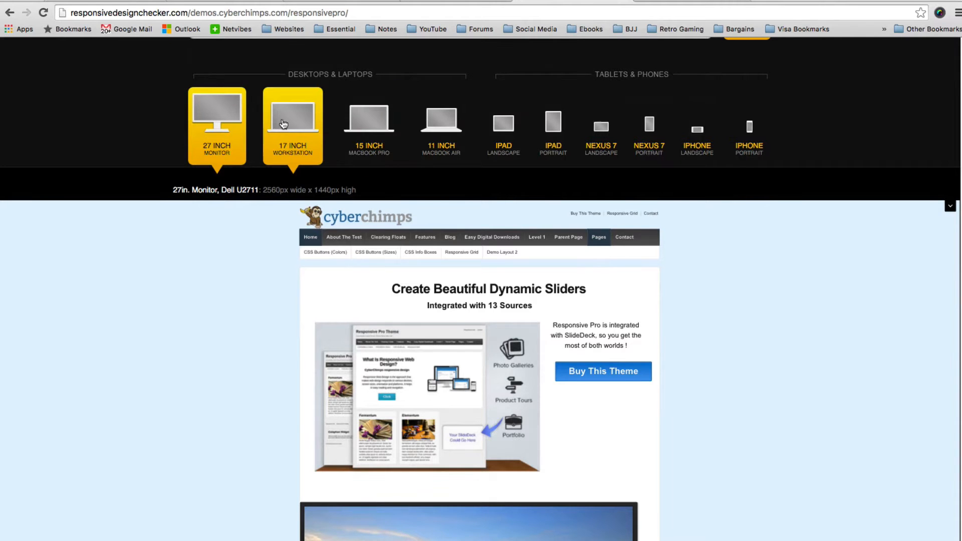
pyautogui.click(292, 123)
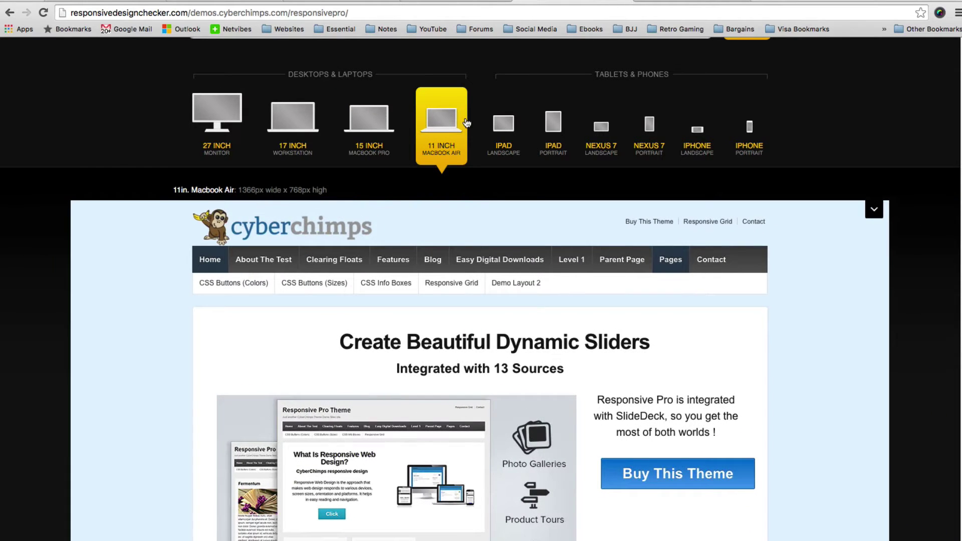
# - Preview the demo at iPad, Nexus 7 and iPhone landscape and portrait sizes
pyautogui.click(503, 124)
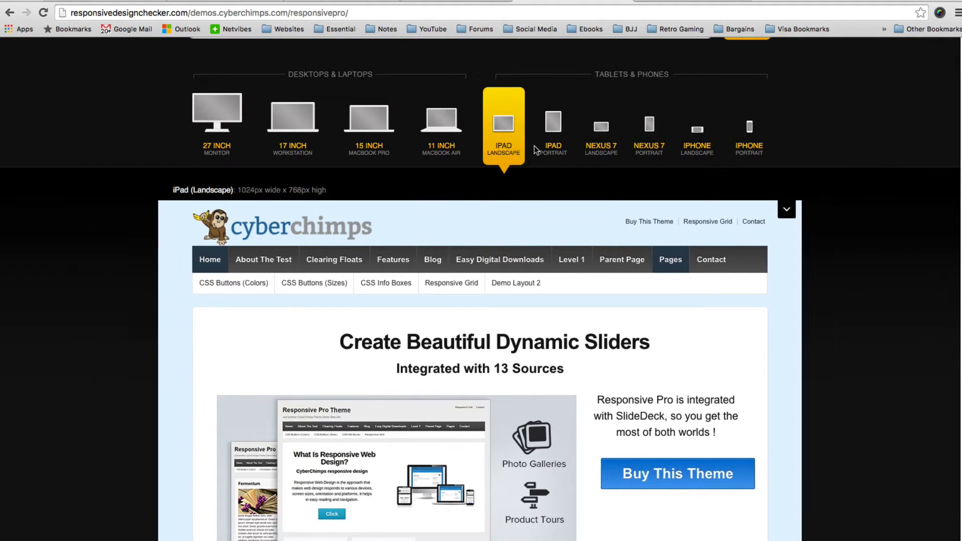
pyautogui.click(553, 128)
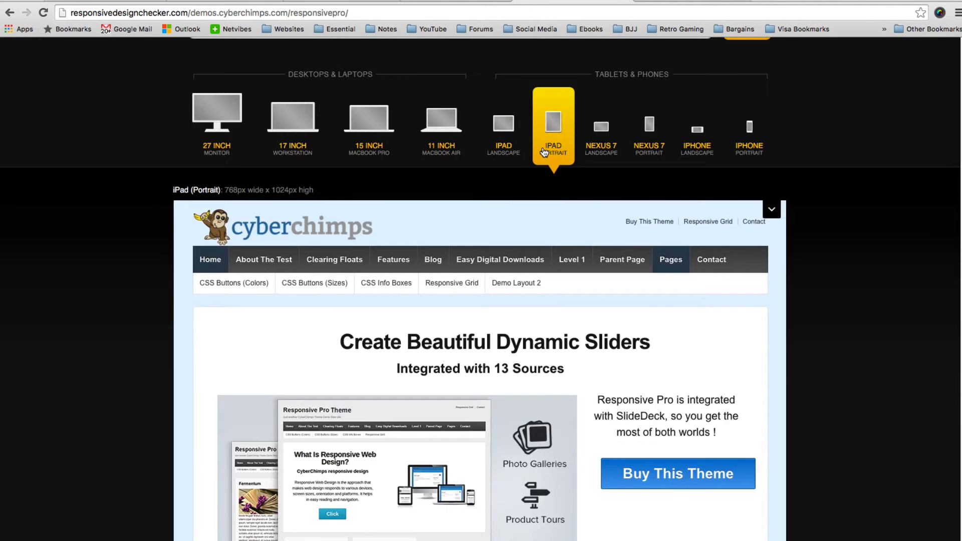
pyautogui.click(602, 128)
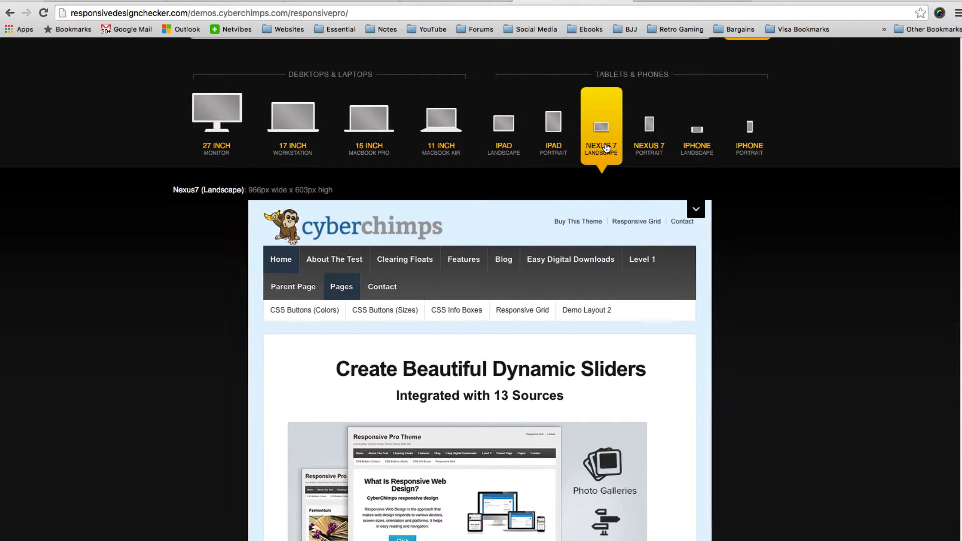
pyautogui.click(649, 129)
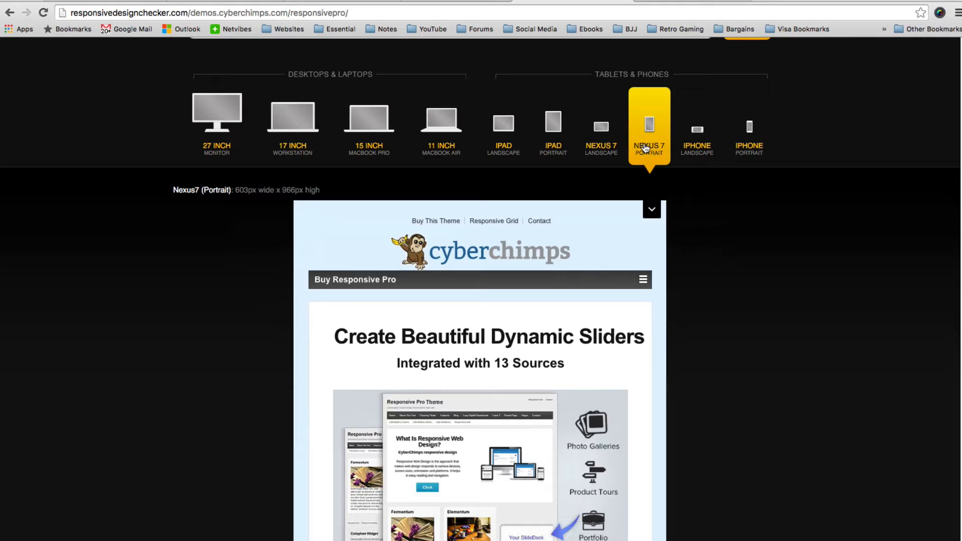
pyautogui.click(696, 131)
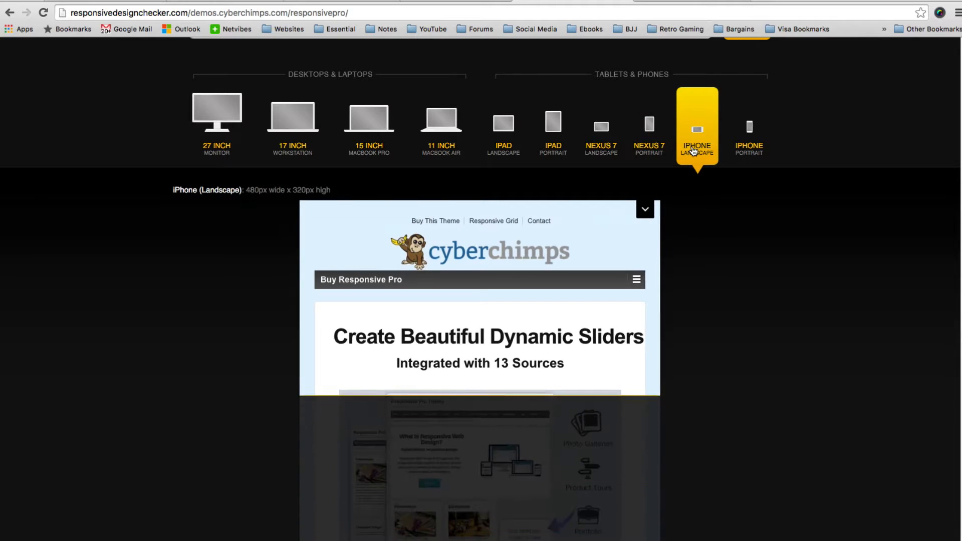
pyautogui.scroll(-3)
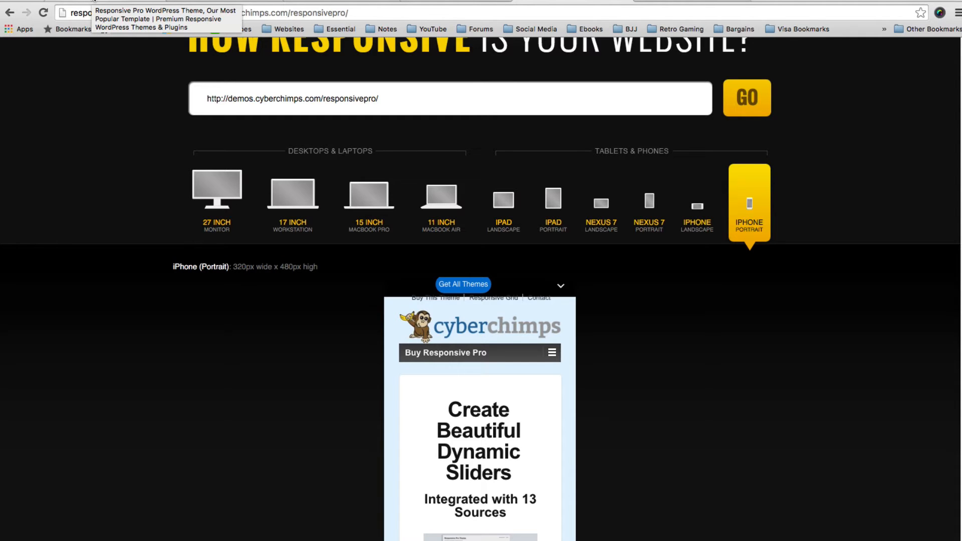
# - Re-preview the demo at 27 inch, iPhone landscape, iPad landscape and MacBook Air sizes, ending on the Responsive Pro store page
pyautogui.click(217, 200)
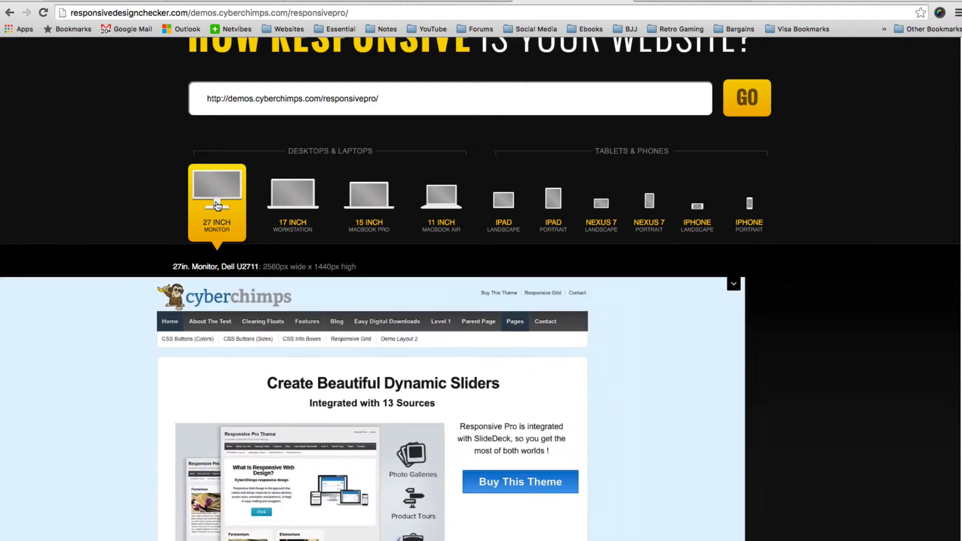
pyautogui.click(697, 206)
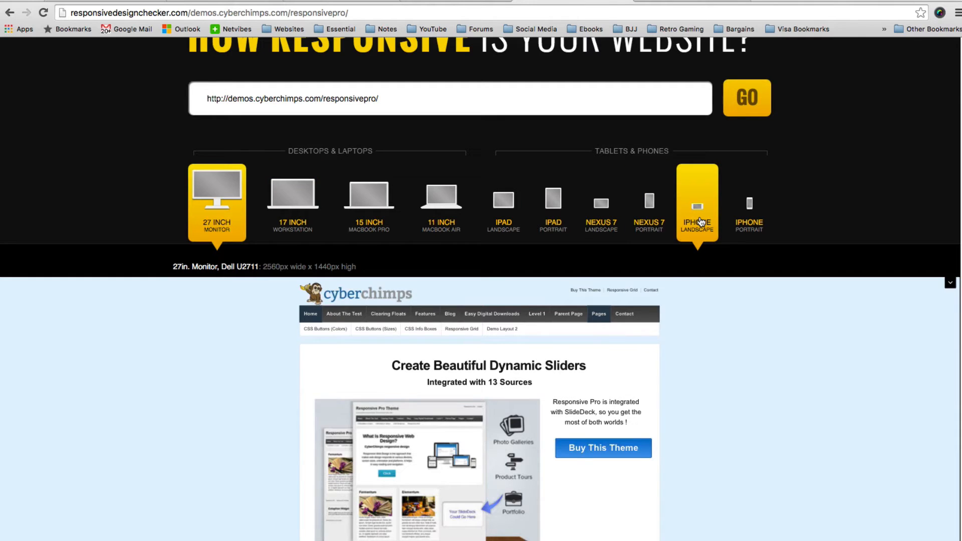
pyautogui.click(698, 202)
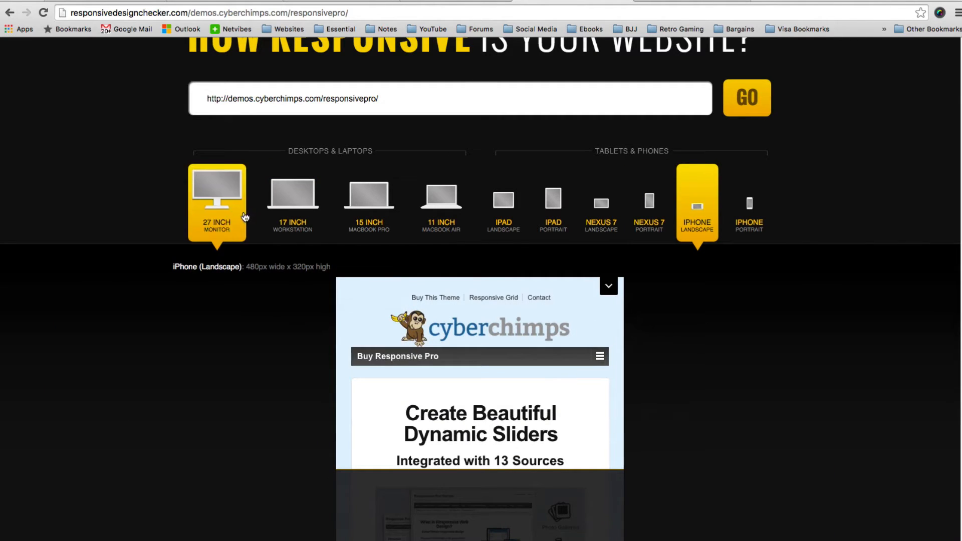
pyautogui.click(292, 202)
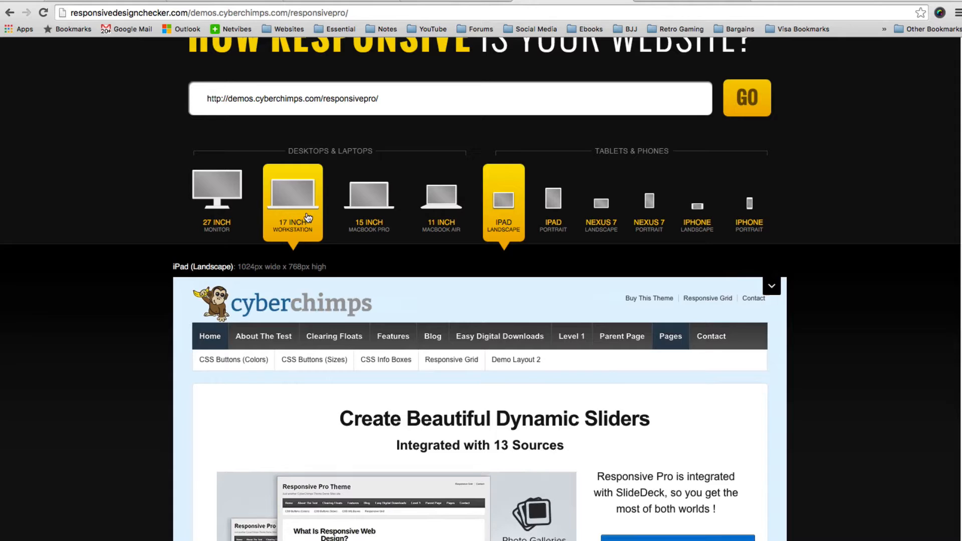
pyautogui.click(217, 191)
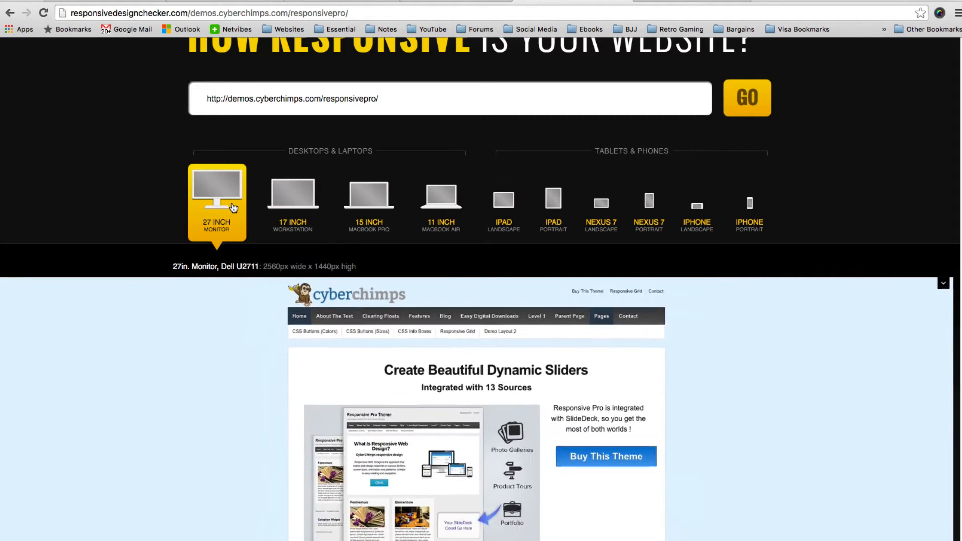
pyautogui.click(442, 204)
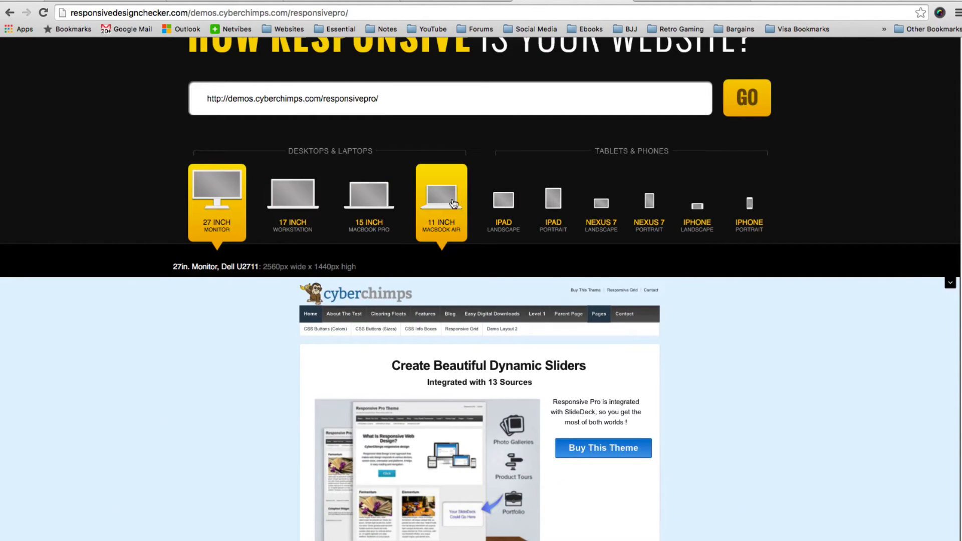
pyautogui.click(553, 203)
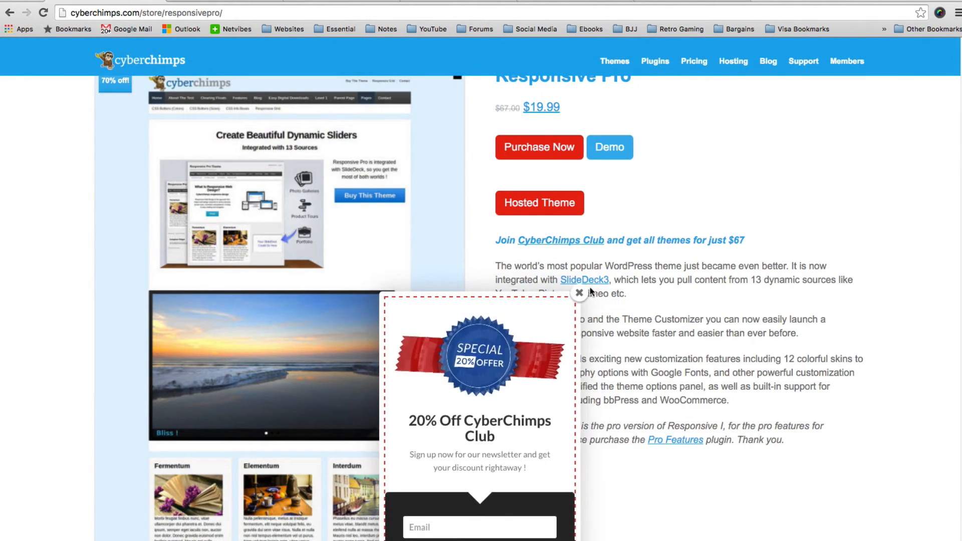
# - Dismiss the 20% off newsletter popup and follow the SlideDeck3 link to SlideDeck's pricing page
pyautogui.click(578, 294)
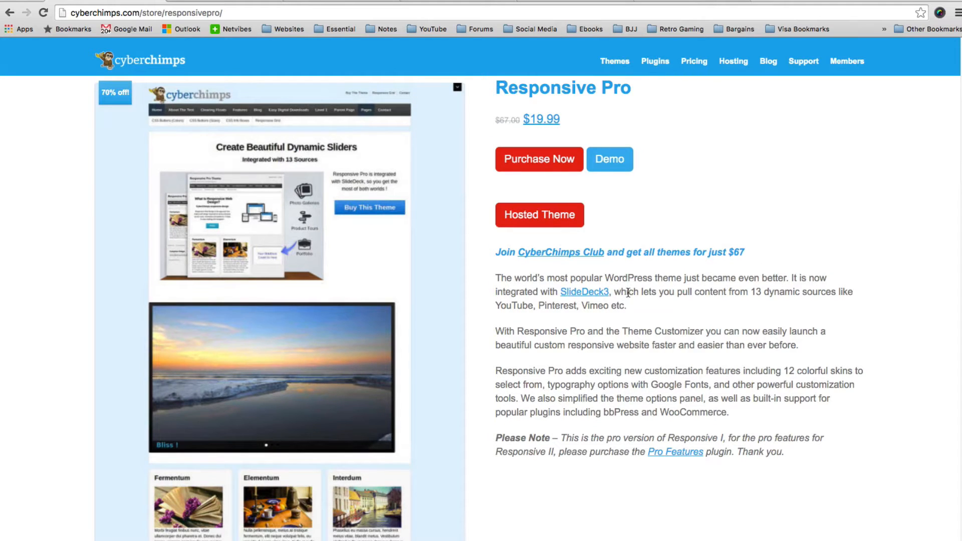
pyautogui.moveTo(568, 121)
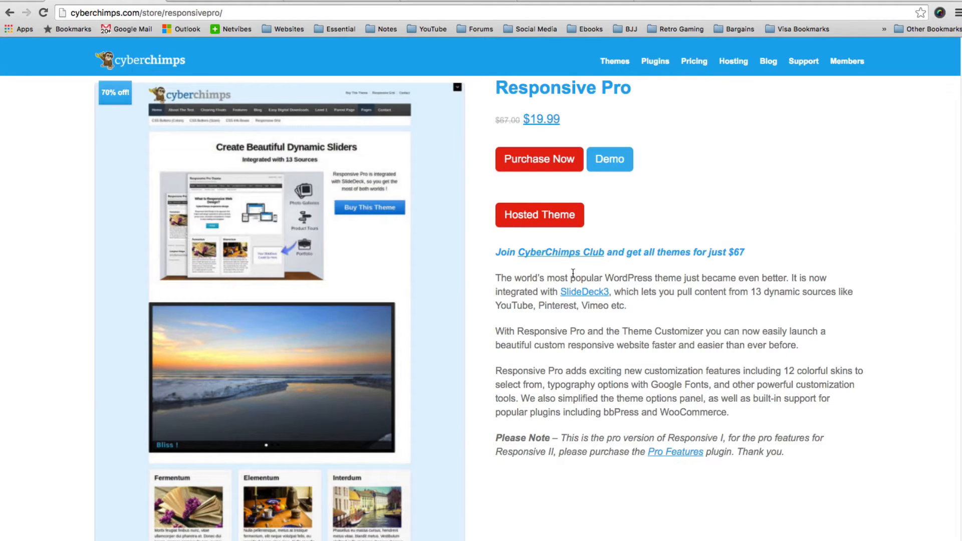
pyautogui.click(583, 291)
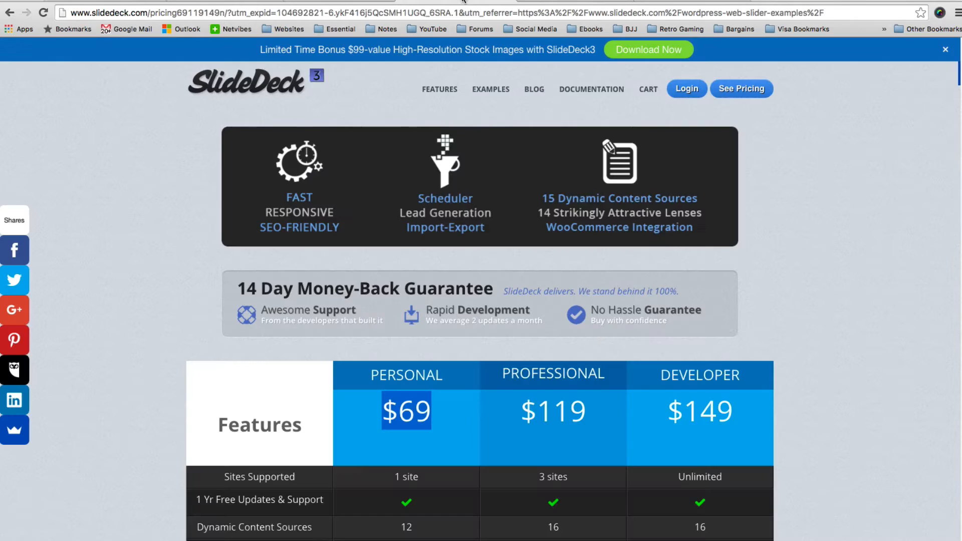
pyautogui.scroll(-3)
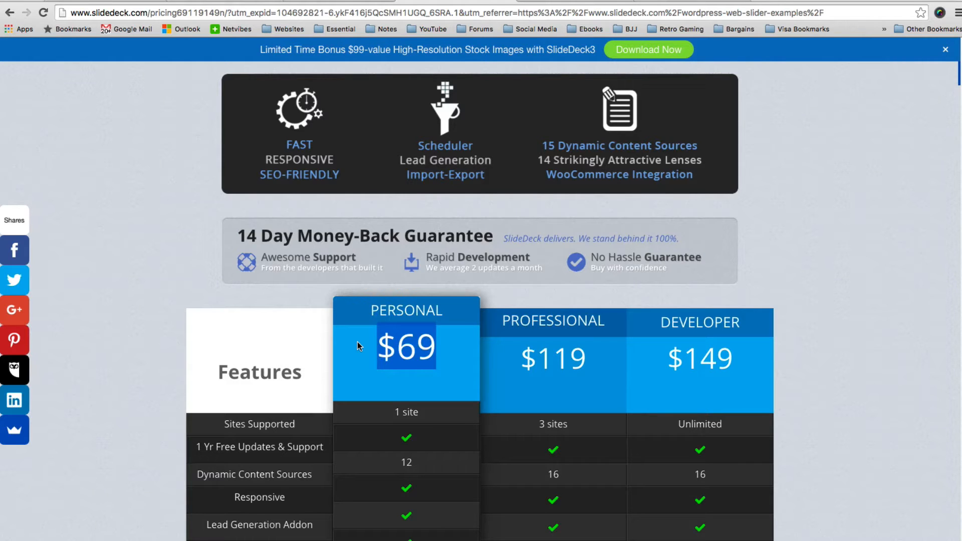
pyautogui.moveTo(362, 310)
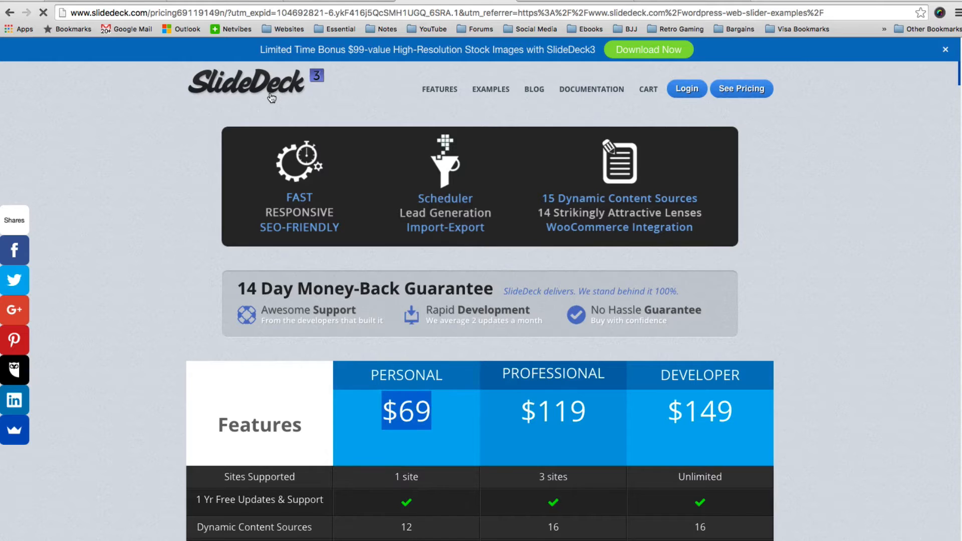
# - Go to the SlideDeck home page and scroll through its custom content and slide editing features
pyautogui.click(255, 88)
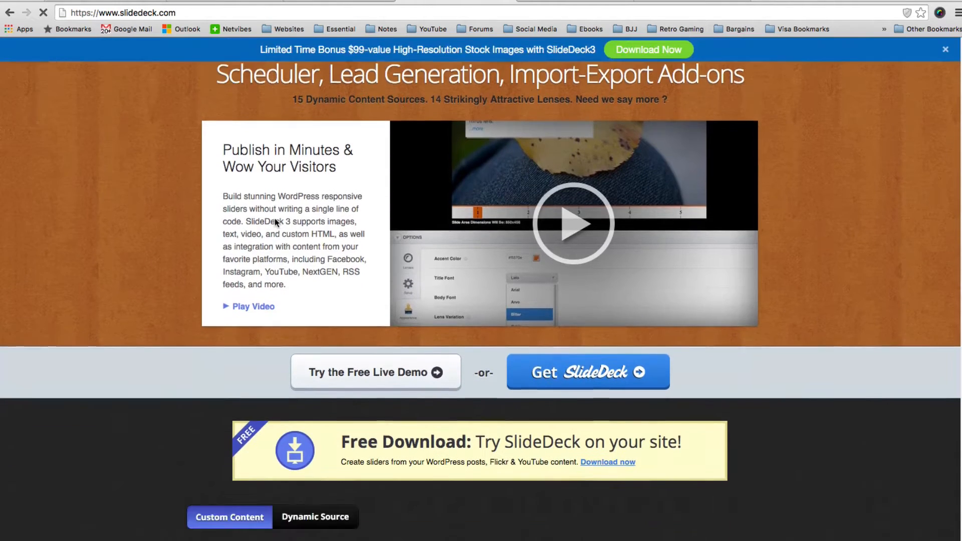
pyautogui.scroll(-3)
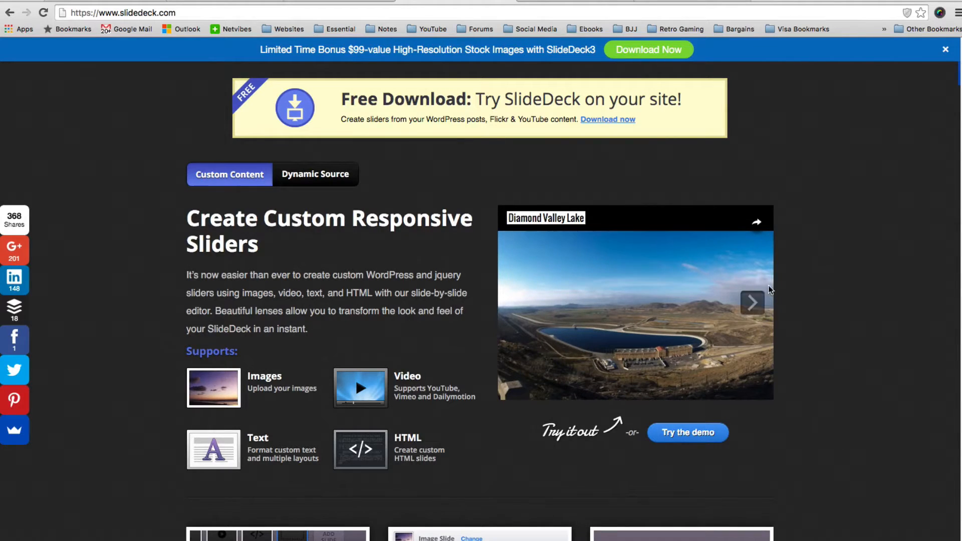
pyautogui.scroll(-3)
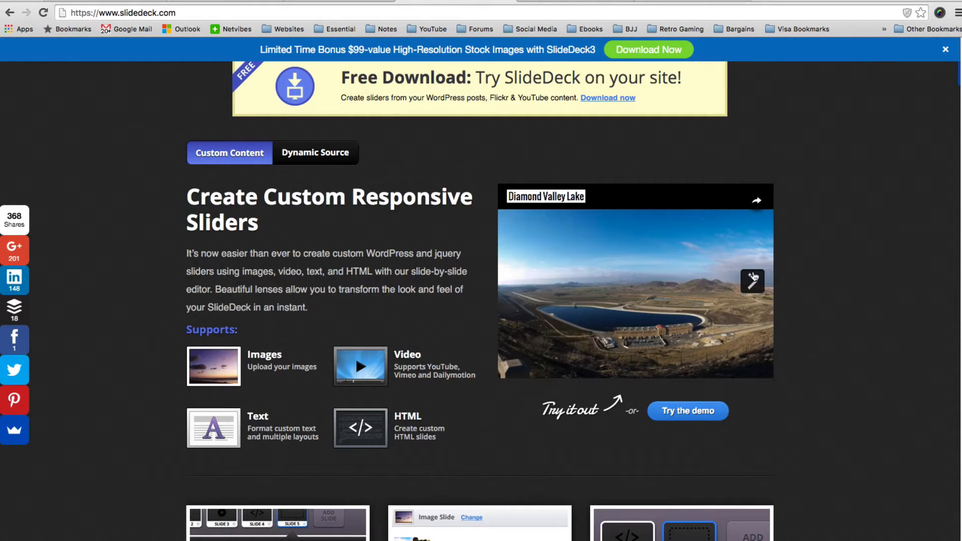
pyautogui.moveTo(764, 296)
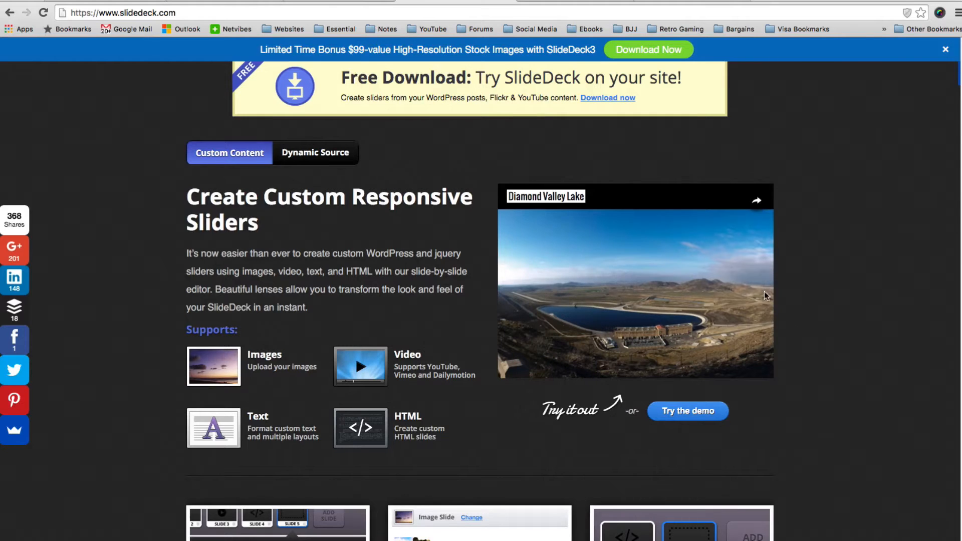
pyautogui.scroll(-3)
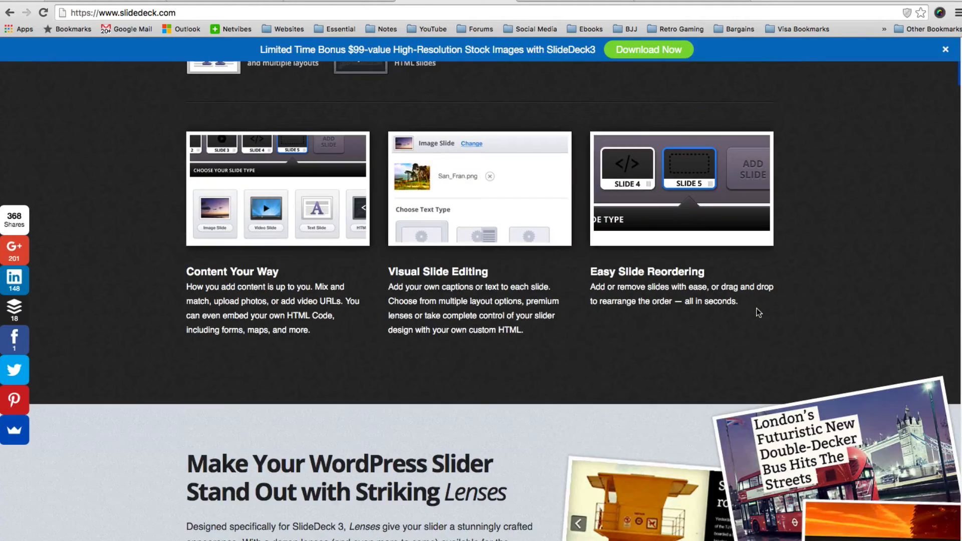
pyautogui.scroll(-3)
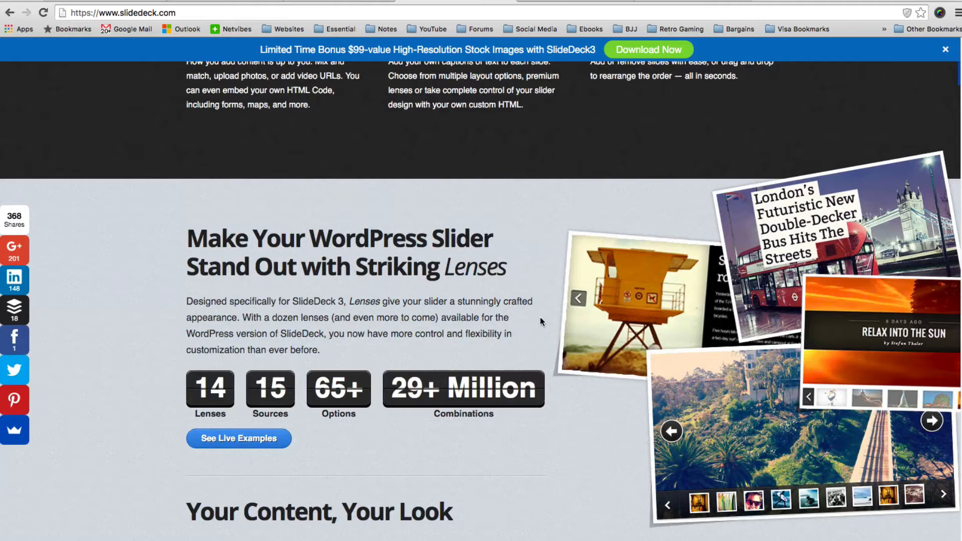
# - Read the Lenses section, highlighting its heading, and return to the top of the home page
pyautogui.doubleClick(474, 267)
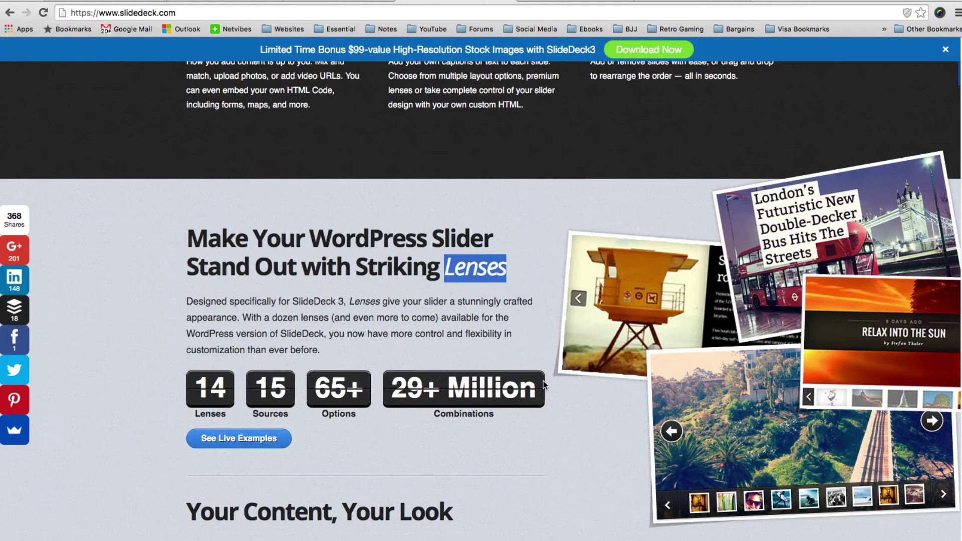
pyautogui.scroll(-3)
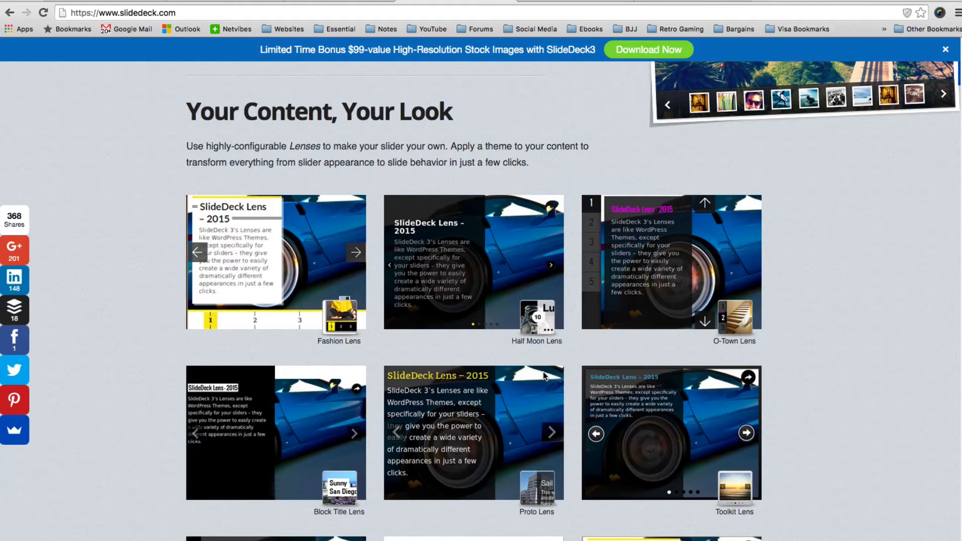
pyautogui.scroll(-3)
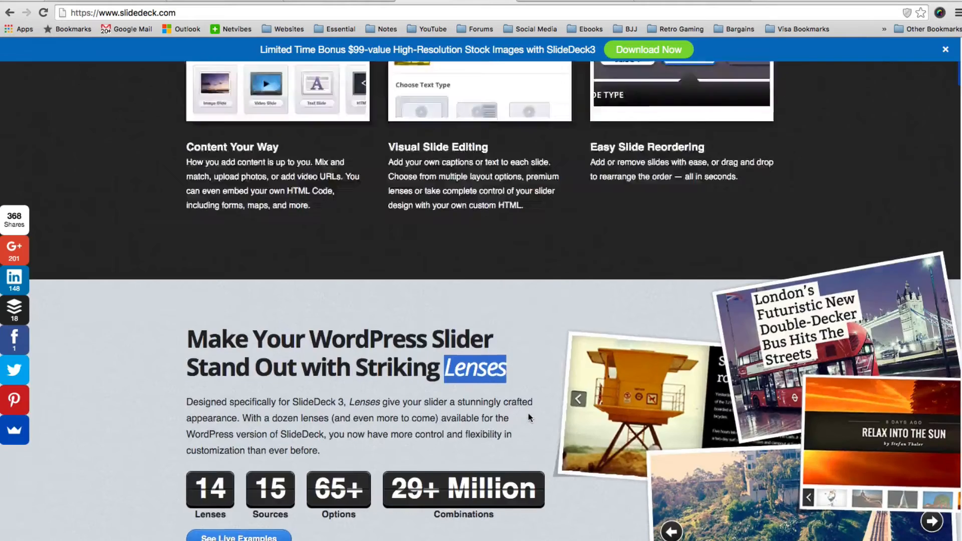
pyautogui.click(532, 89)
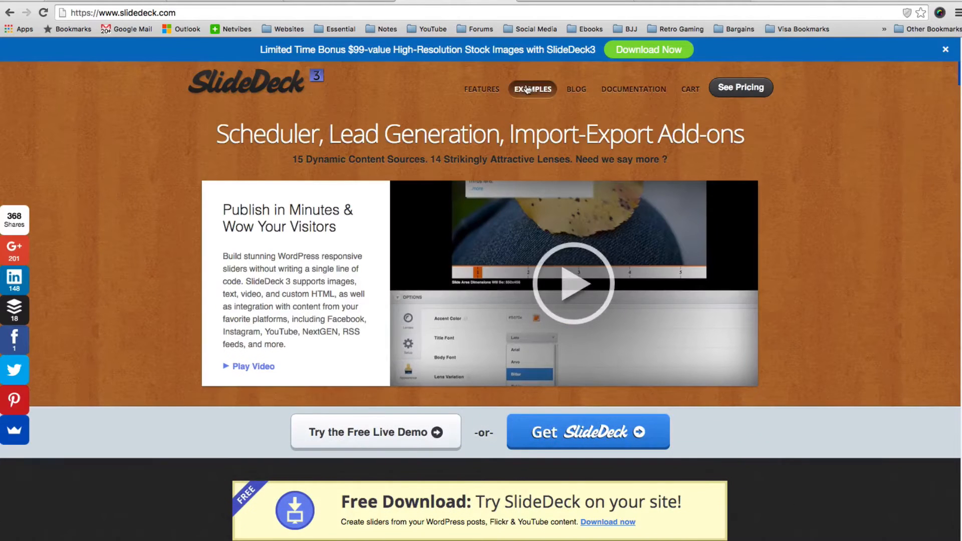
# - Browse down the SlideDeck Slider Examples Gallery grid of example sliders
pyautogui.click(532, 89)
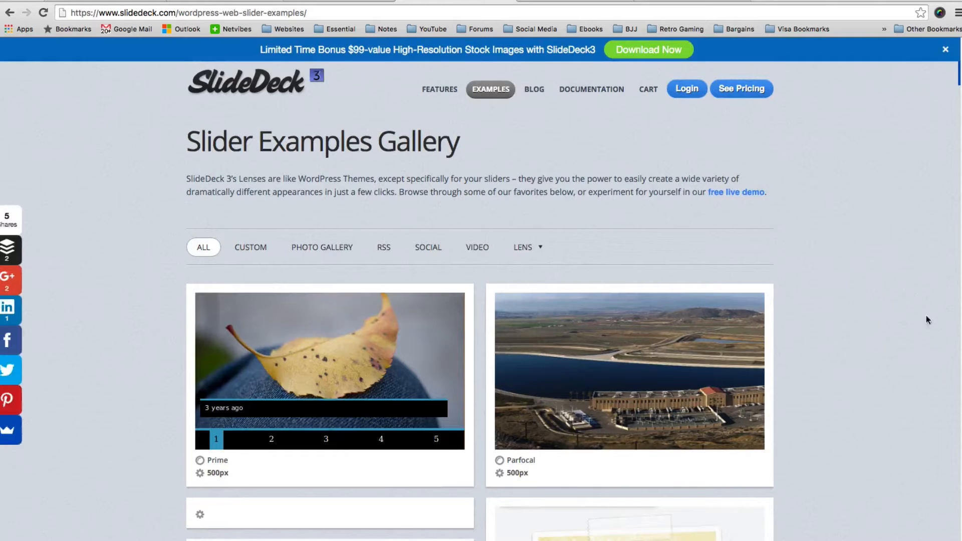
pyautogui.scroll(-3)
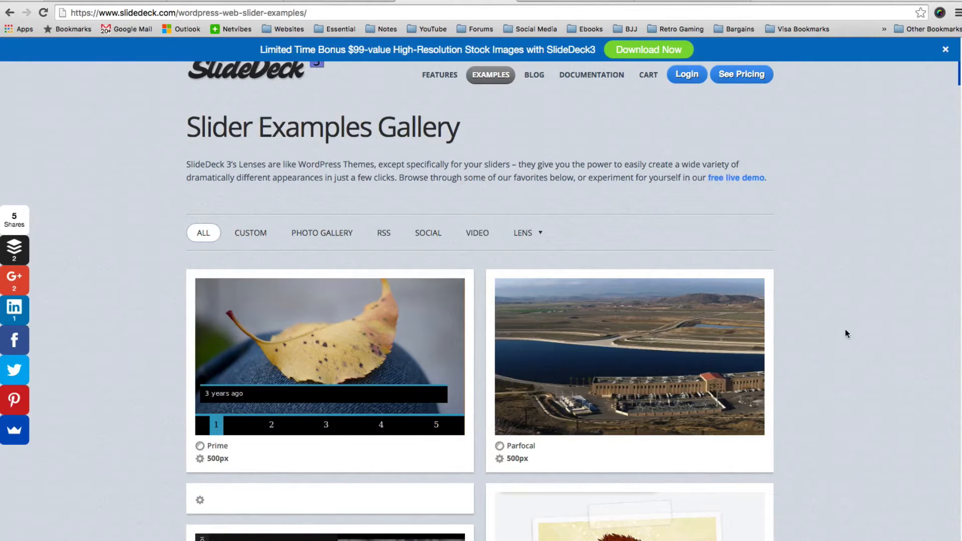
pyautogui.scroll(-3)
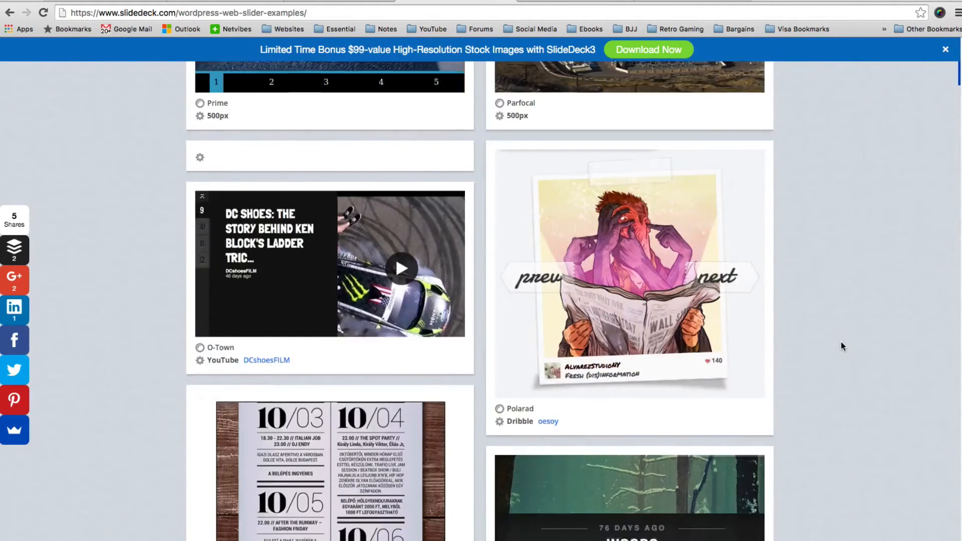
pyautogui.scroll(-3)
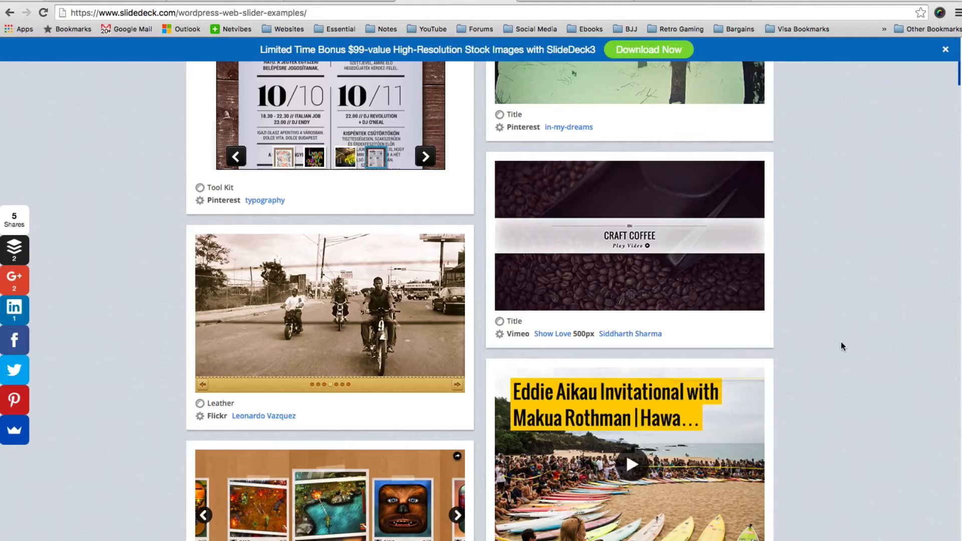
pyautogui.scroll(-3)
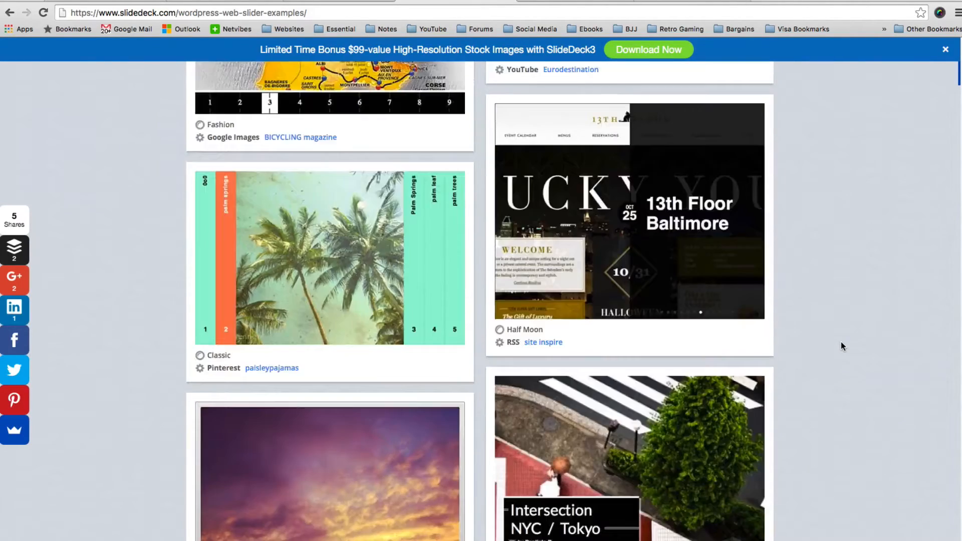
pyautogui.scroll(-3)
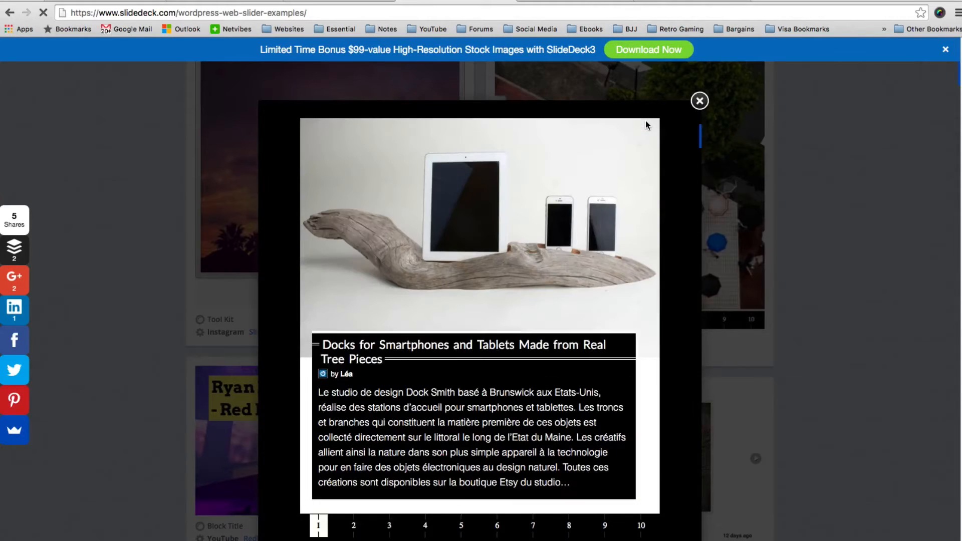
# - Page the example slider through several slides, close the enlarged architecture article preview and scroll the store page
pyautogui.click(354, 538)
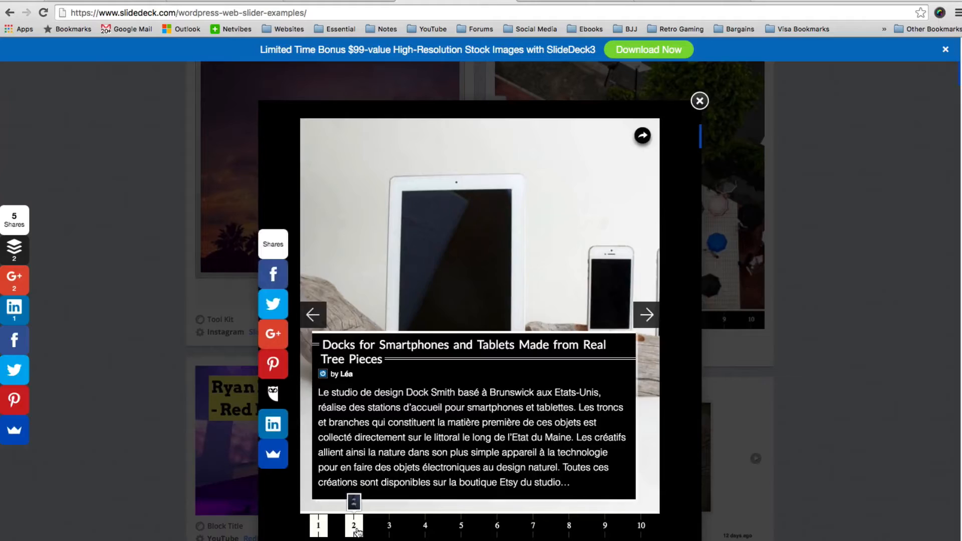
pyautogui.click(647, 314)
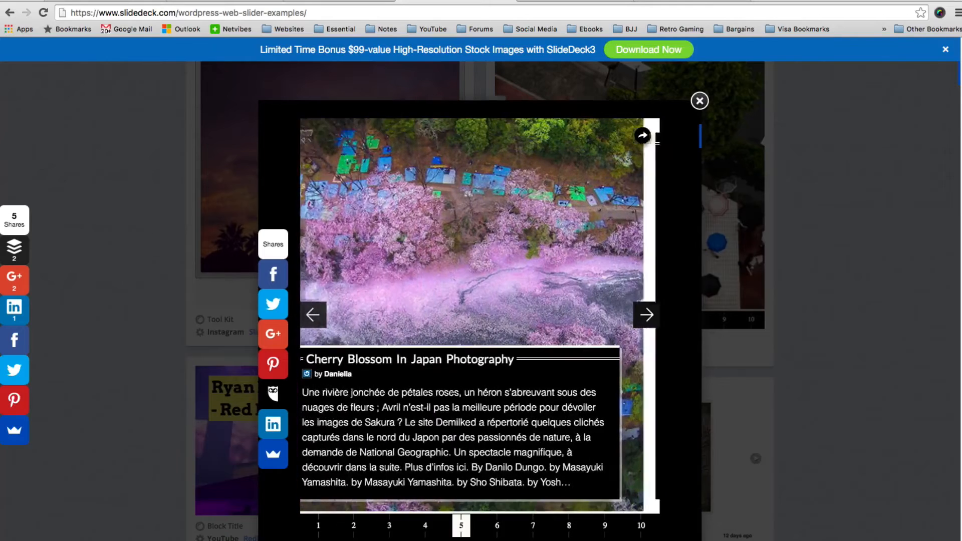
pyautogui.click(646, 314)
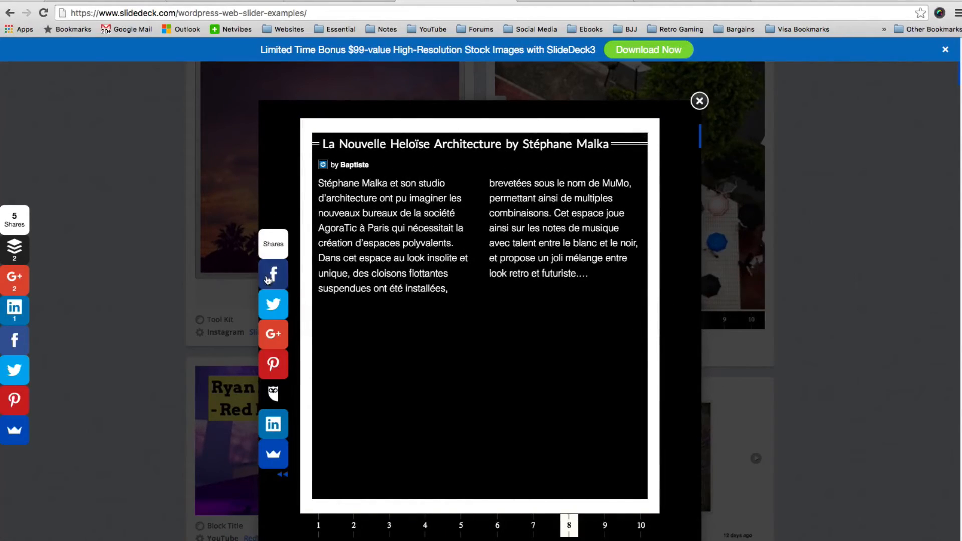
pyautogui.moveTo(296, 439)
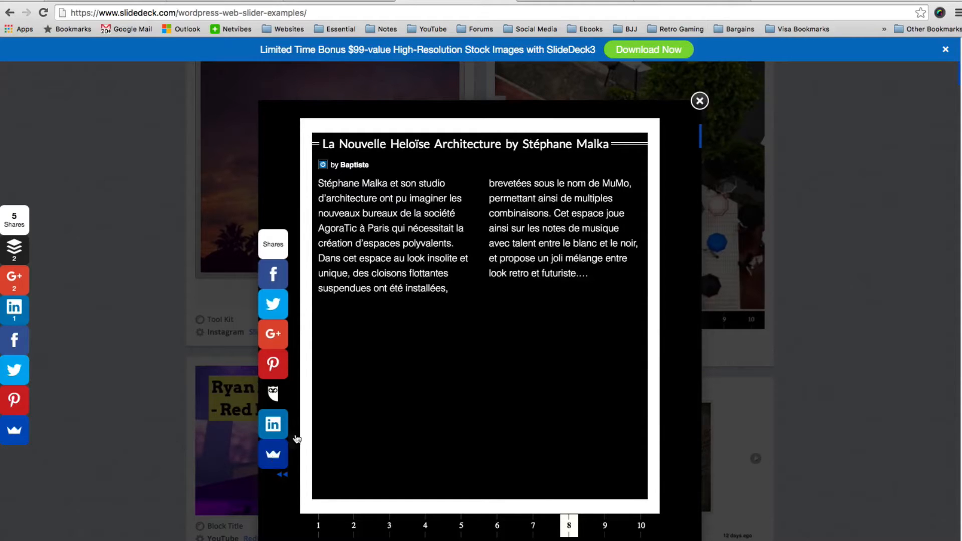
pyautogui.click(700, 100)
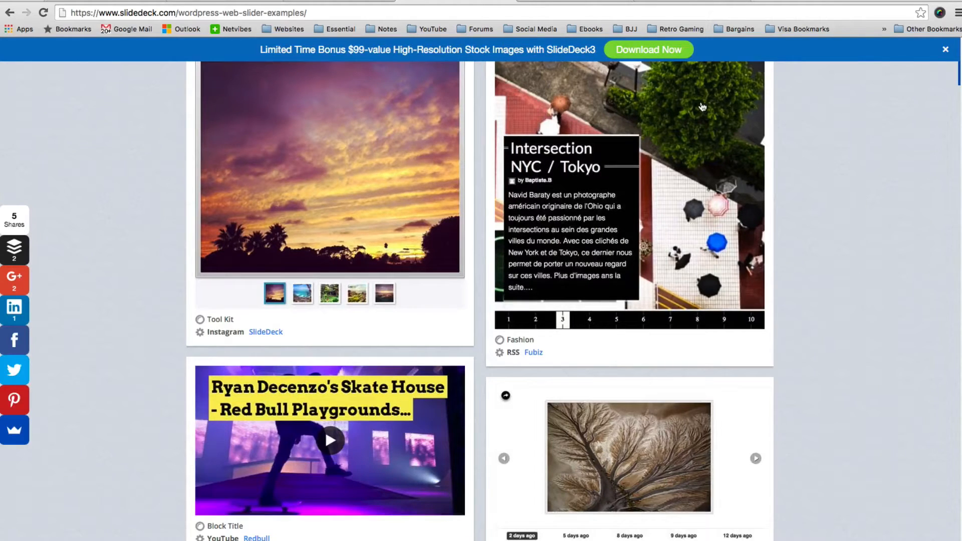
pyautogui.scroll(-3)
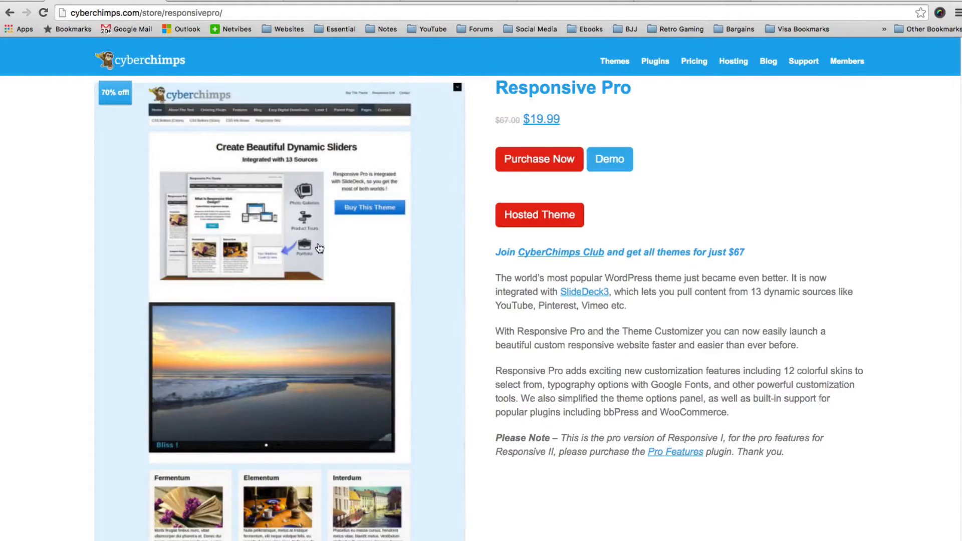
# - Read down the Responsive Pro feature list to the licence note, highlighting a line along the way
pyautogui.scroll(-3)
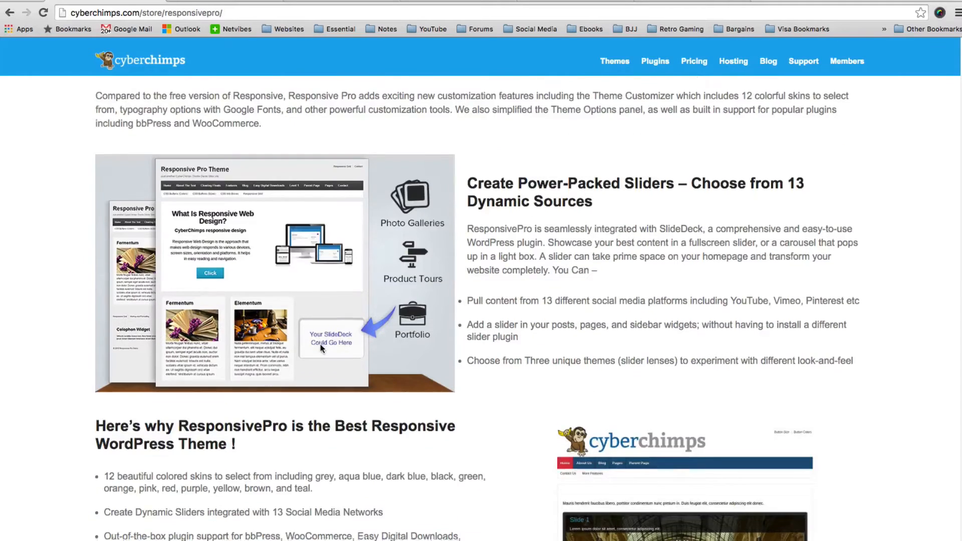
pyautogui.scroll(-3)
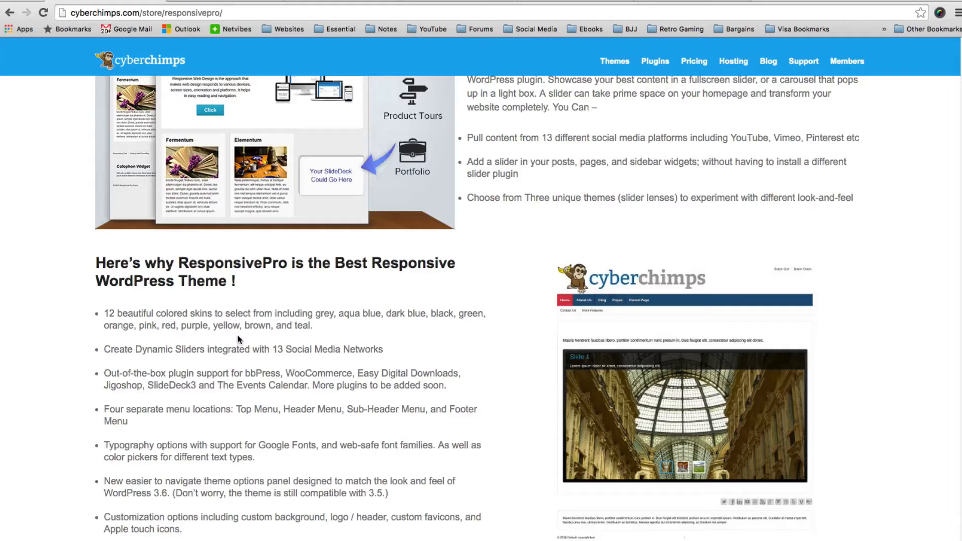
pyautogui.moveTo(173, 347)
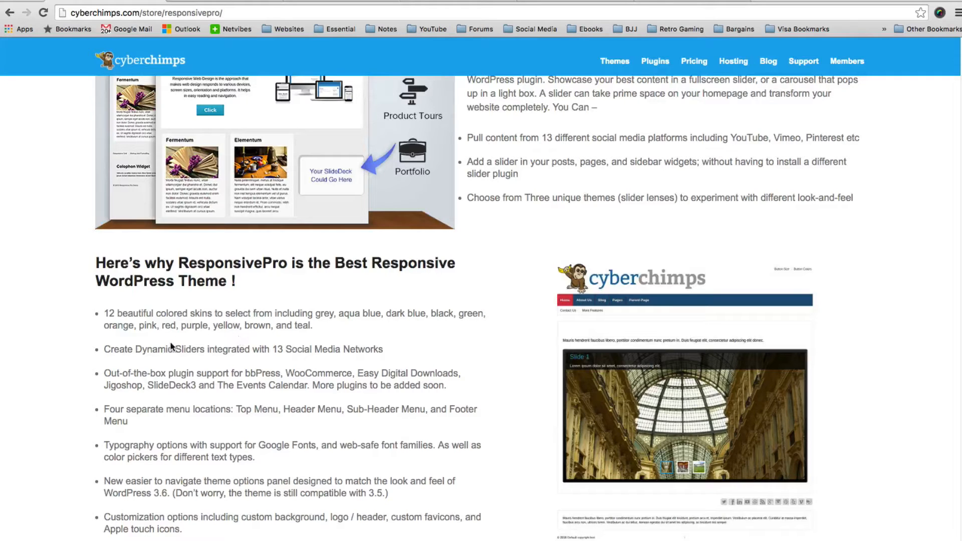
pyautogui.moveTo(129, 350); pyautogui.dragTo(309, 350)
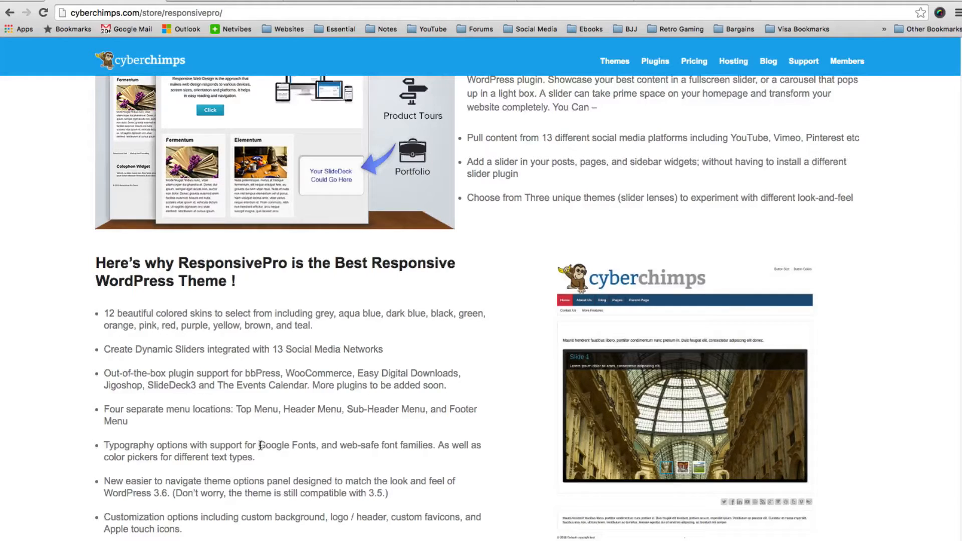
pyautogui.scroll(-3)
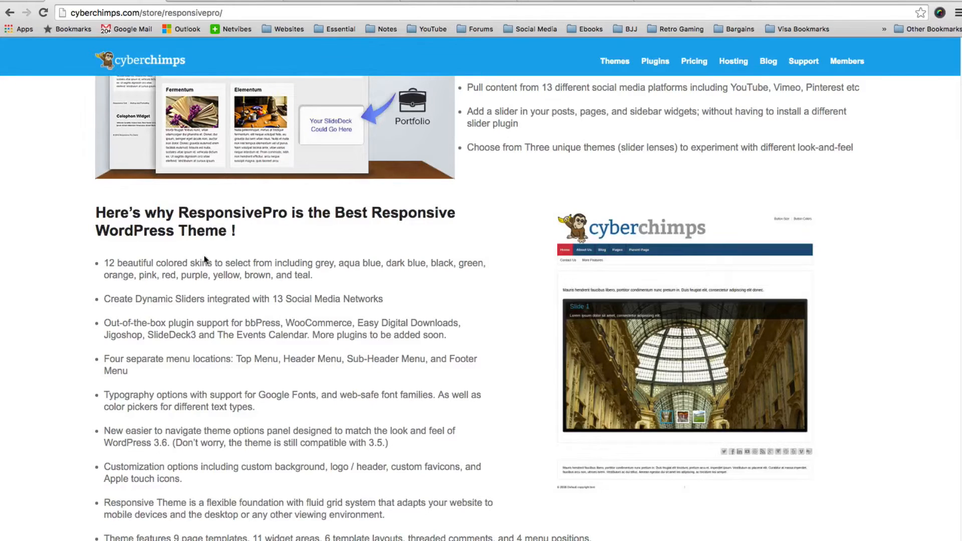
pyautogui.scroll(-3)
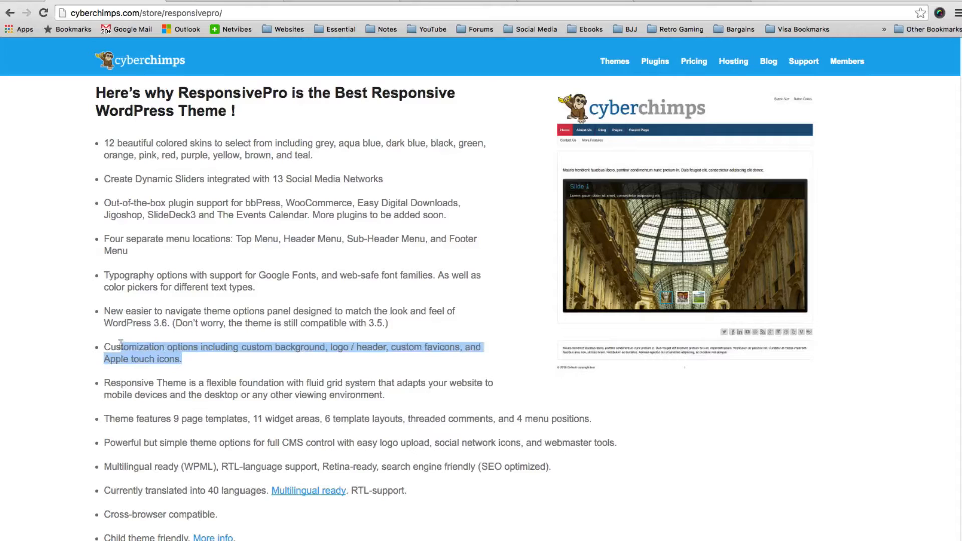
pyautogui.scroll(-3)
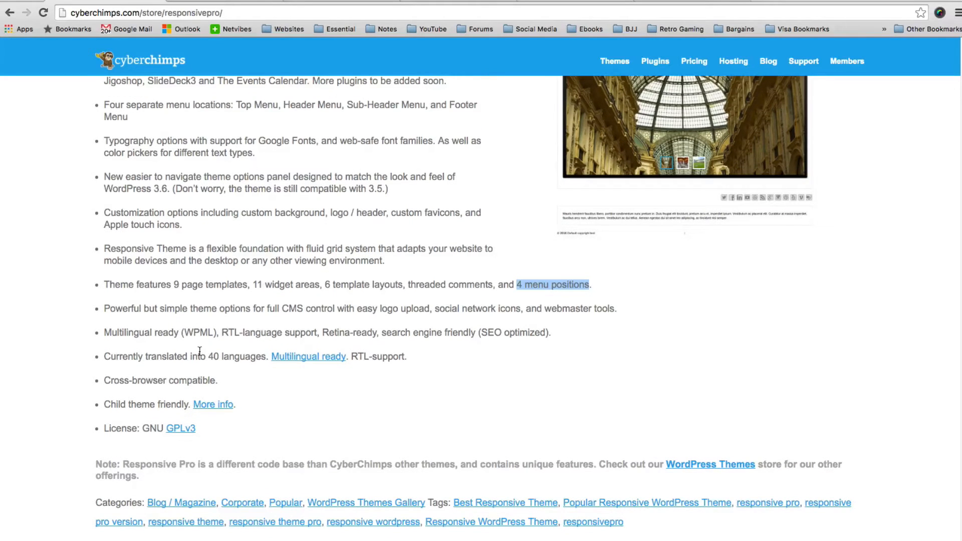
pyautogui.moveTo(249, 344)
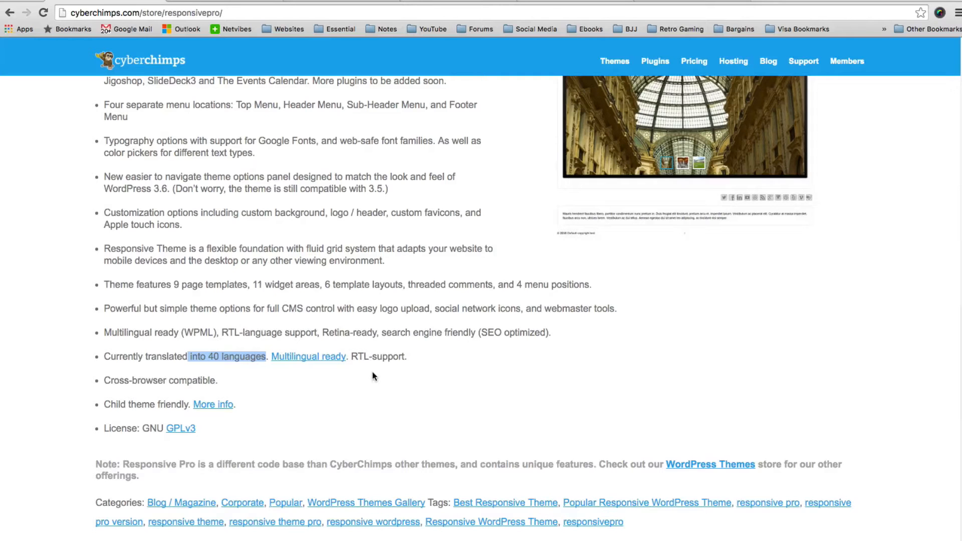
pyautogui.moveTo(357, 342)
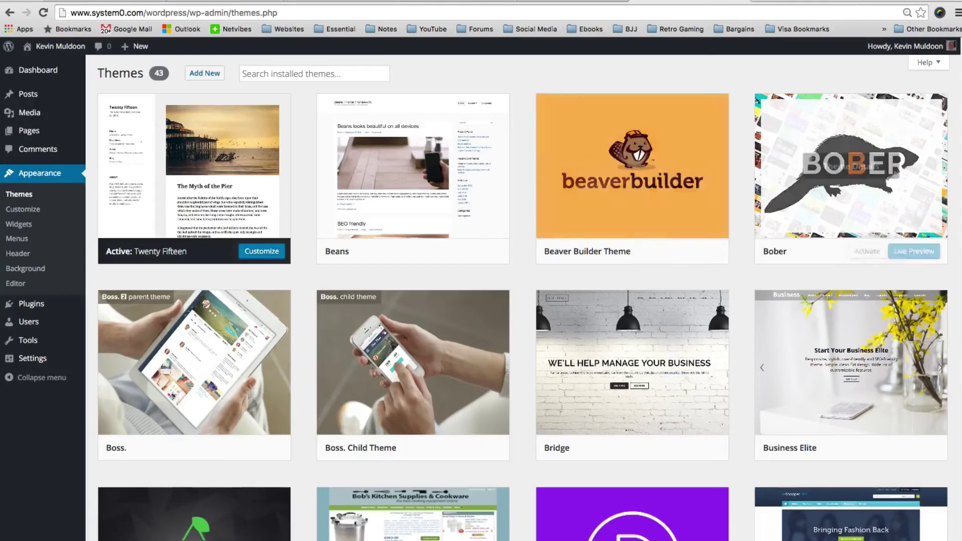
# - Activate the Responsive Pro theme from Appearance > Themes and return to the installed themes list
pyautogui.scroll(-3)
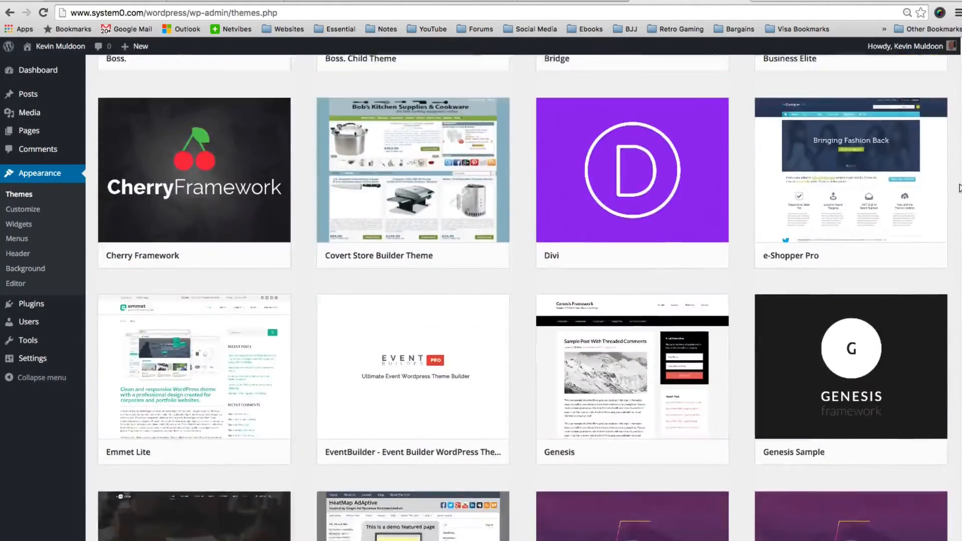
pyautogui.scroll(-3)
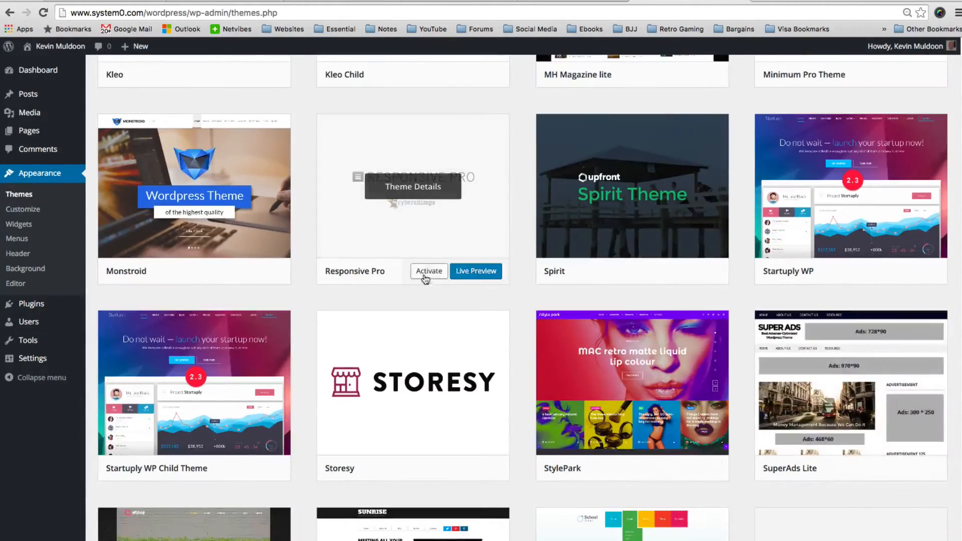
pyautogui.click(428, 271)
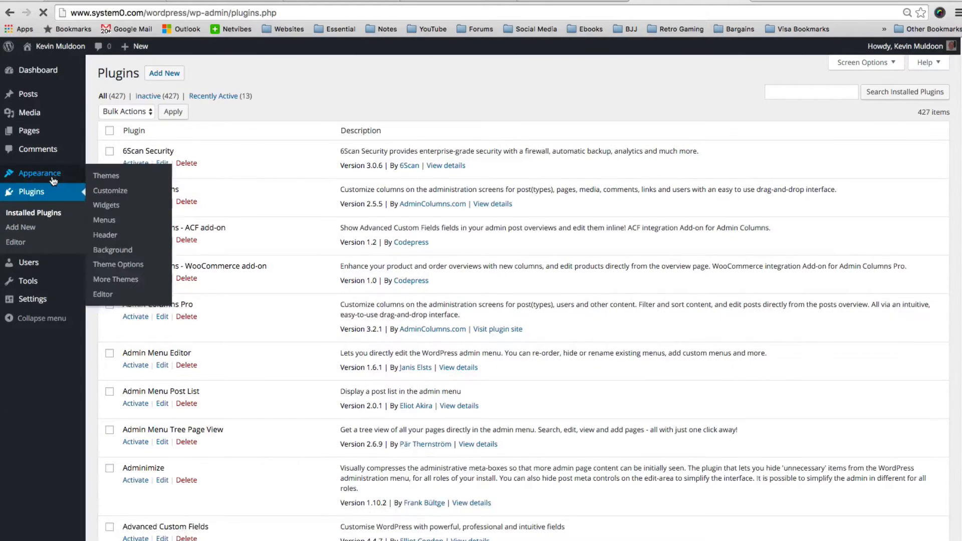
pyautogui.click(106, 175)
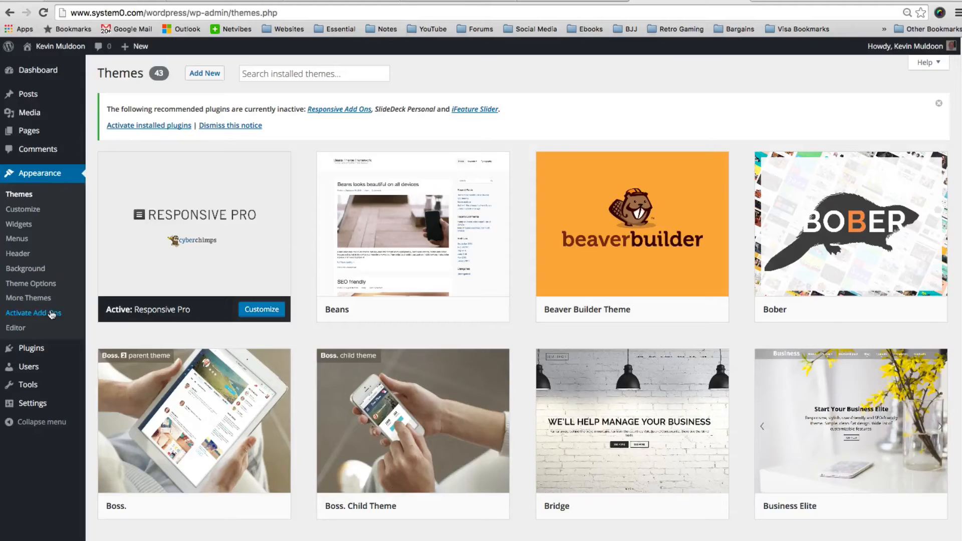
# - Bulk-activate Responsive Add Ons, SlideDeck Personal and iFeature Slider, then head to Theme Options
pyautogui.click(33, 313)
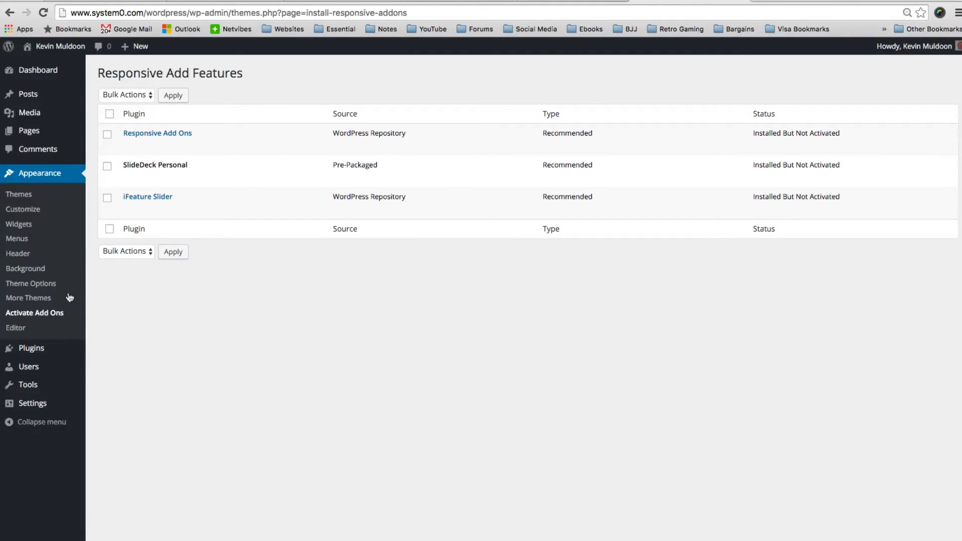
pyautogui.moveTo(161, 180)
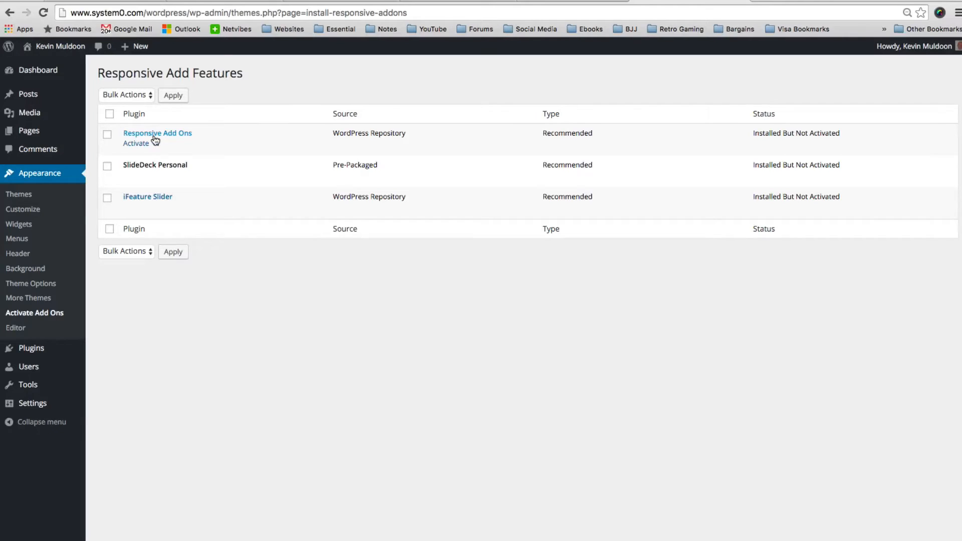
pyautogui.moveTo(169, 165)
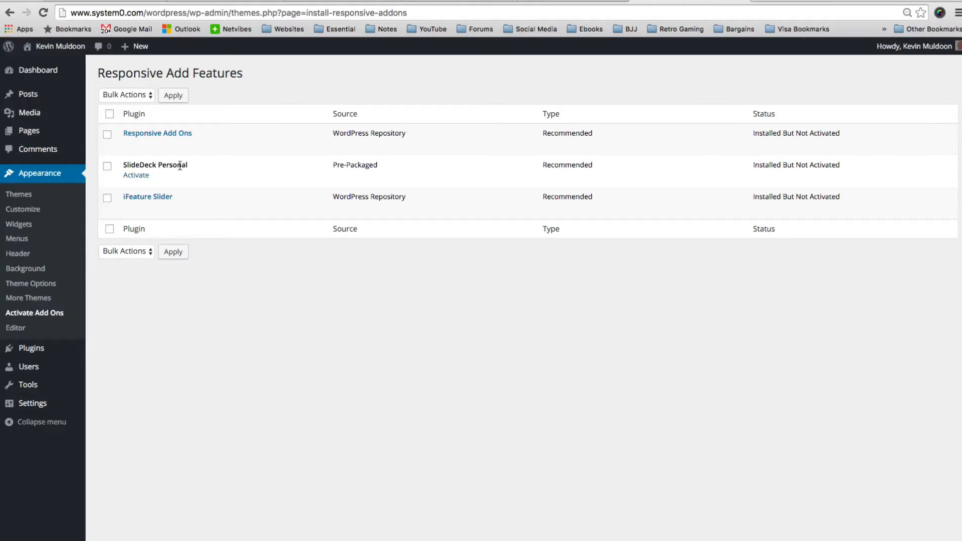
pyautogui.moveTo(157, 202)
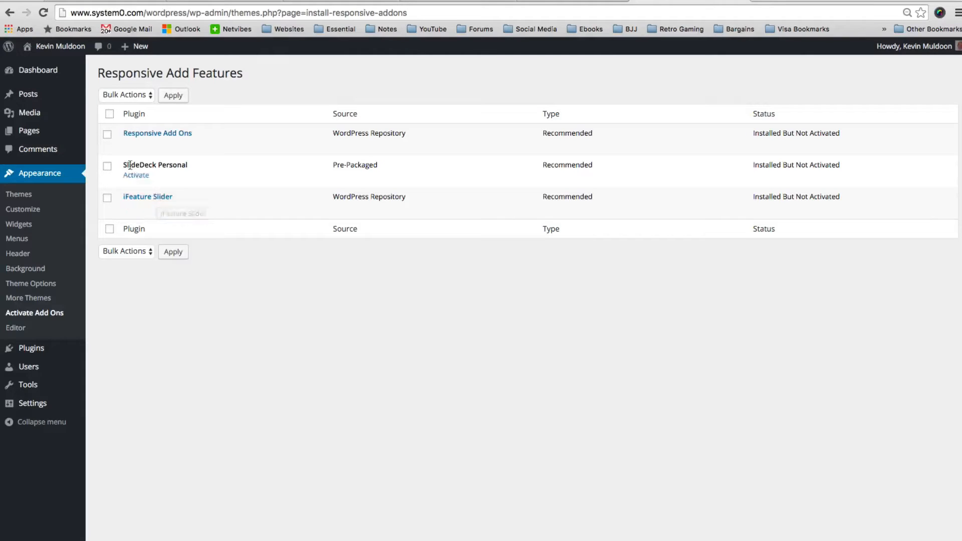
pyautogui.click(126, 94)
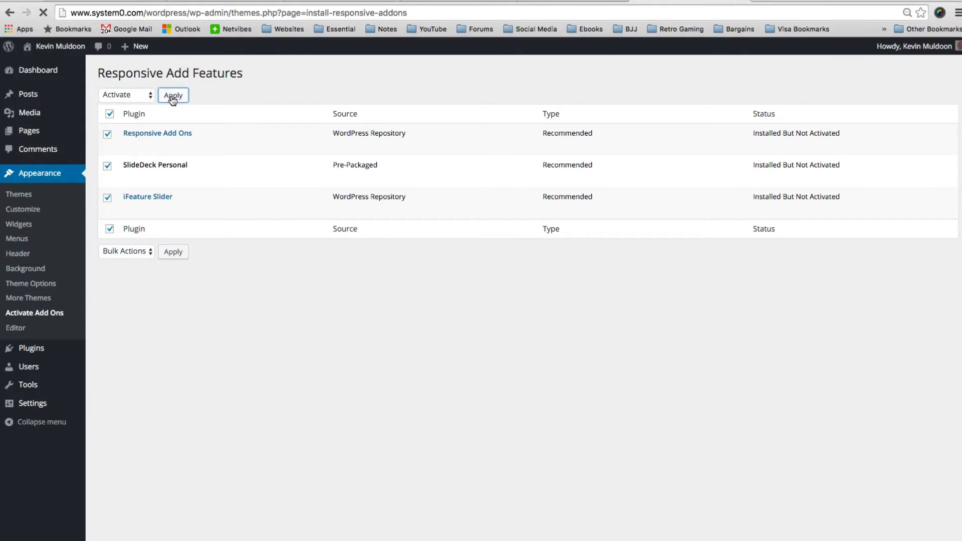
pyautogui.click(173, 94)
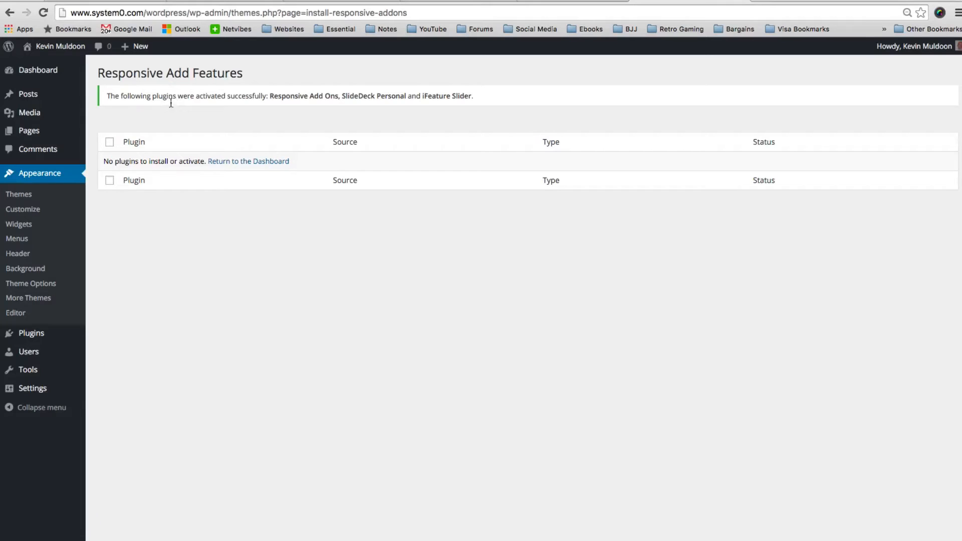
pyautogui.moveTo(43, 286)
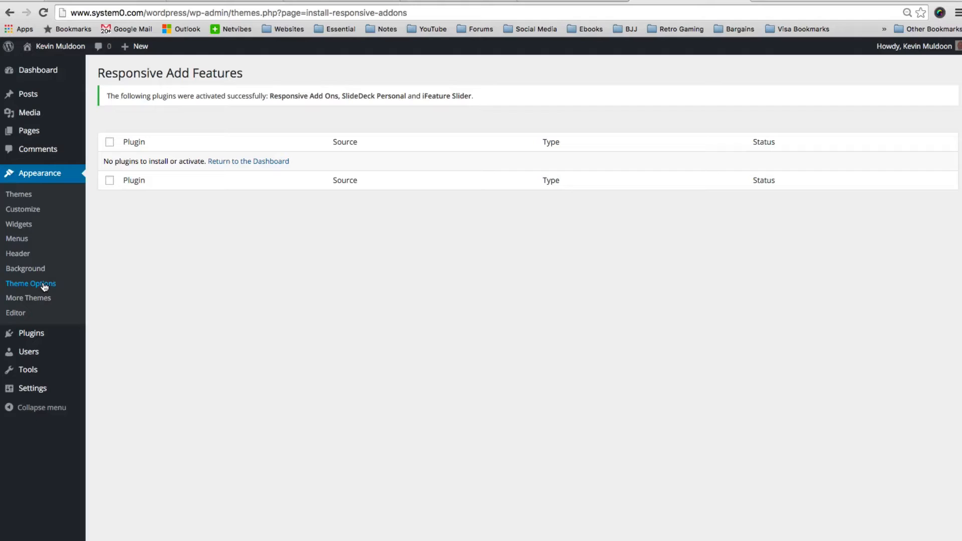
pyautogui.click(31, 284)
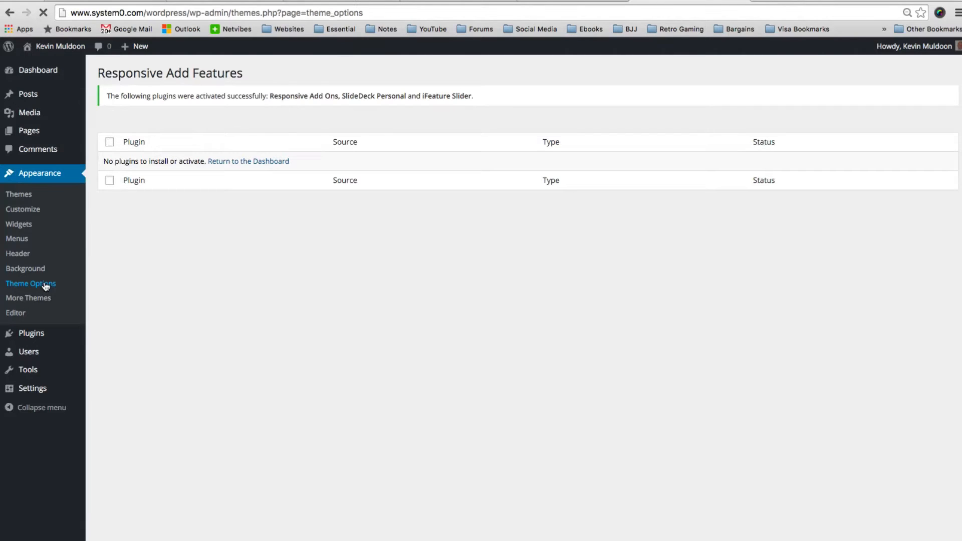
# - Review the Personalize section's copyright text, then expand the Social Icons group to show its profile URL settings
pyautogui.click(30, 284)
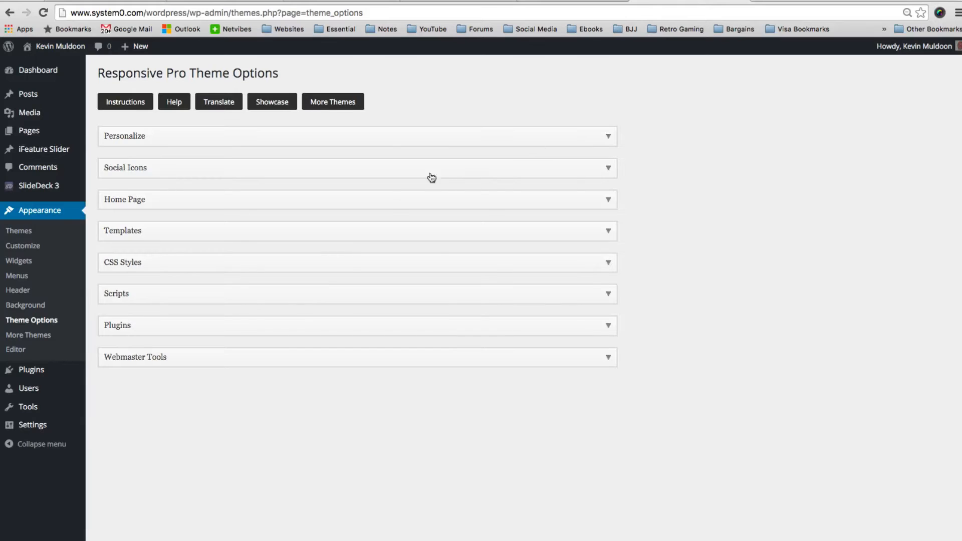
pyautogui.moveTo(270, 273)
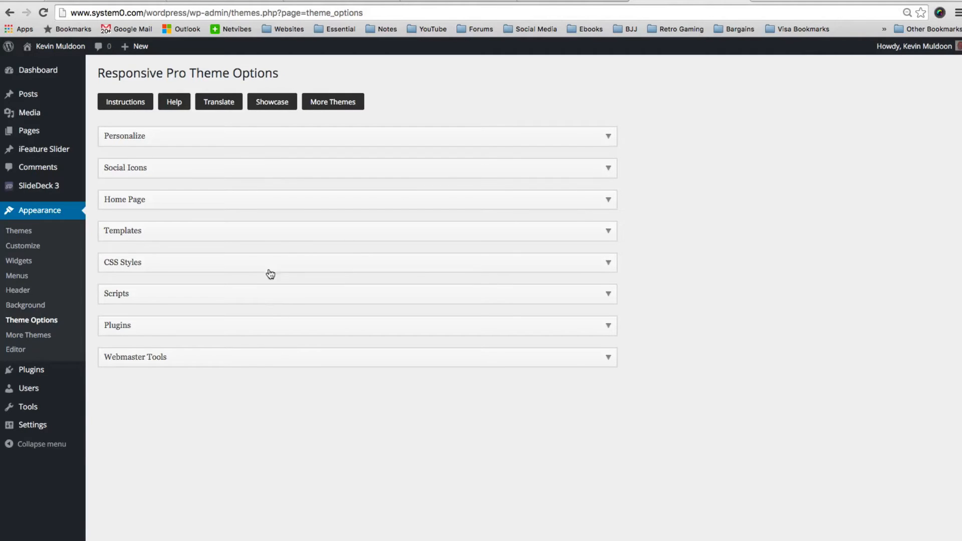
pyautogui.moveTo(592, 140)
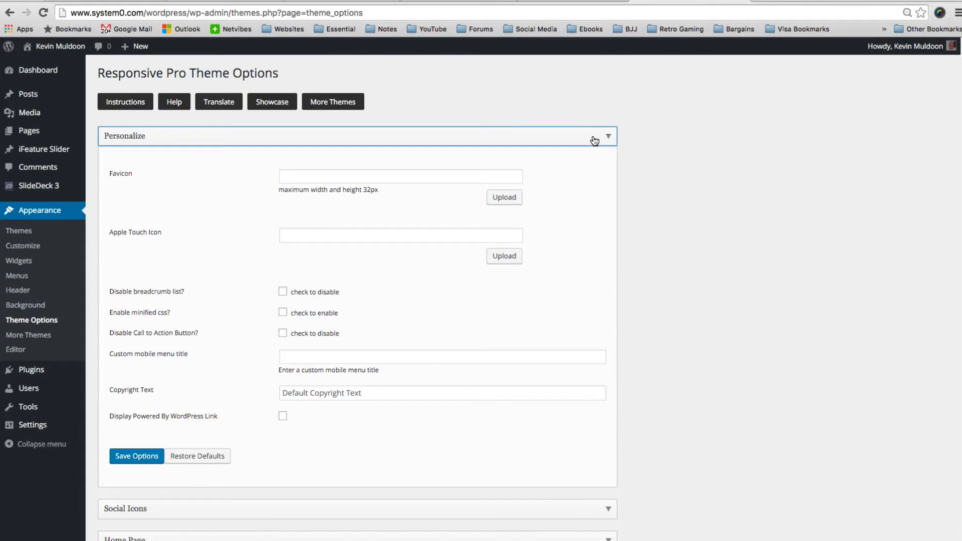
pyautogui.moveTo(406, 337)
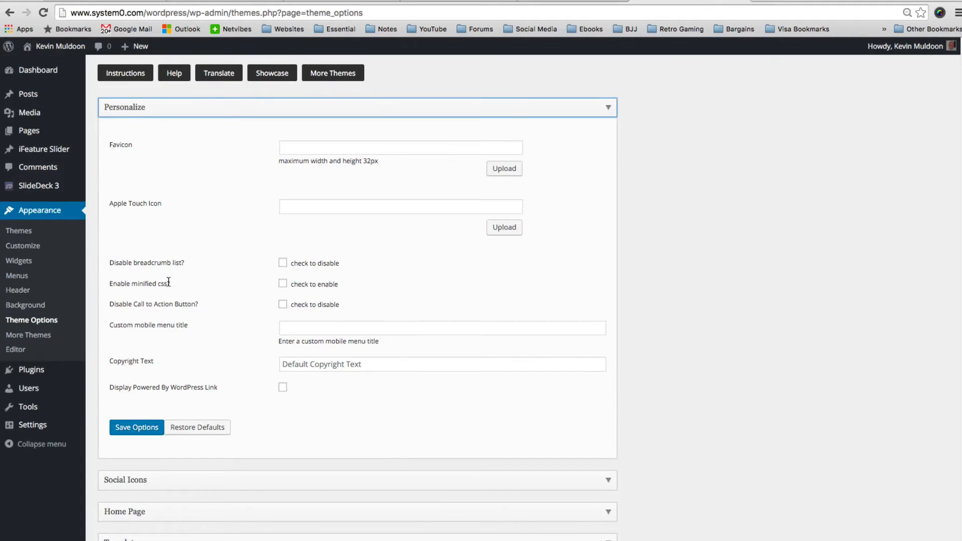
pyautogui.doubleClick(162, 284)
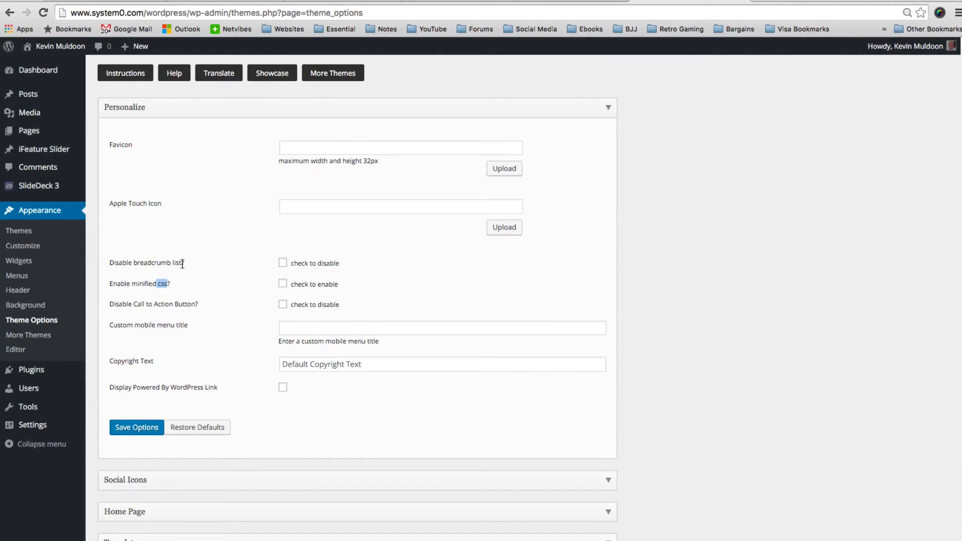
pyautogui.scroll(-3)
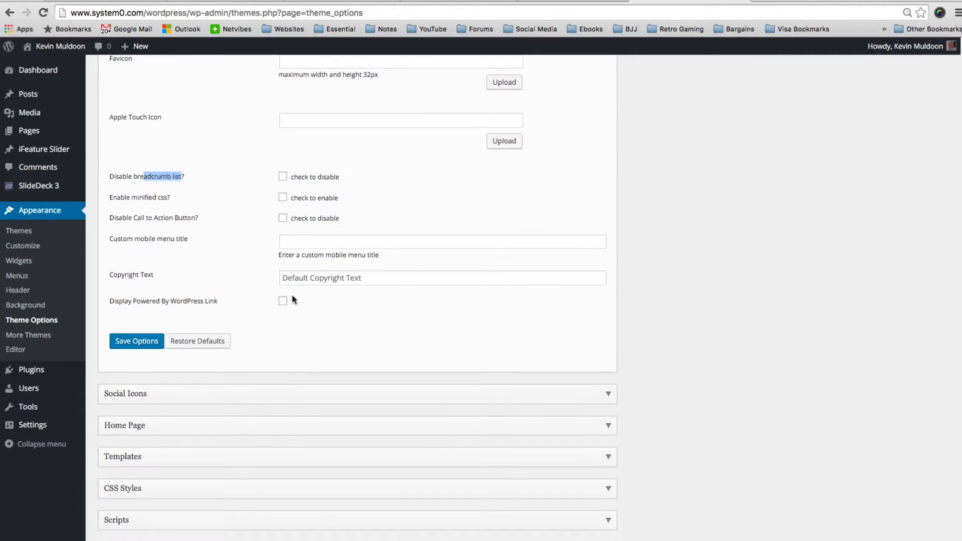
pyautogui.click(442, 278)
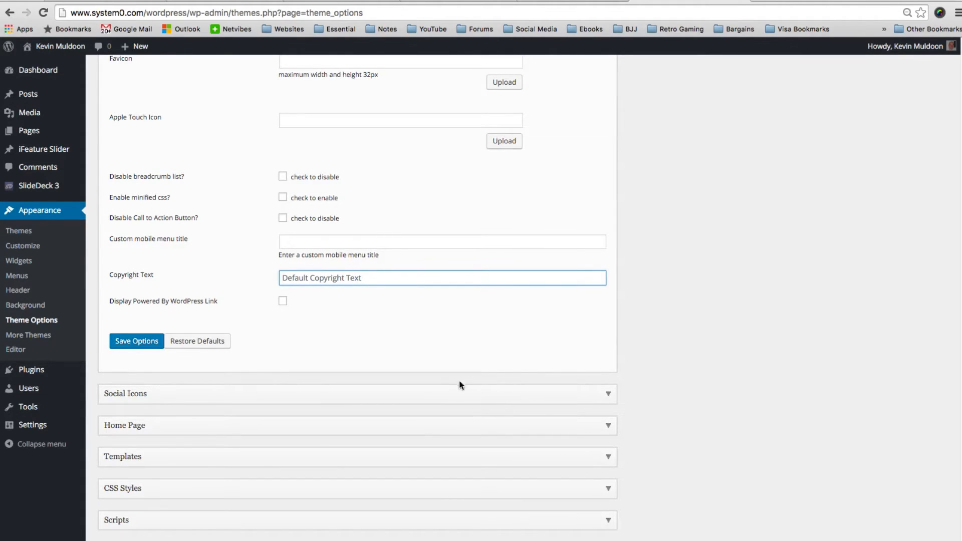
pyautogui.click(125, 394)
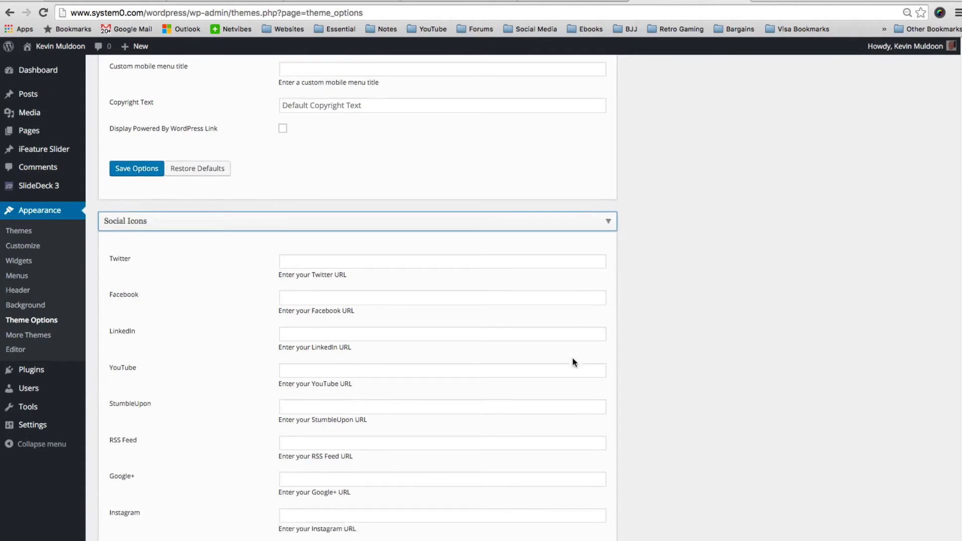
pyautogui.scroll(-3)
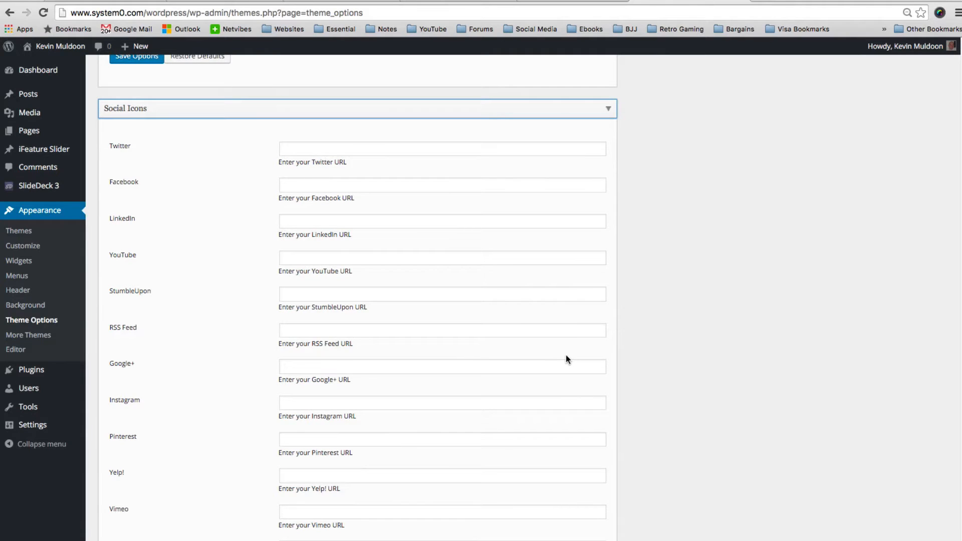
pyautogui.scroll(3)
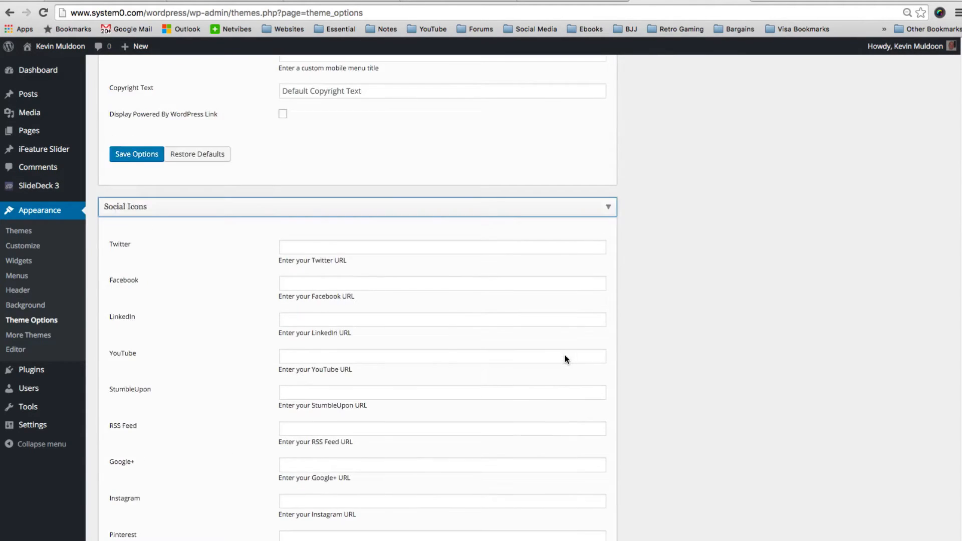
pyautogui.scroll(-3)
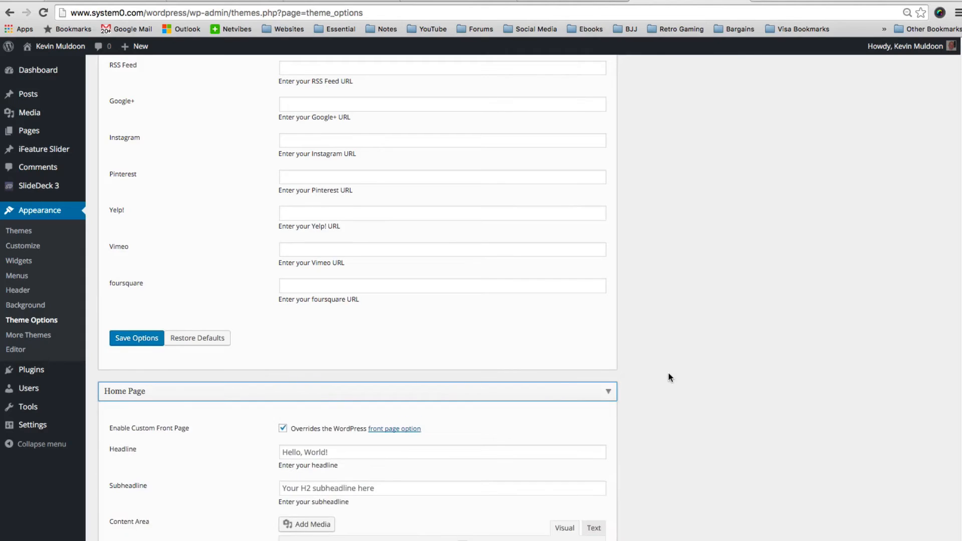
pyautogui.scroll(-3)
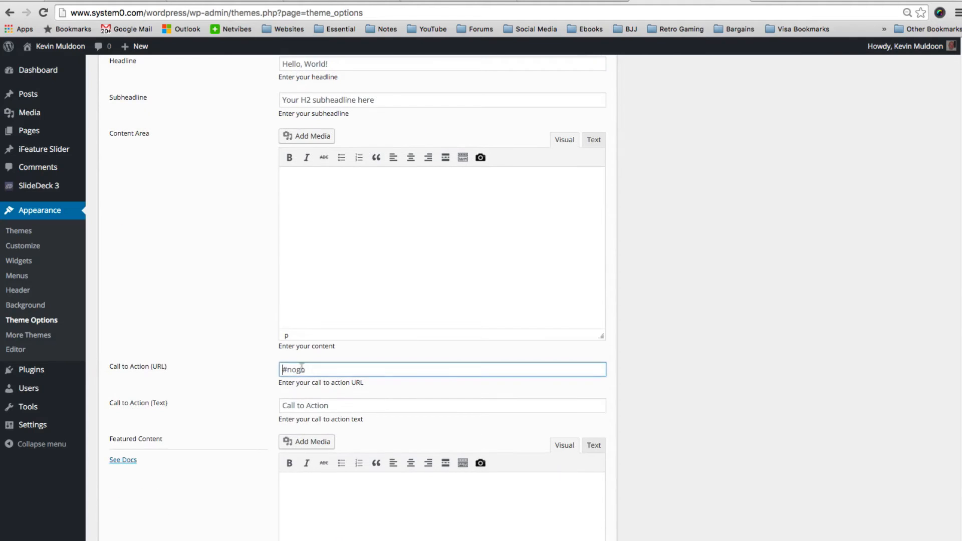
pyautogui.scroll(-3)
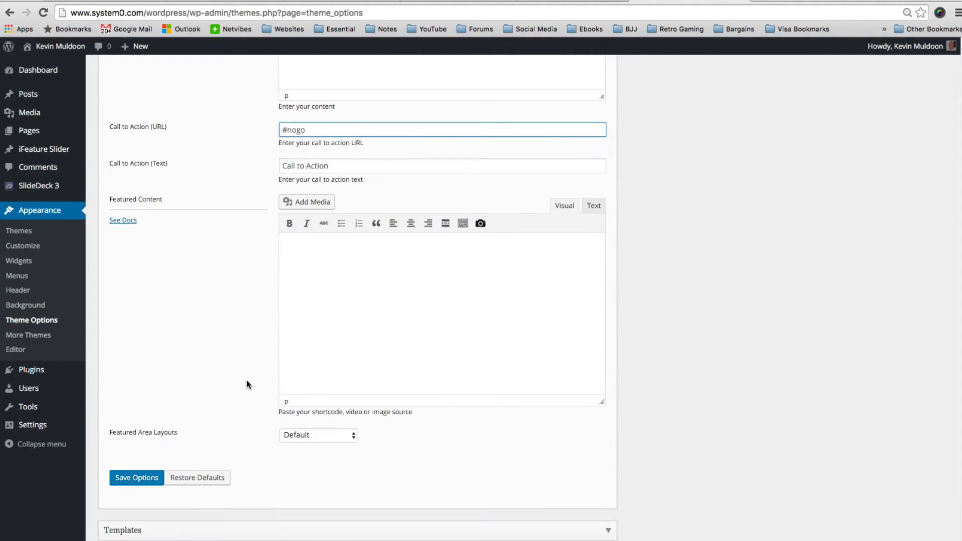
pyautogui.click(318, 435)
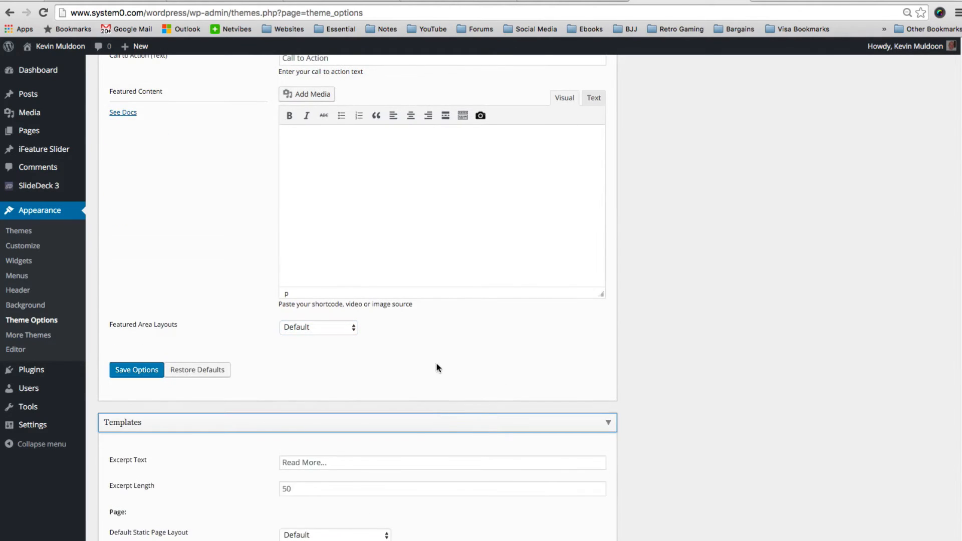
pyautogui.scroll(-3)
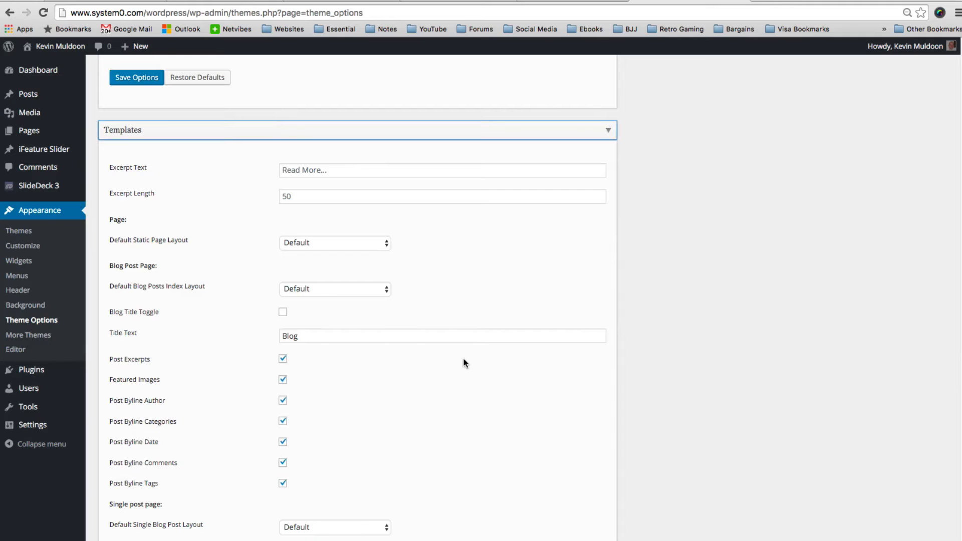
pyautogui.moveTo(414, 377)
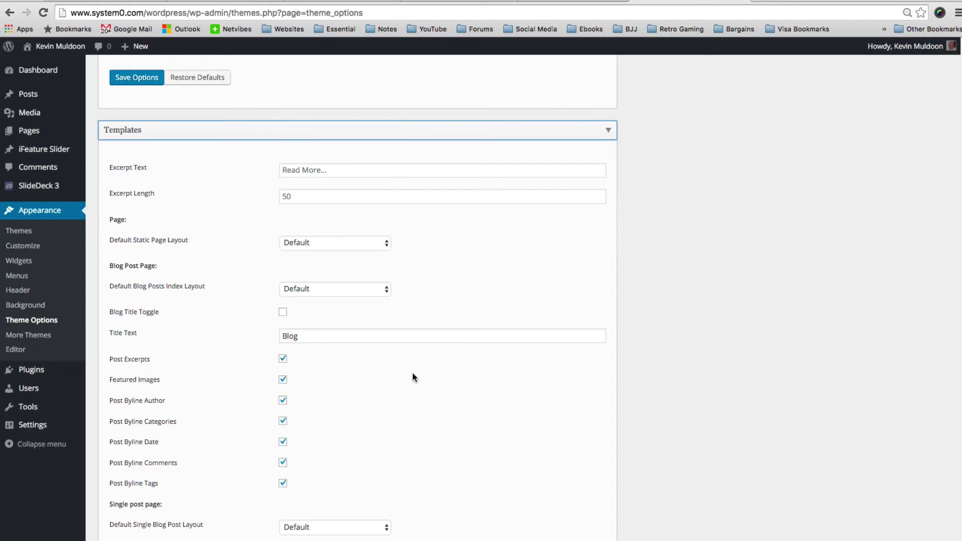
pyautogui.scroll(-3)
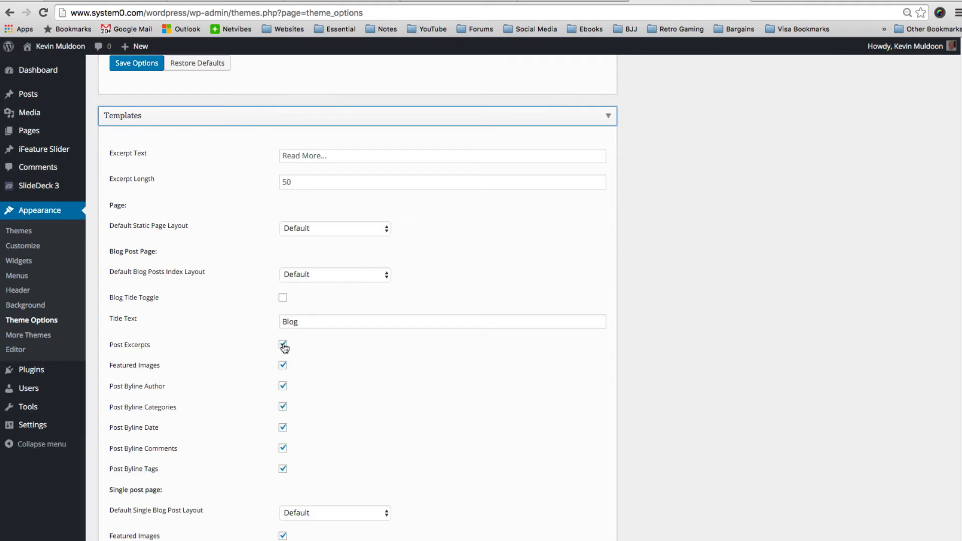
pyautogui.click(283, 366)
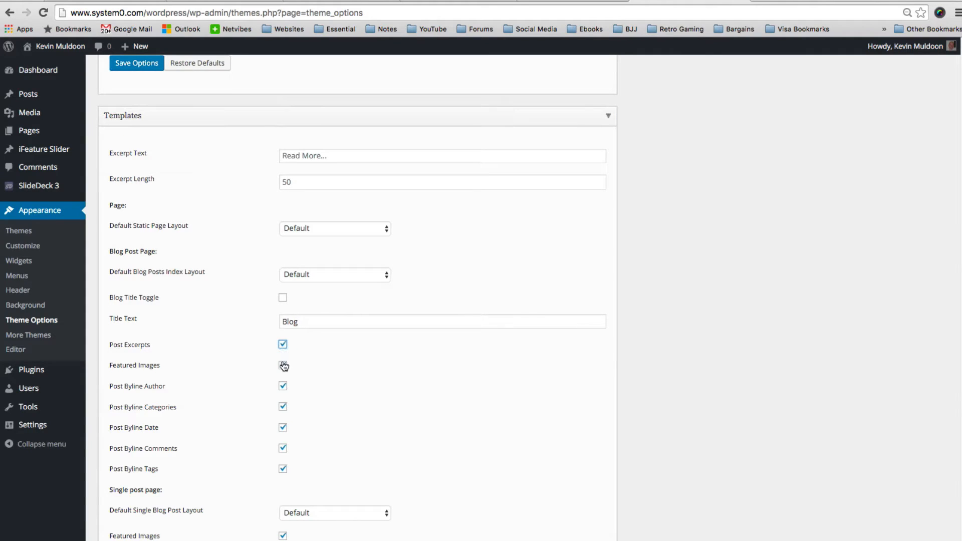
pyautogui.click(283, 365)
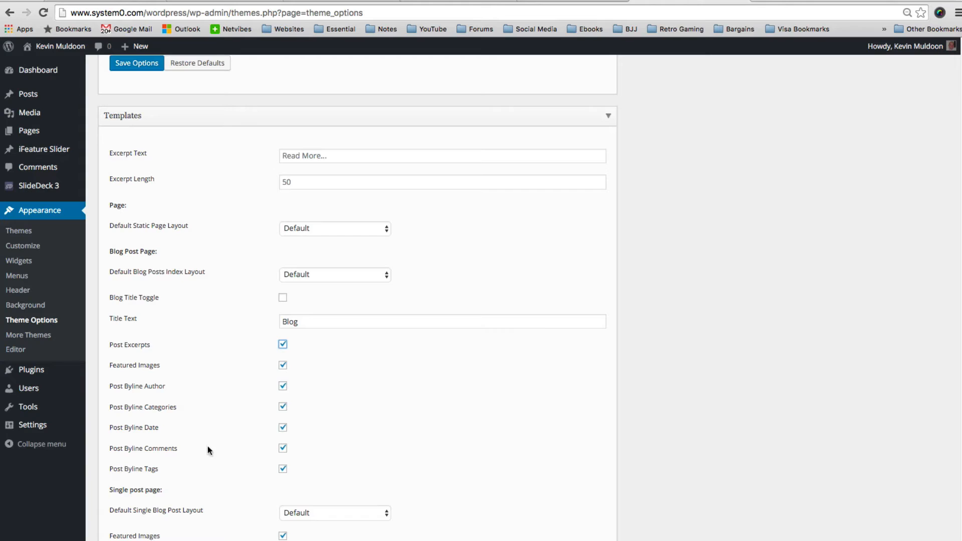
pyautogui.moveTo(186, 403)
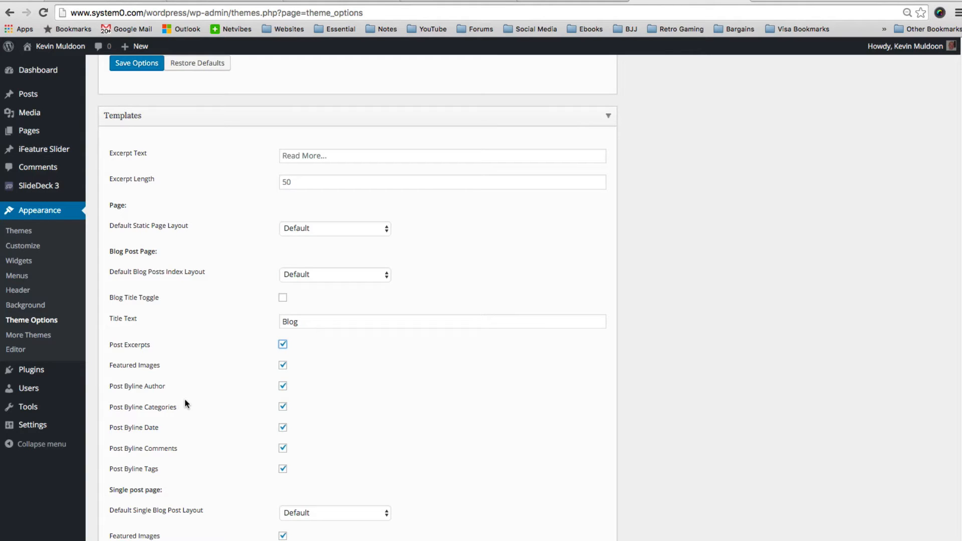
pyautogui.scroll(-3)
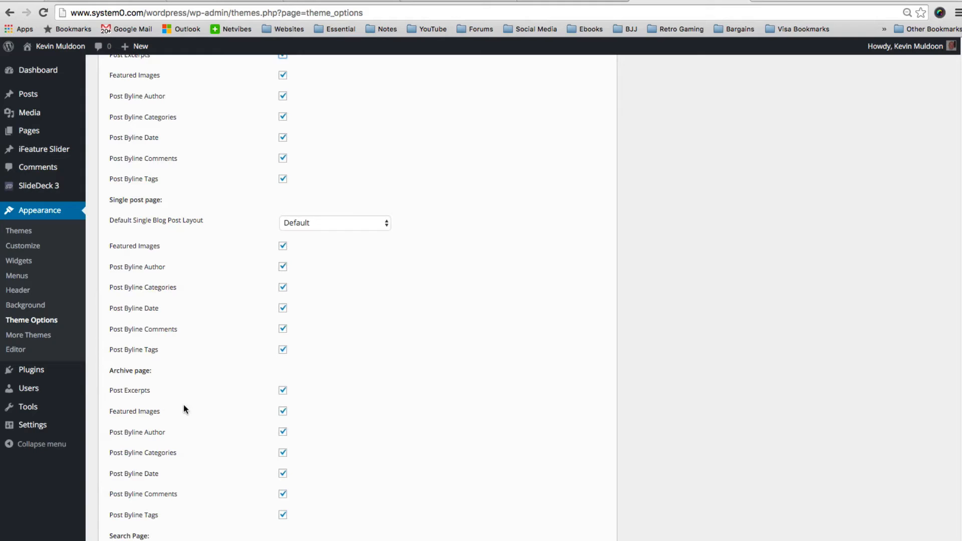
pyautogui.scroll(-3)
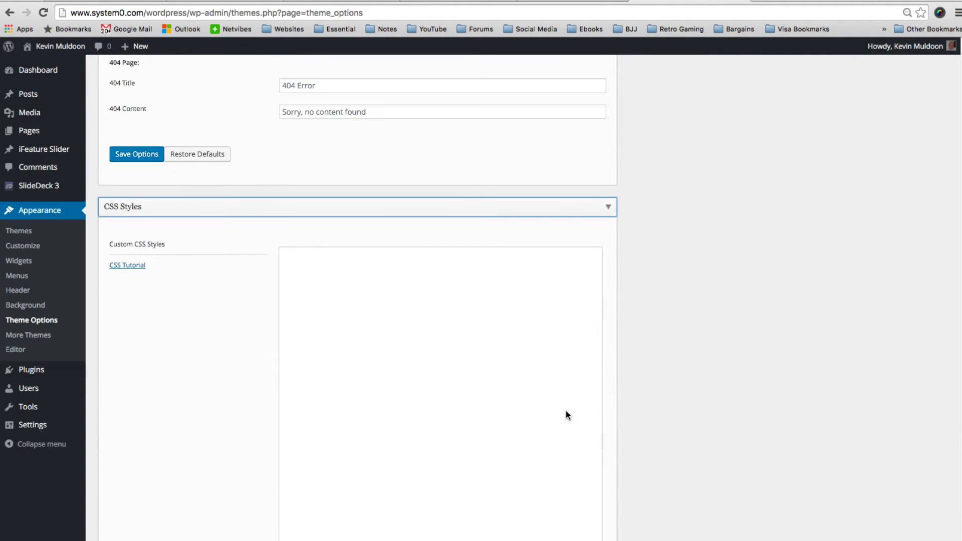
pyautogui.scroll(-3)
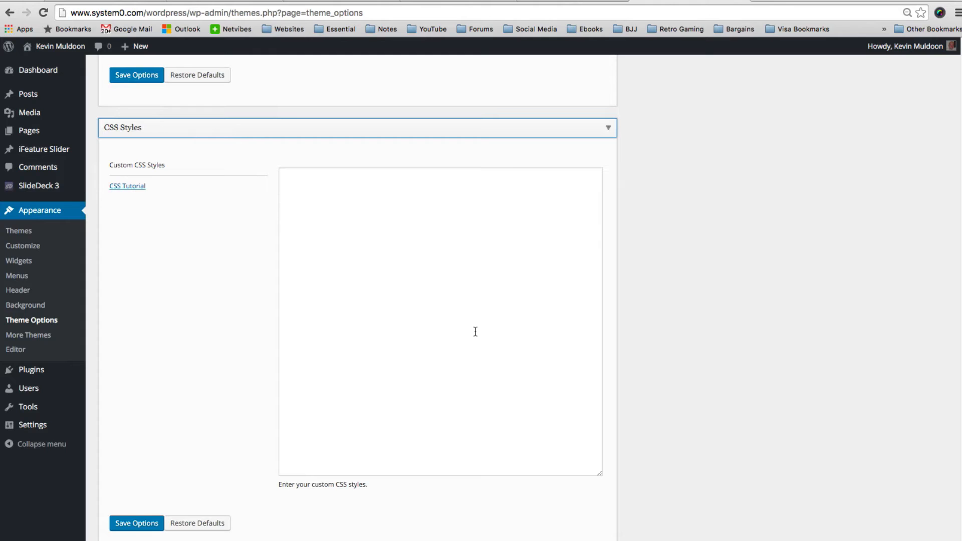
pyautogui.scroll(-3)
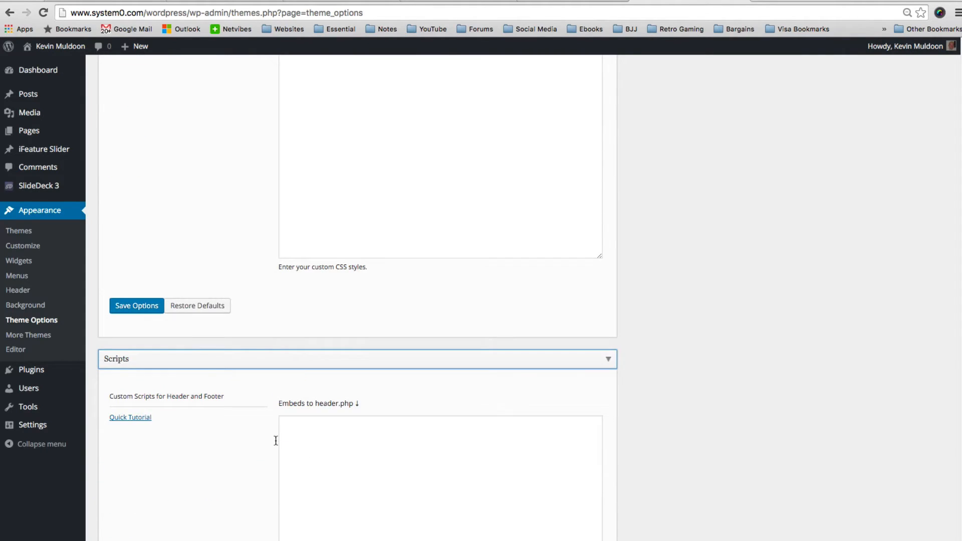
pyautogui.scroll(-3)
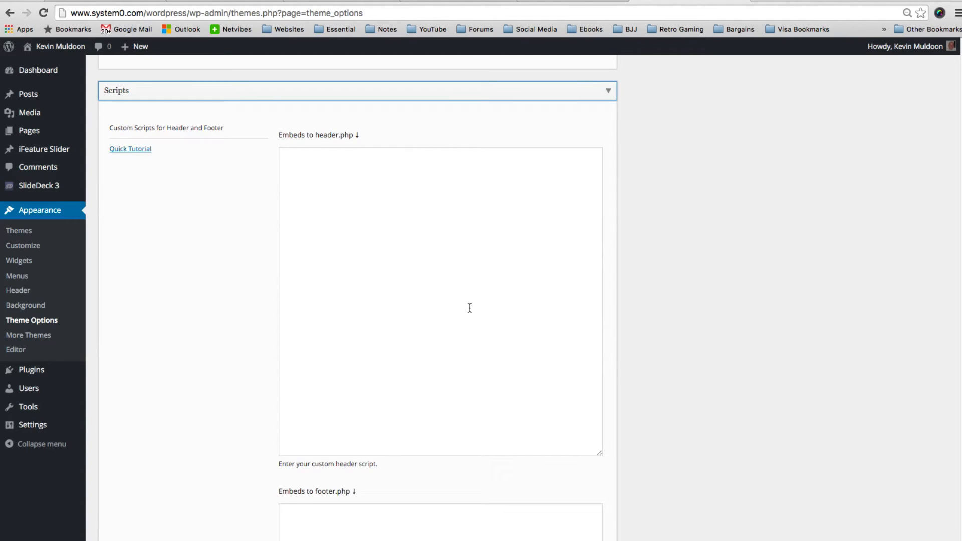
pyautogui.scroll(-3)
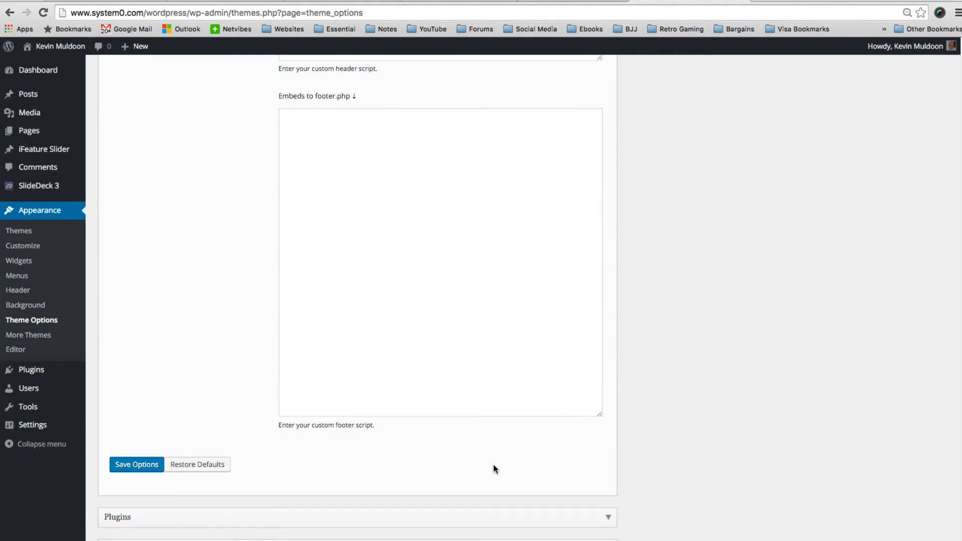
pyautogui.moveTo(569, 522)
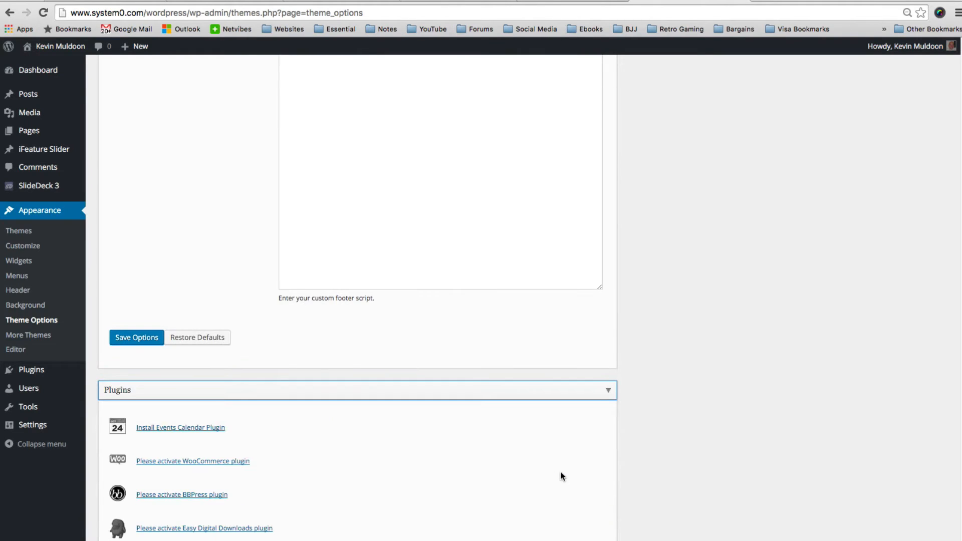
pyautogui.scroll(-3)
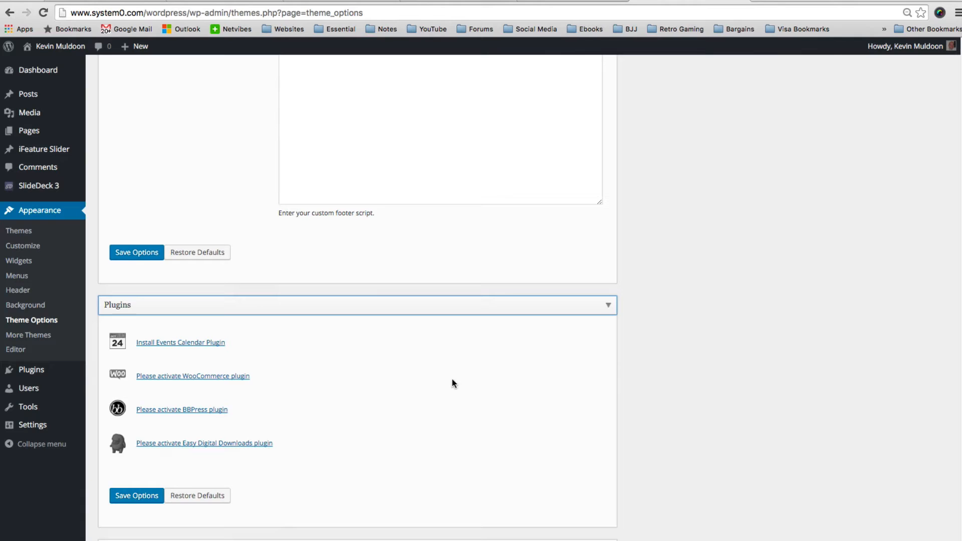
pyautogui.moveTo(357, 408)
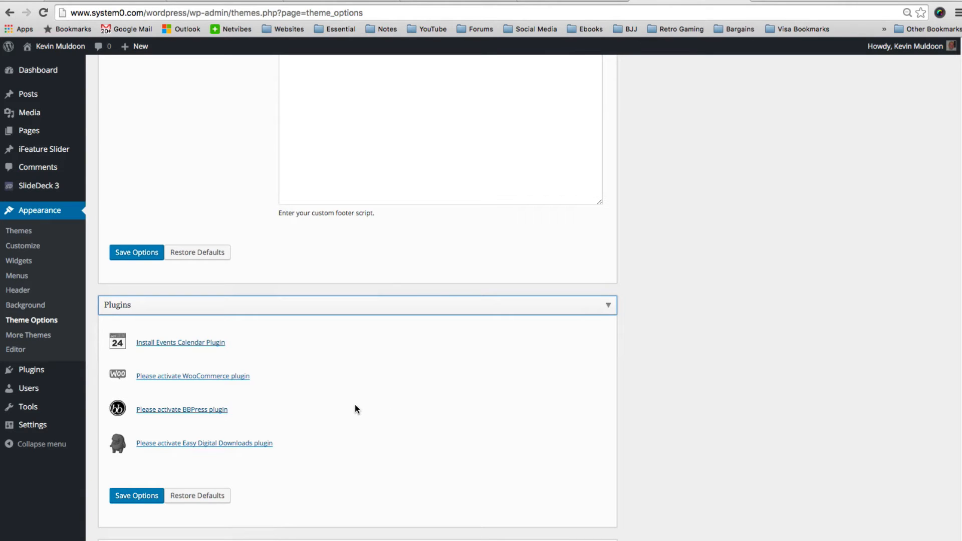
pyautogui.moveTo(350, 407)
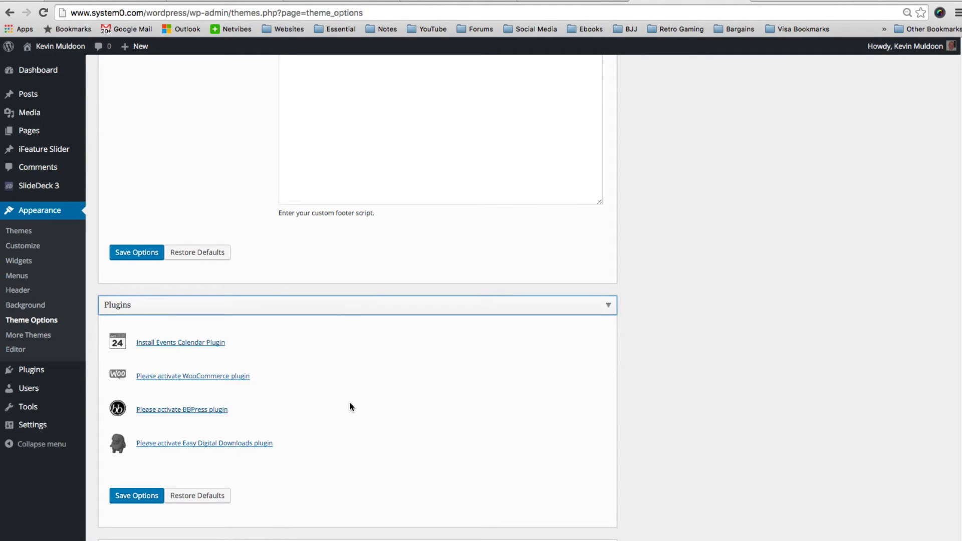
pyautogui.moveTo(354, 408)
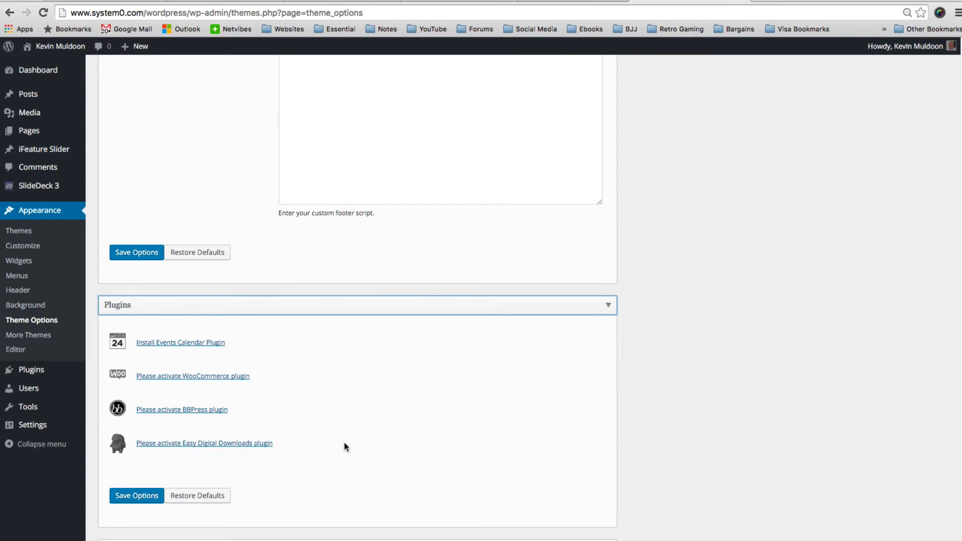
pyautogui.scroll(-3)
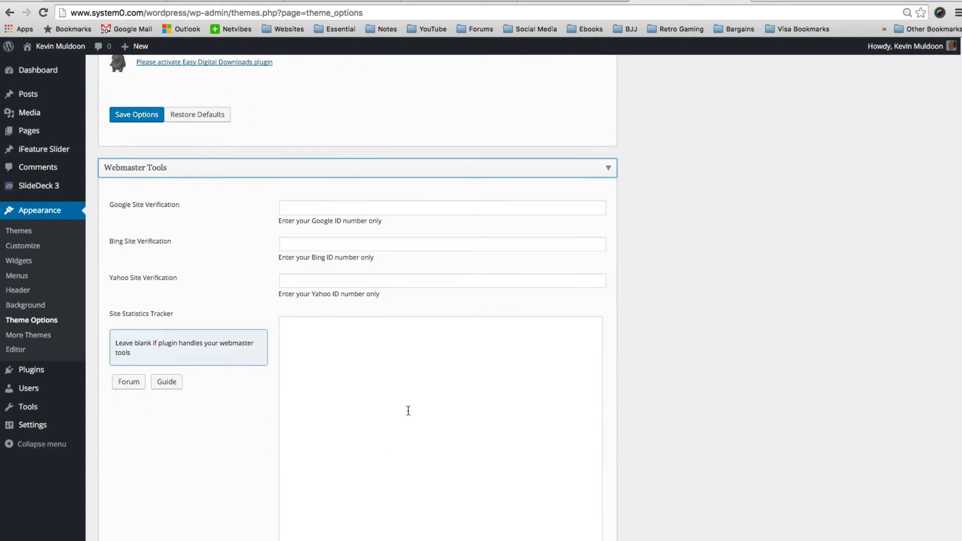
pyautogui.moveTo(387, 384)
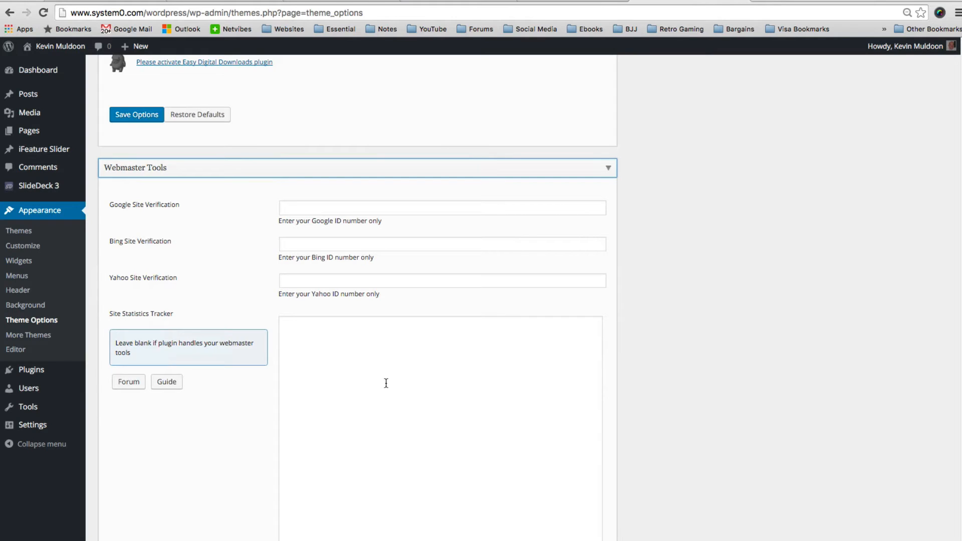
pyautogui.moveTo(371, 373)
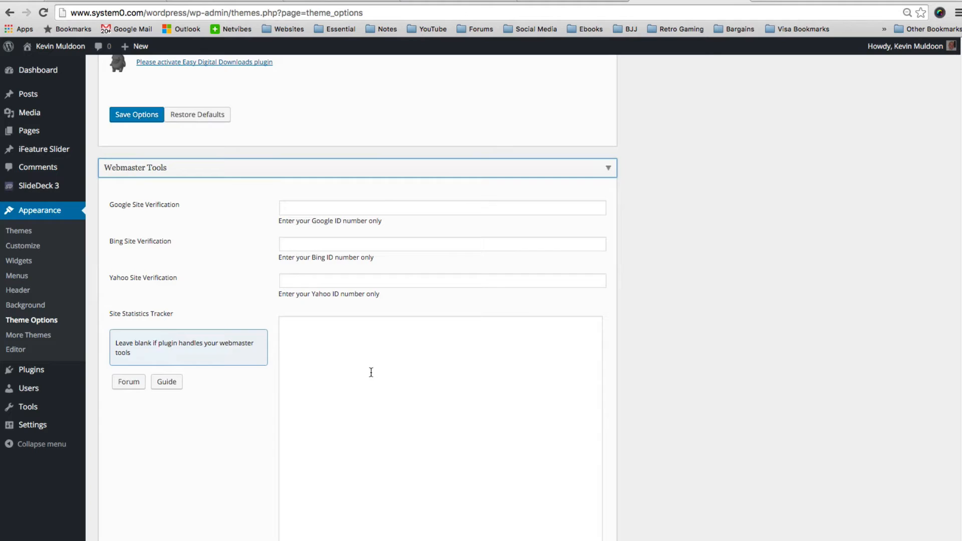
# - Scroll back through Theme Options and start loading Appearance > Customize
pyautogui.scroll(-3)
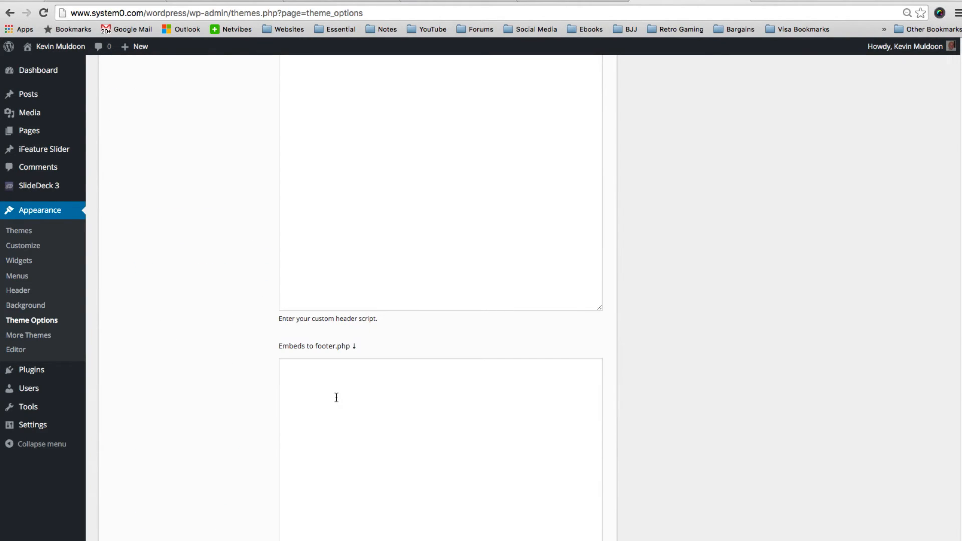
pyautogui.moveTo(397, 418)
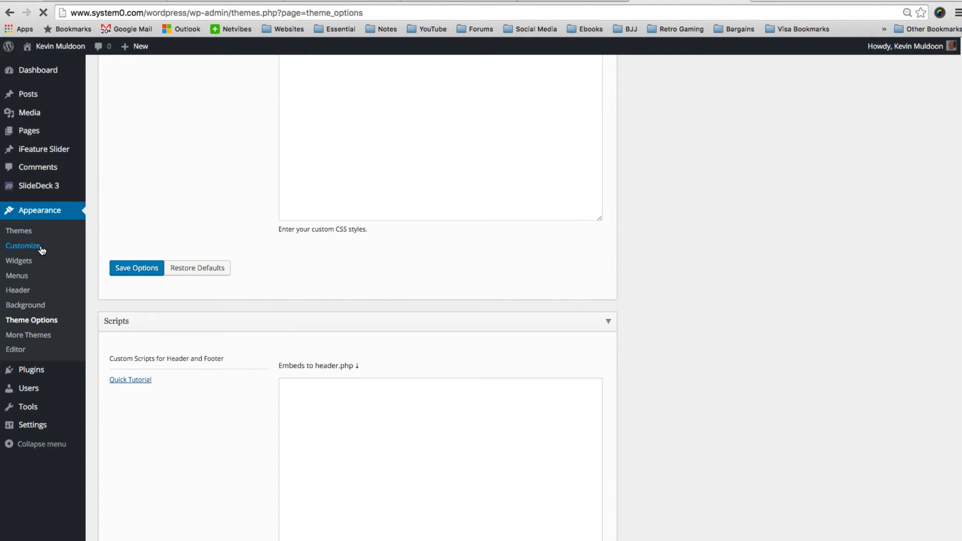
pyautogui.click(22, 246)
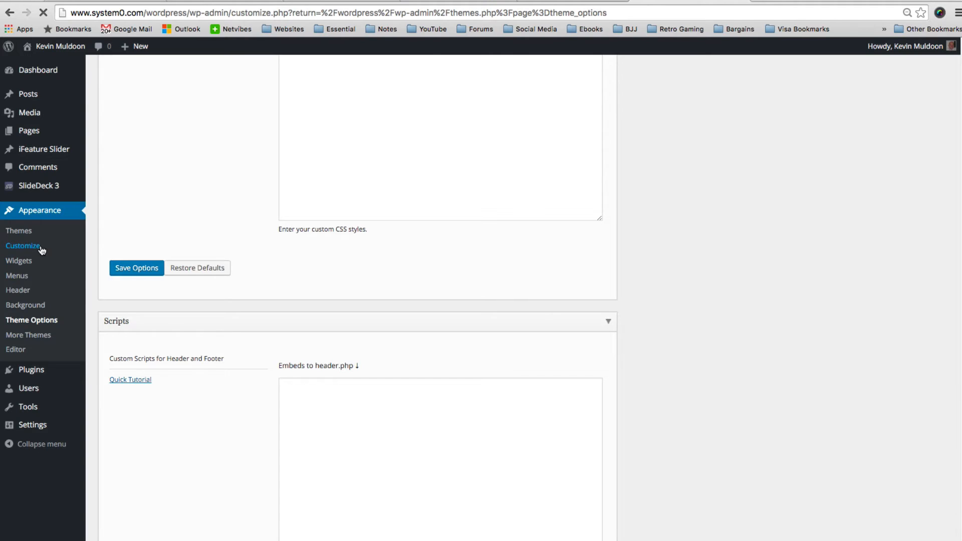
# - Load the Responsive Pro Customizer with its settings panels beside the live site preview
pyautogui.click(22, 246)
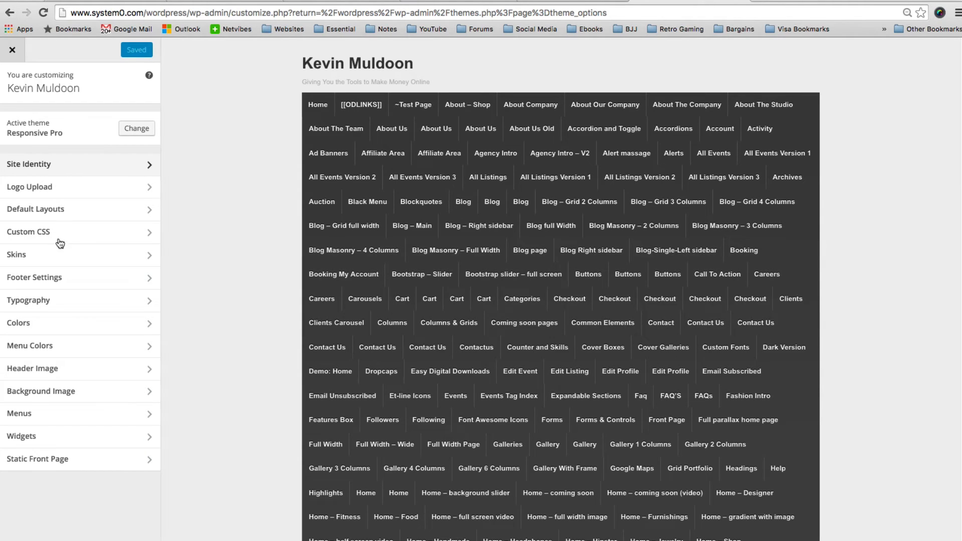
pyautogui.moveTo(75, 139)
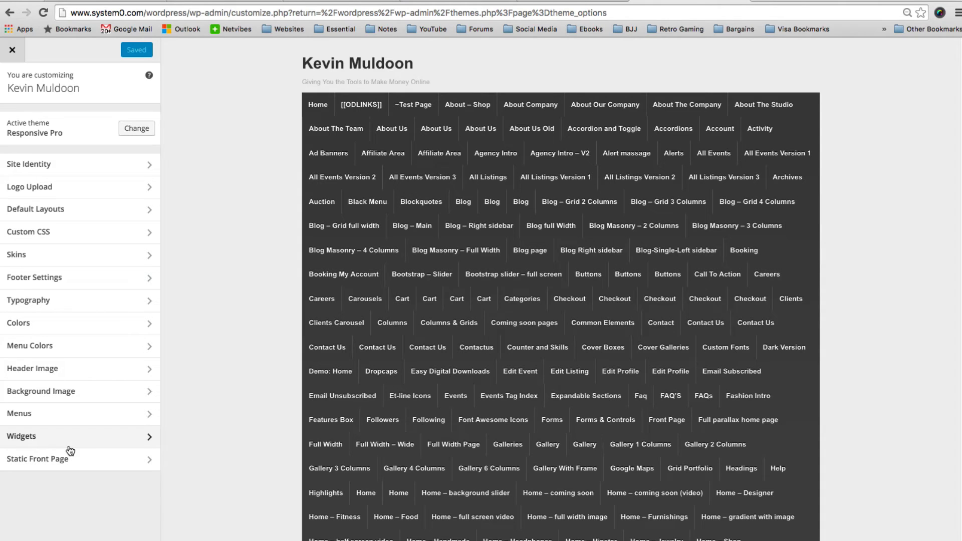
pyautogui.moveTo(295, 421)
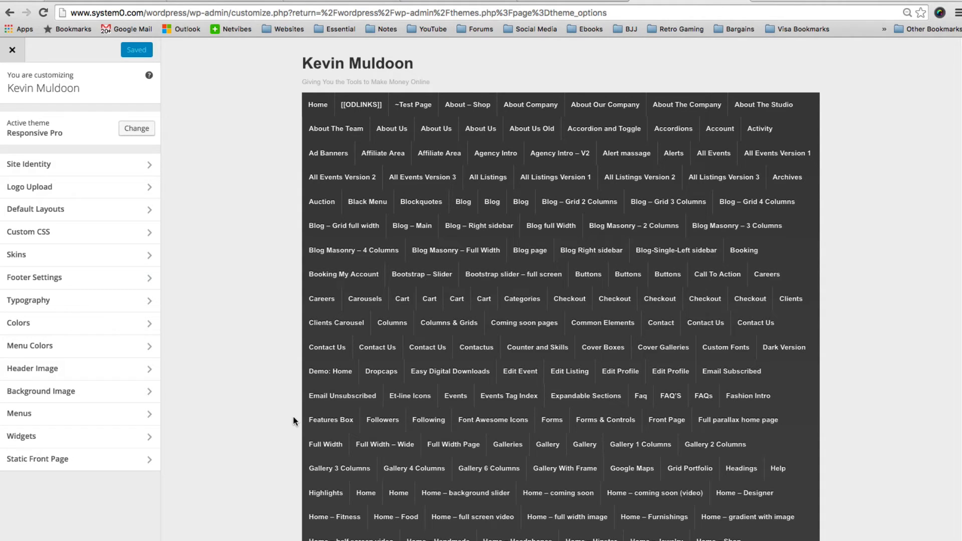
# - Open Menus > Menu Locations listing the Top, Header, Sub-Header and Footer slots
pyautogui.click(456, 396)
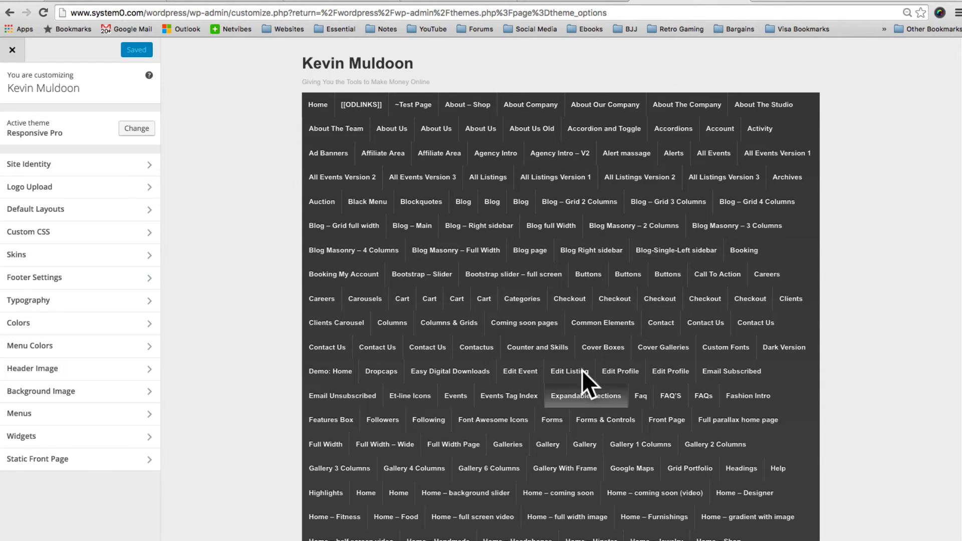
pyautogui.moveTo(88, 416)
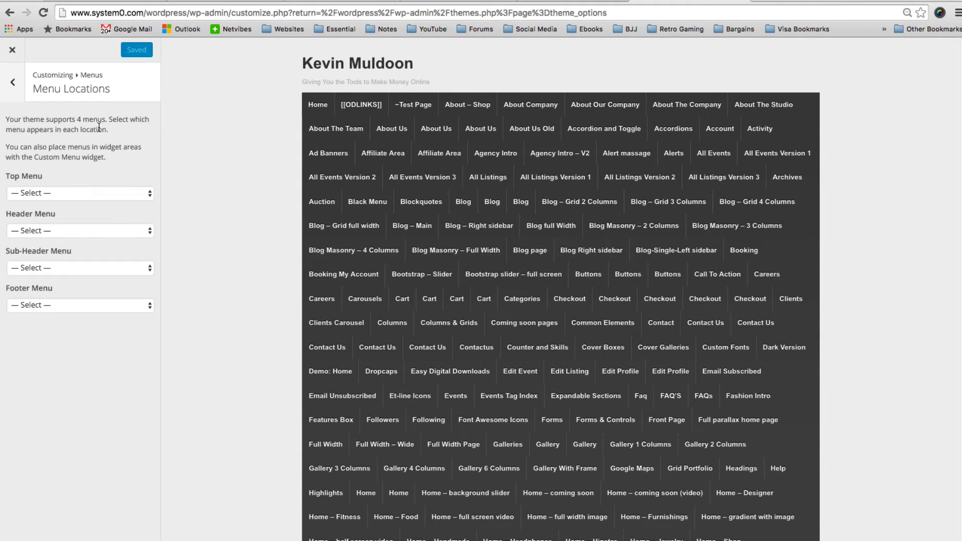
pyautogui.click(79, 231)
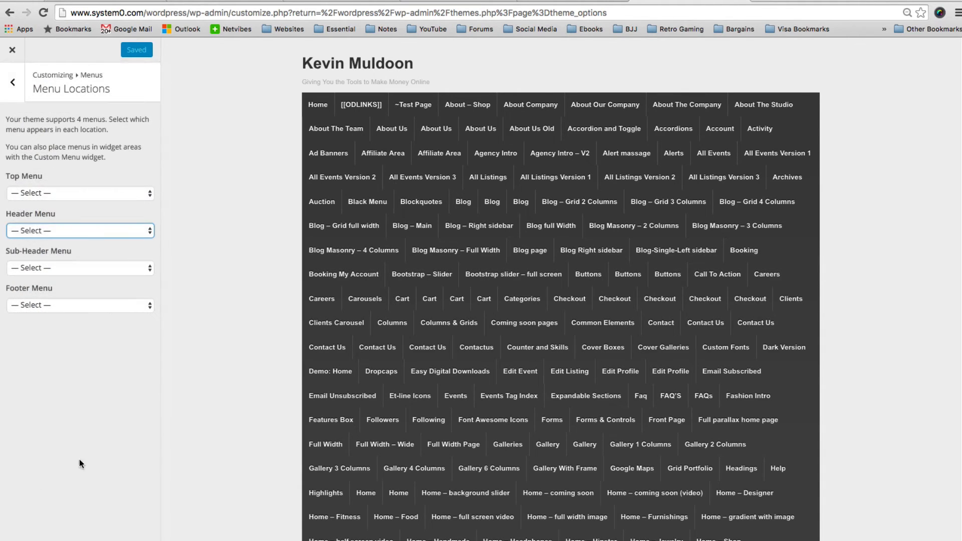
# - Assign Top Menu to the header location and 2nd Menu Test to the top location
pyautogui.click(80, 231)
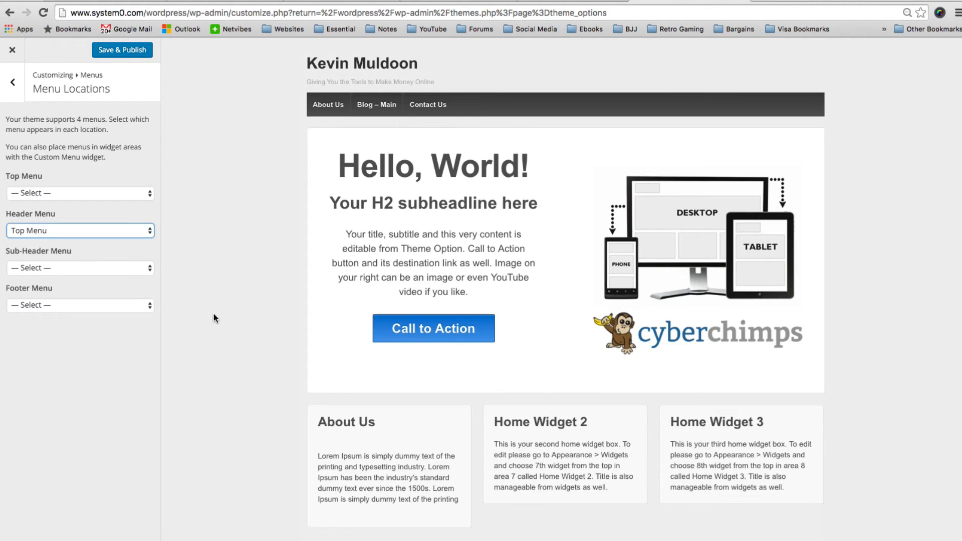
pyautogui.moveTo(69, 100)
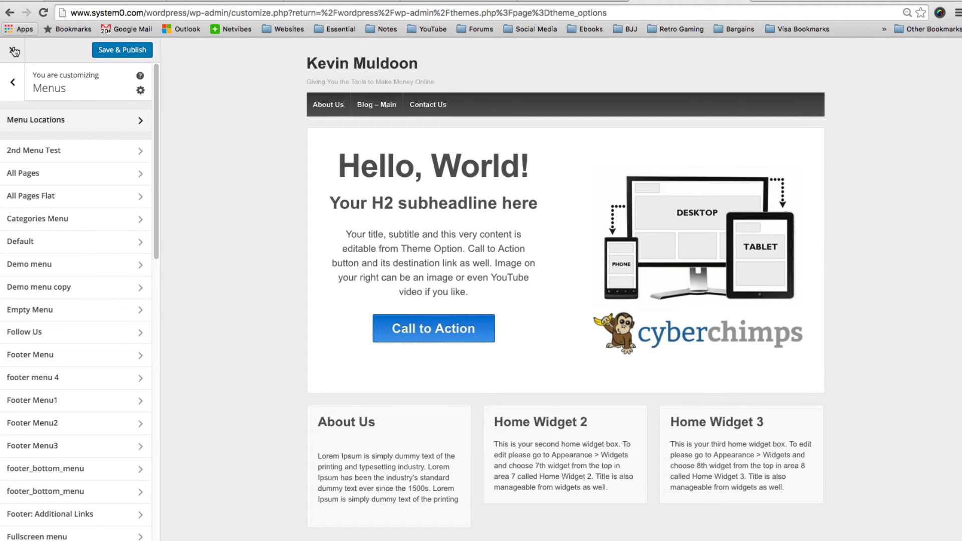
pyautogui.click(12, 82)
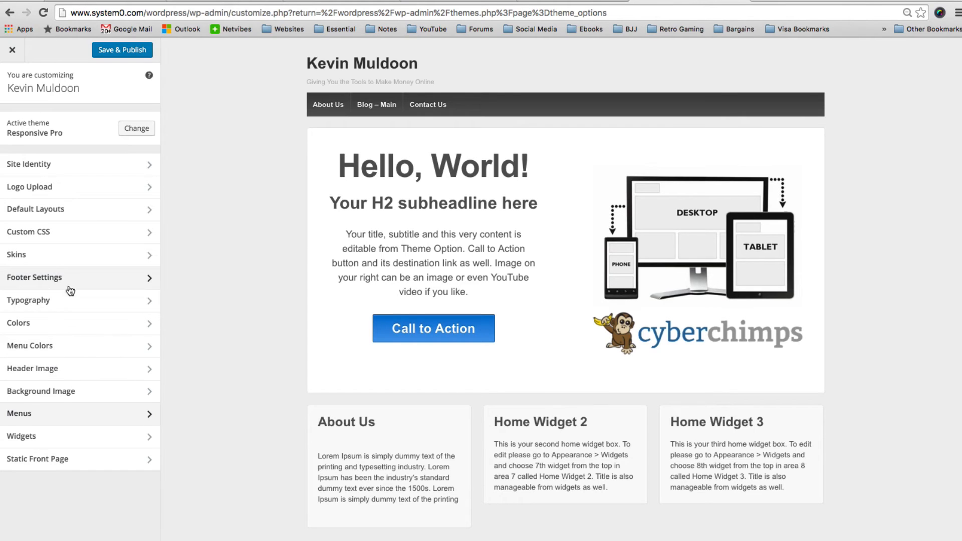
pyautogui.click(30, 414)
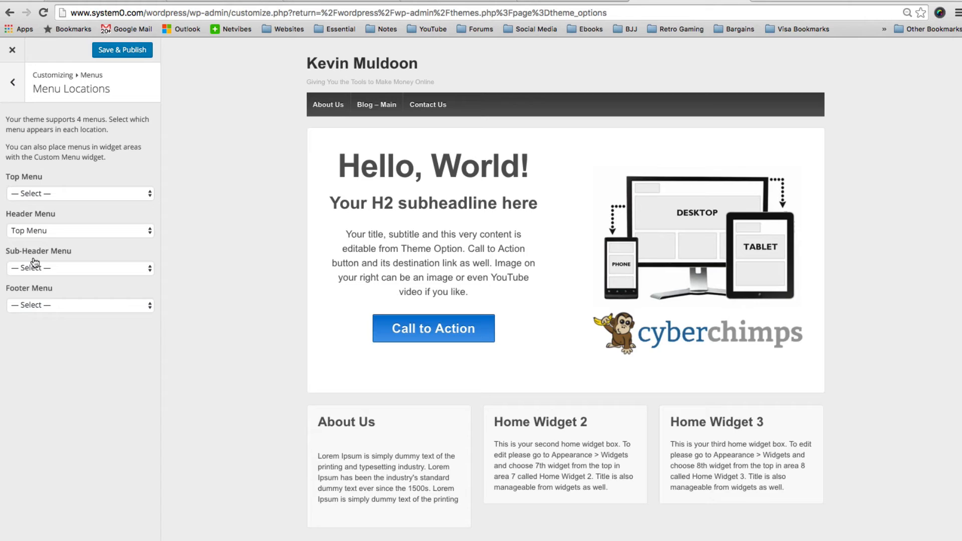
pyautogui.click(80, 193)
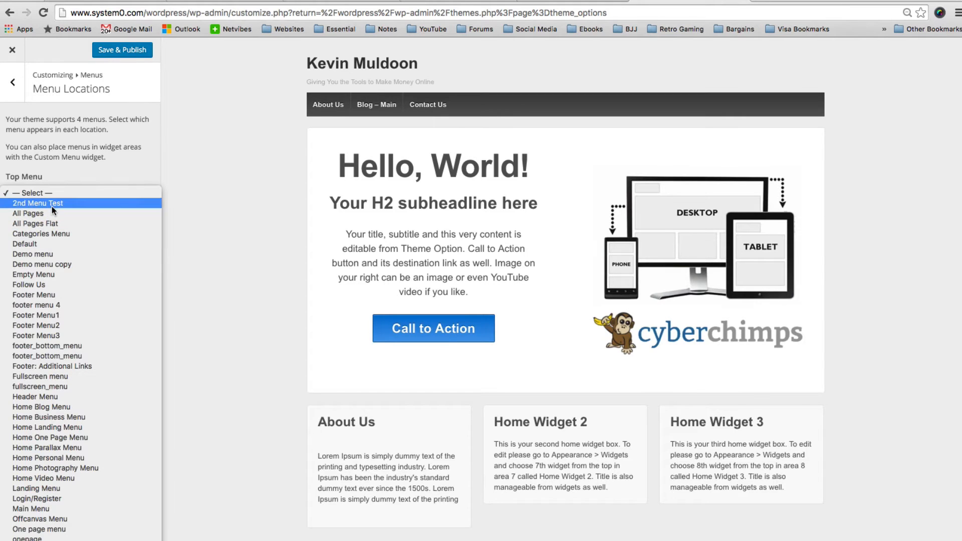
pyautogui.click(37, 203)
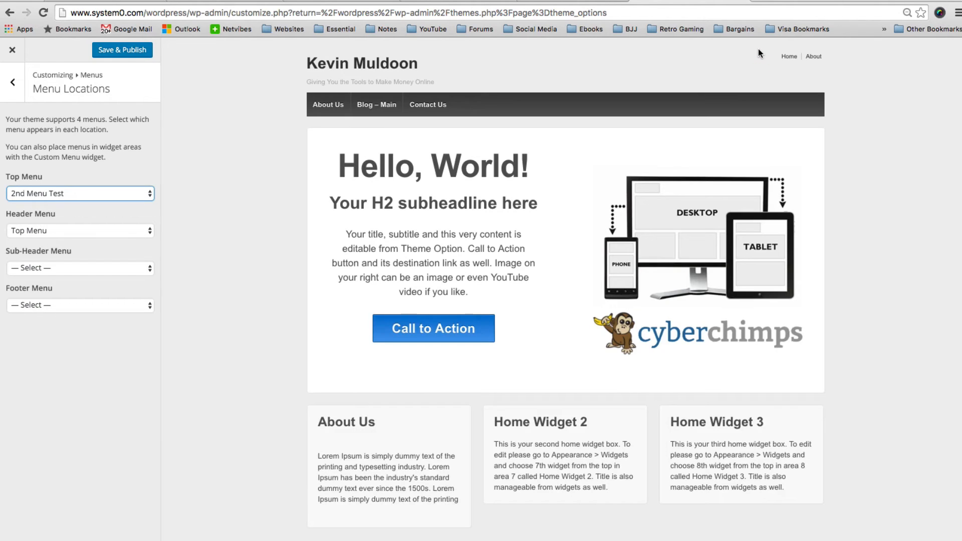
pyautogui.moveTo(142, 267)
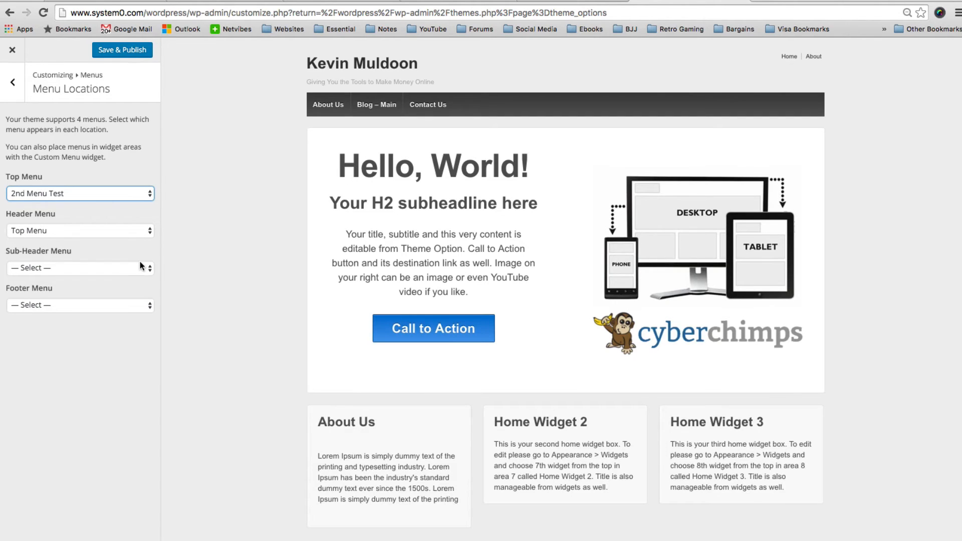
# - Assign Footer Menu3 to the sub-header and Footer Menu to the footer, then return to the main panel
pyautogui.click(80, 267)
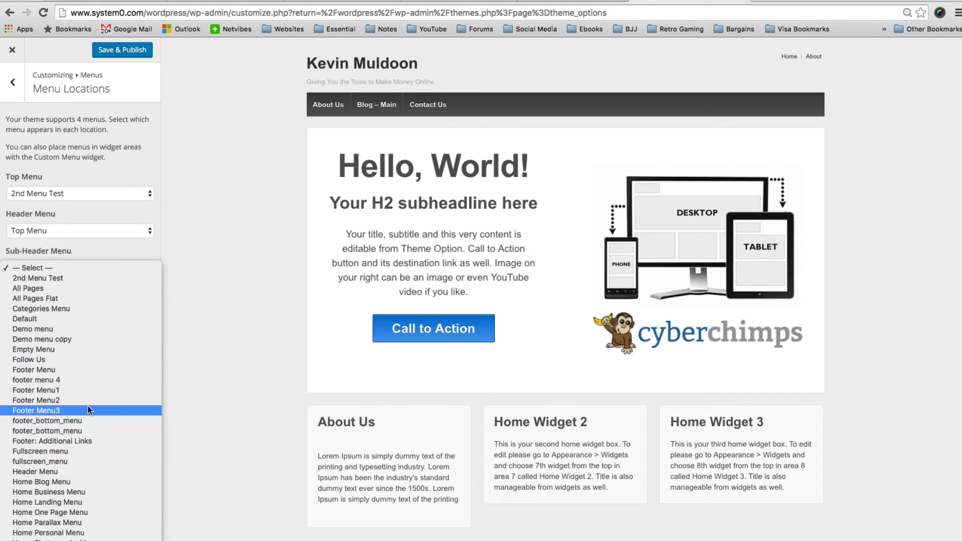
pyautogui.click(35, 410)
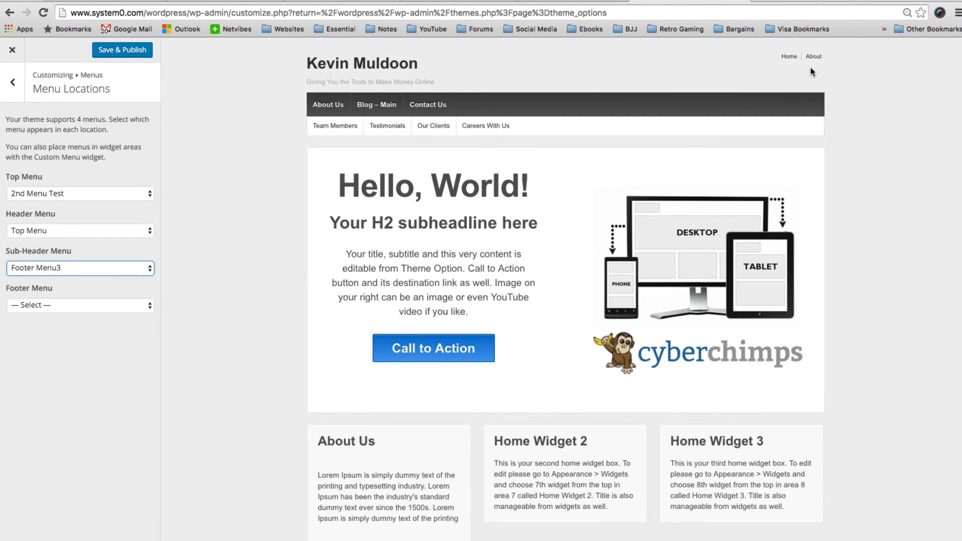
pyautogui.moveTo(477, 107)
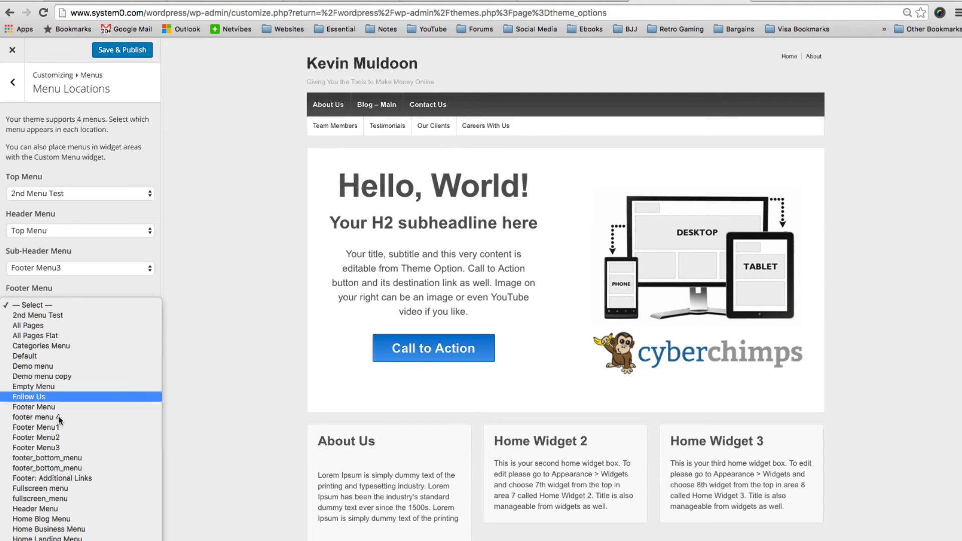
pyautogui.click(27, 407)
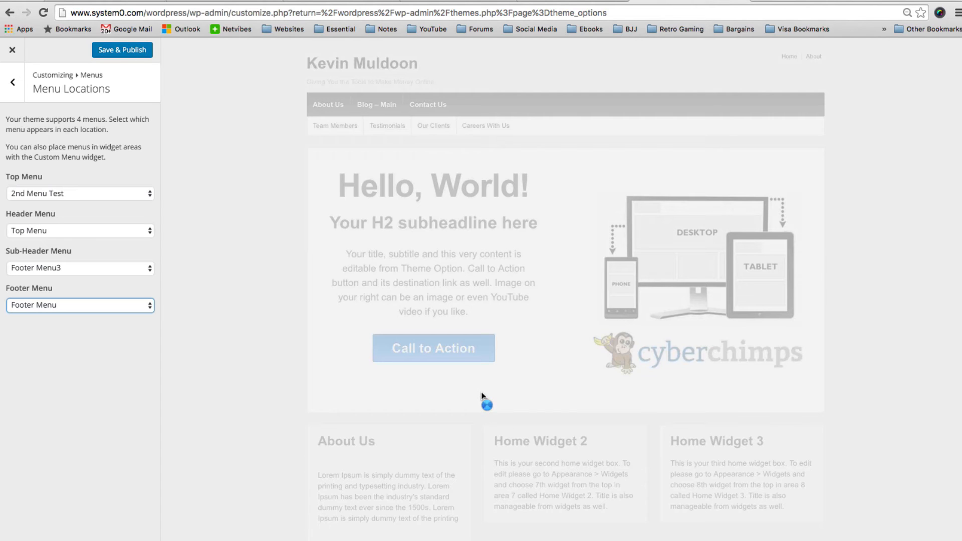
pyautogui.moveTo(483, 411)
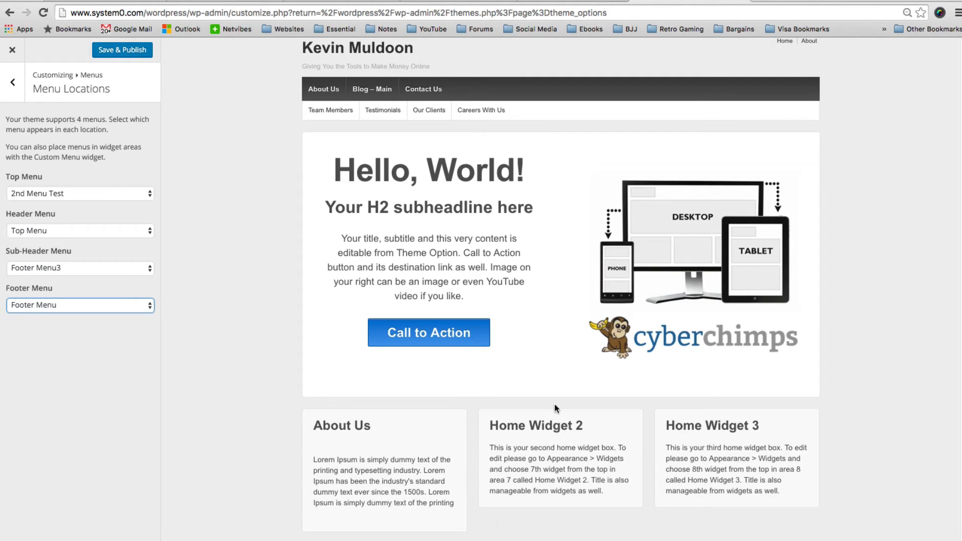
pyautogui.moveTo(530, 437)
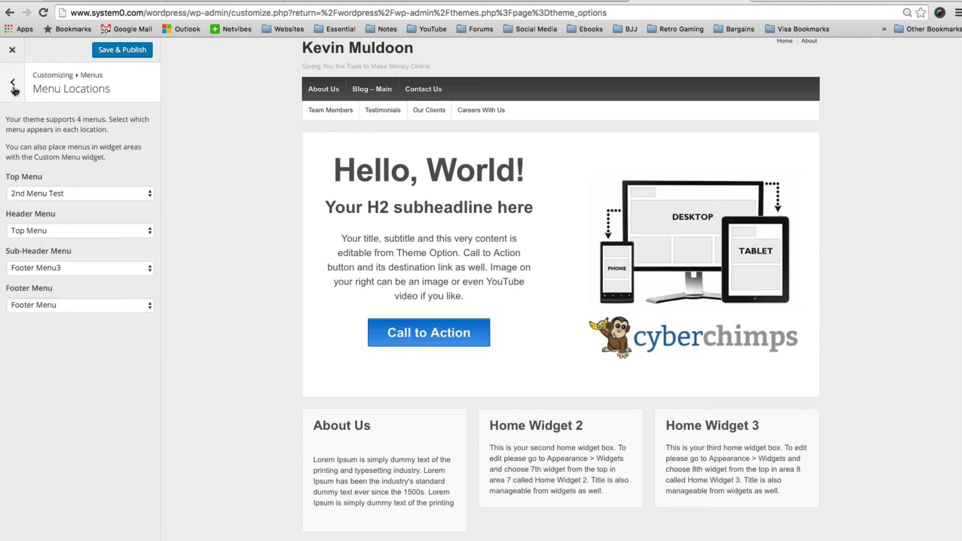
pyautogui.click(11, 83)
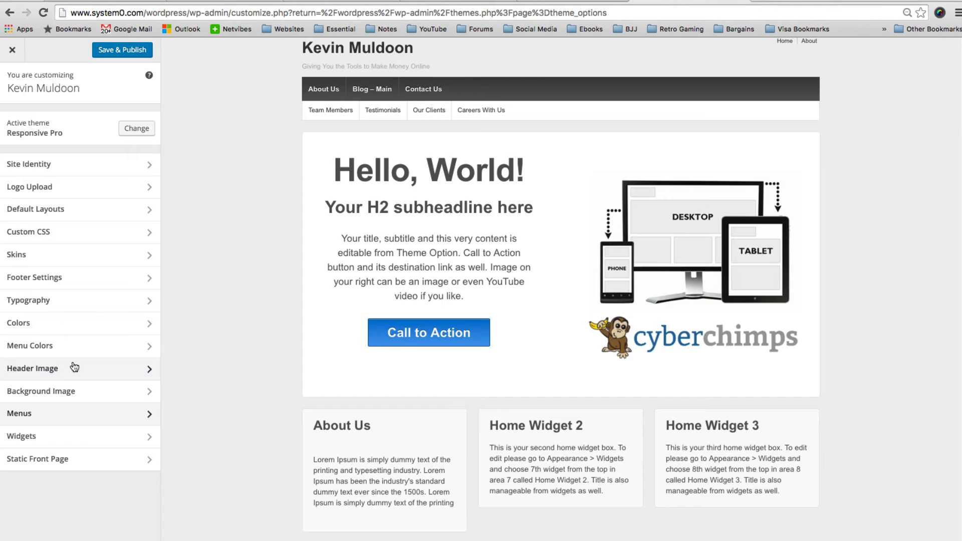
pyautogui.moveTo(95, 445)
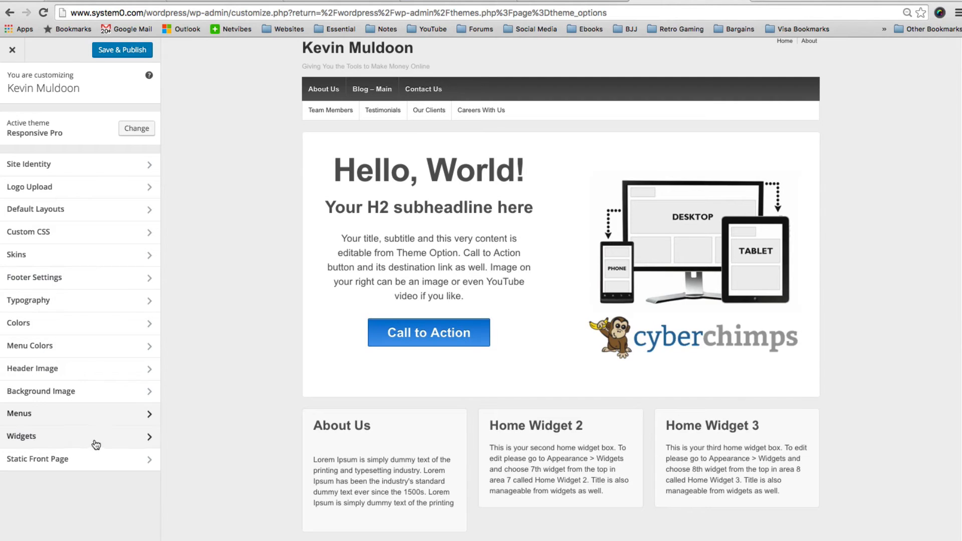
# - Add a Search widget to Home Widget 1 and move it above the About Us text
pyautogui.click(21, 436)
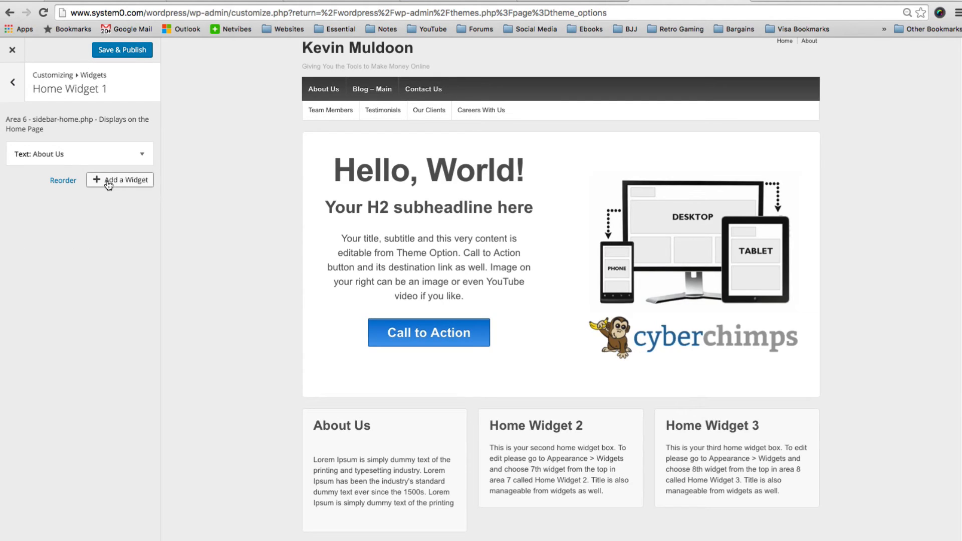
pyautogui.click(119, 180)
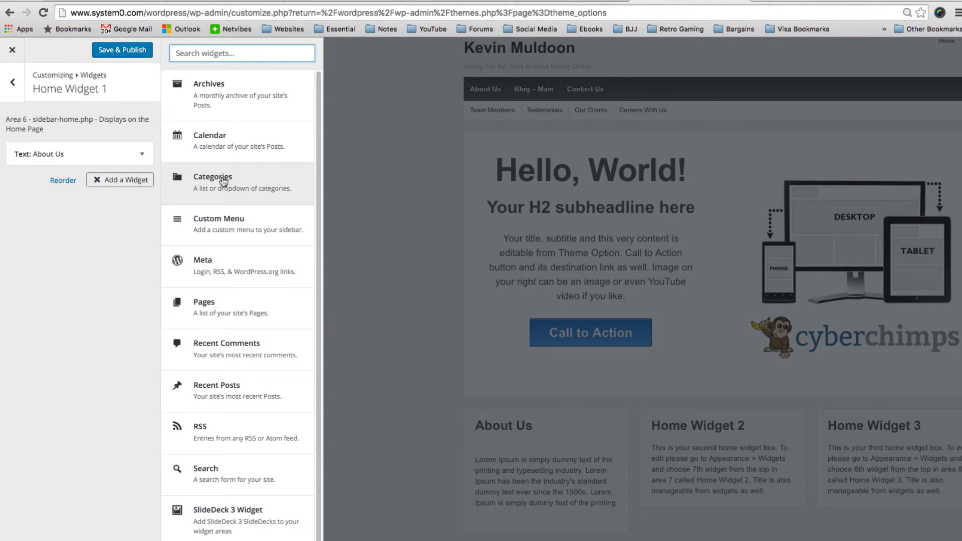
pyautogui.scroll(-3)
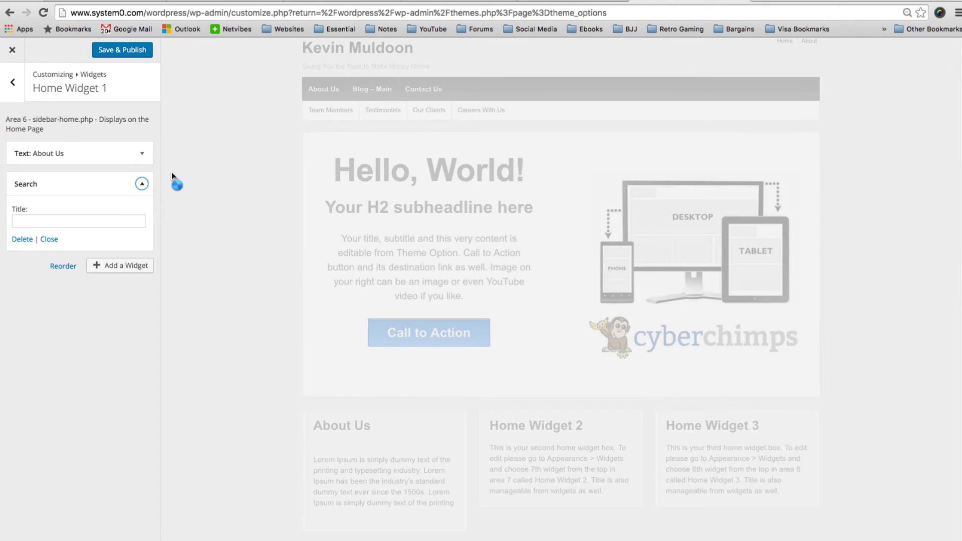
pyautogui.moveTo(503, 385)
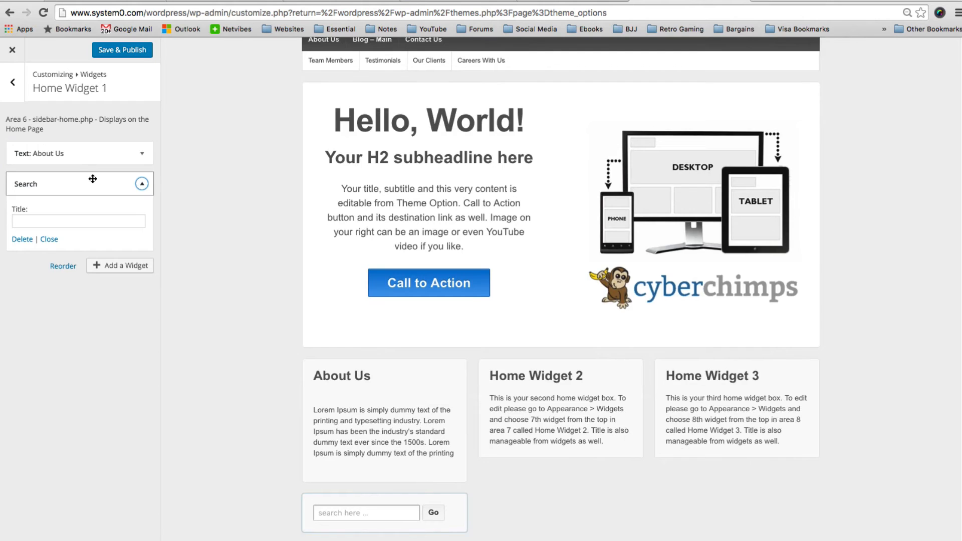
pyautogui.click(142, 184)
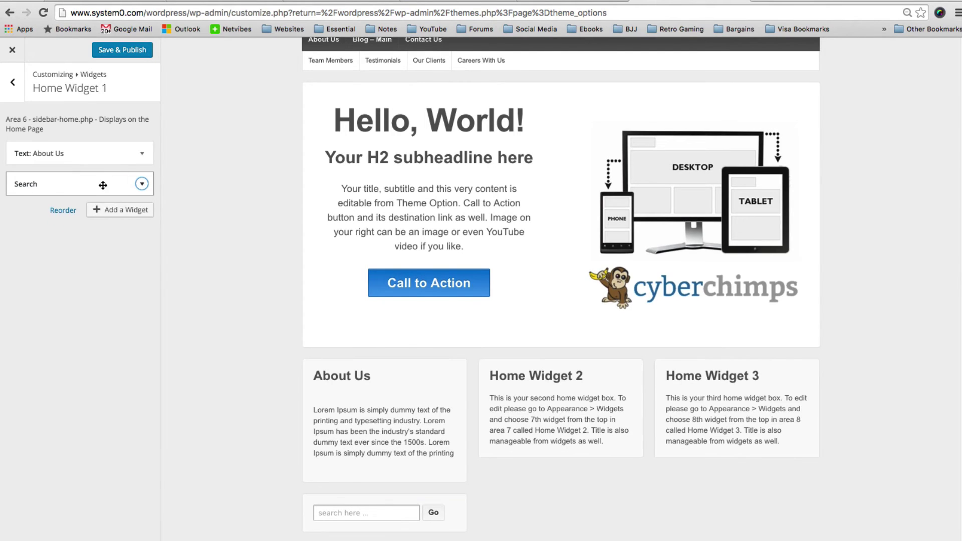
pyautogui.moveTo(79, 183); pyautogui.dragTo(79, 153)
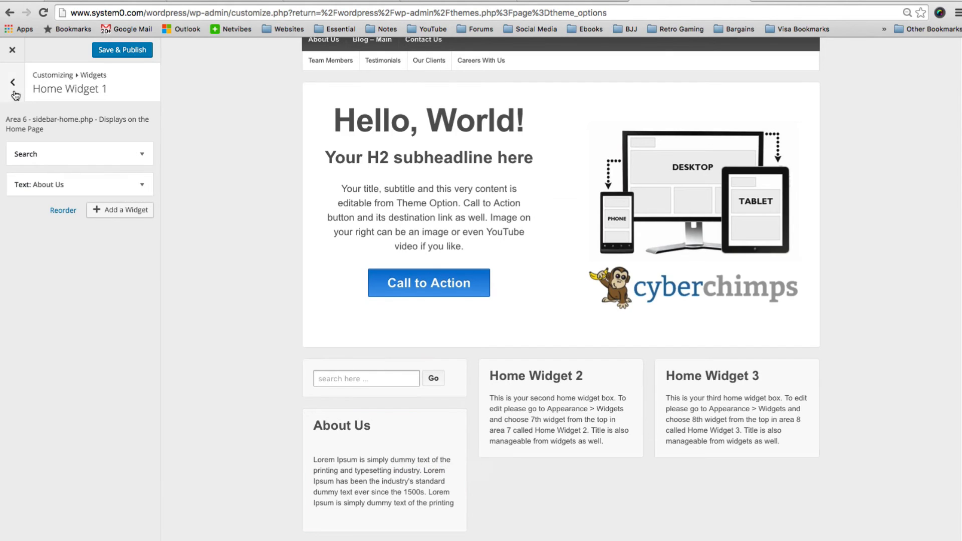
# - Glance into the Colophon Widget area and return to the main customizer menu
pyautogui.click(10, 81)
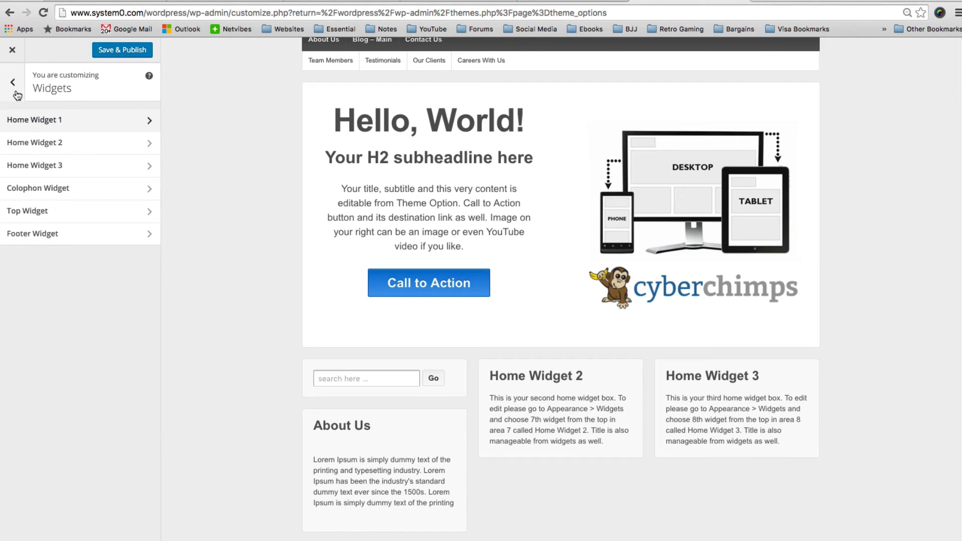
pyautogui.moveTo(115, 149)
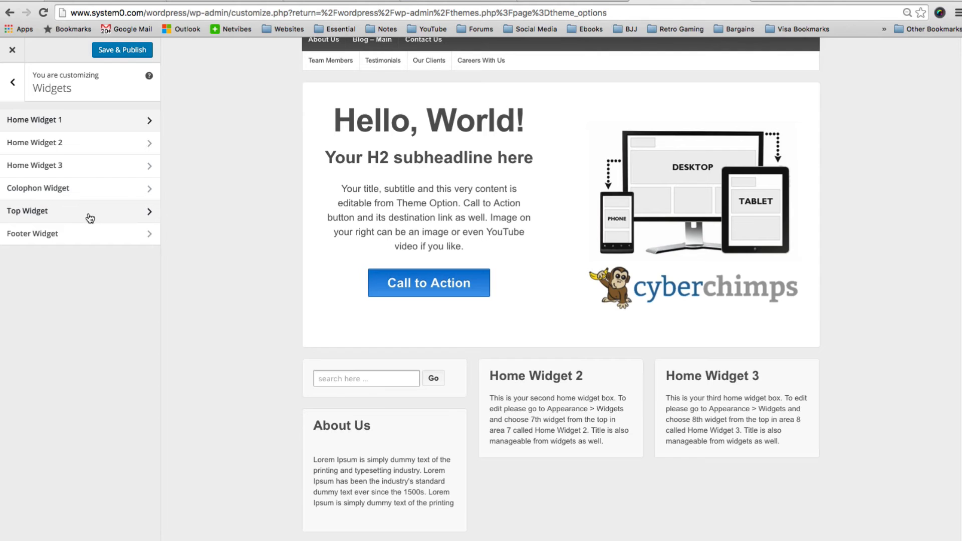
pyautogui.moveTo(74, 192)
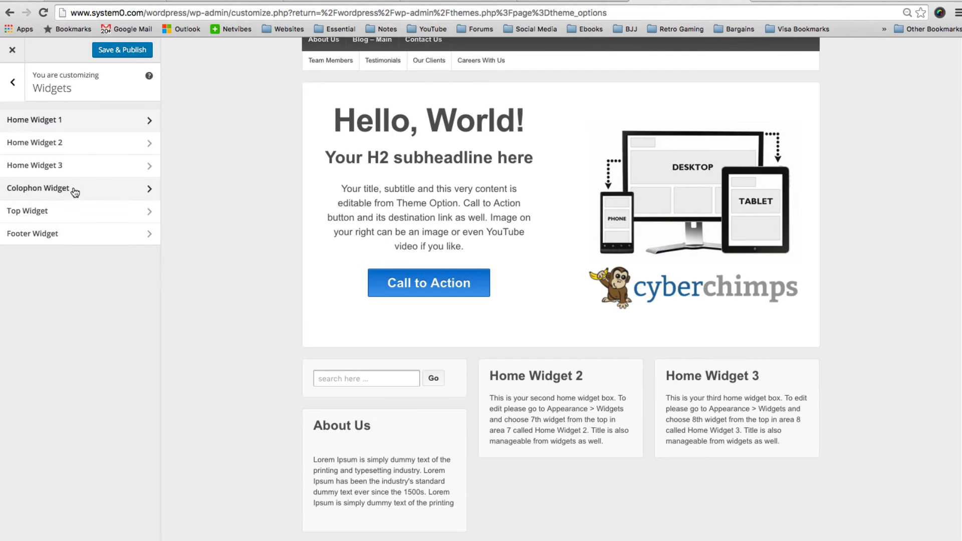
pyautogui.click(37, 189)
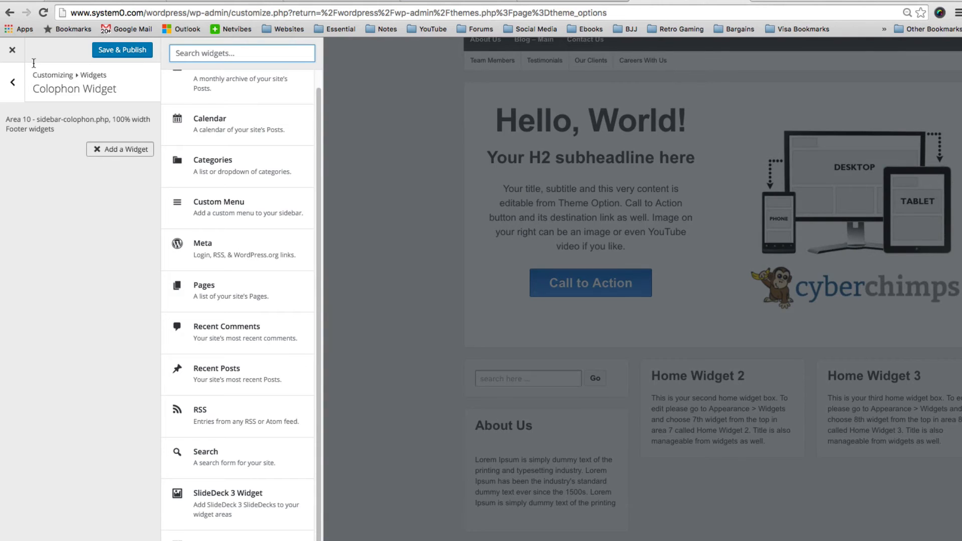
pyautogui.click(11, 82)
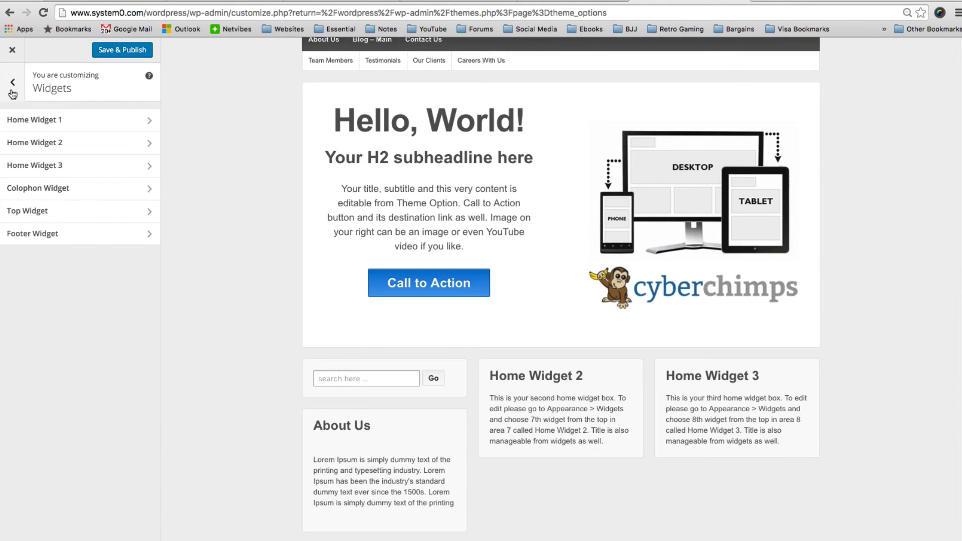
pyautogui.click(12, 81)
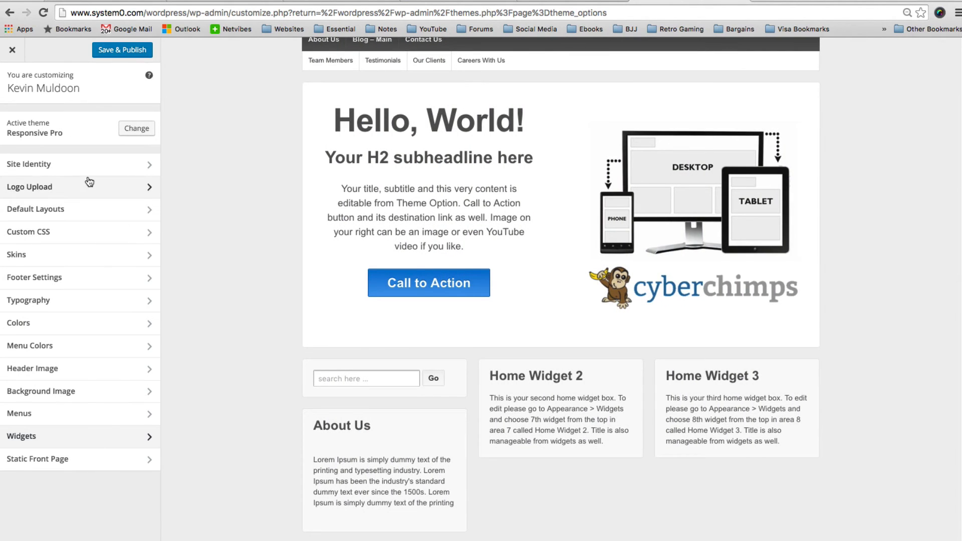
pyautogui.moveTo(67, 147)
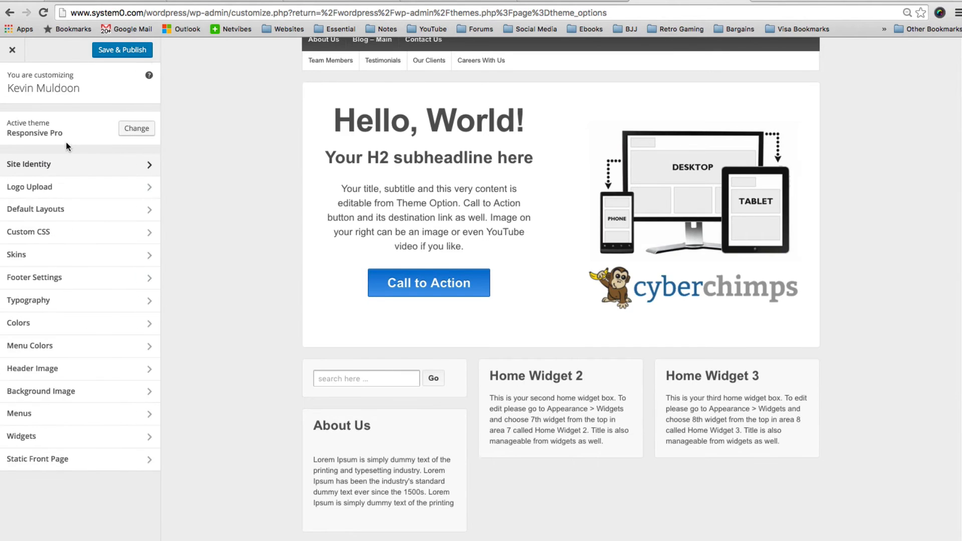
pyautogui.moveTo(60, 223)
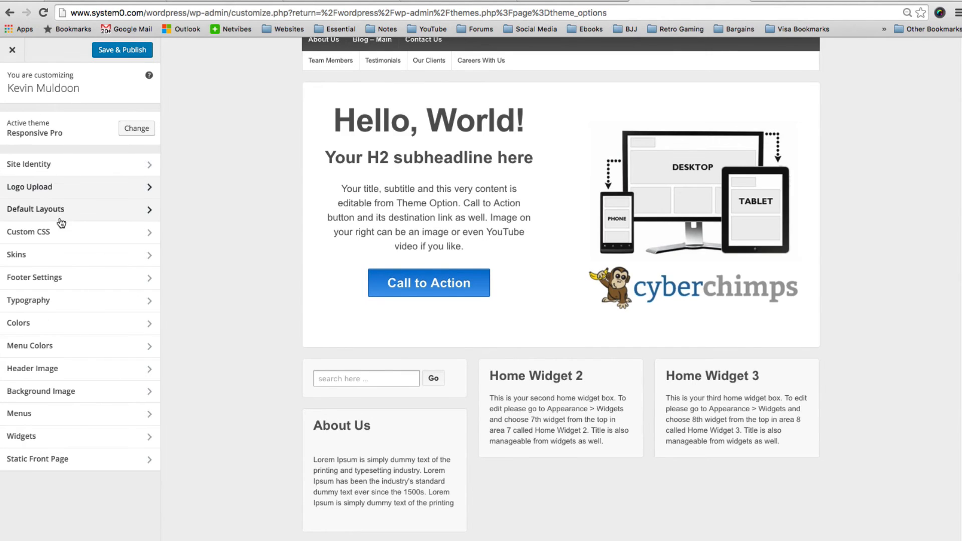
# - Check the Default Layouts dropdowns, glance at Custom CSS and bring up the Skins colour options
pyautogui.click(35, 210)
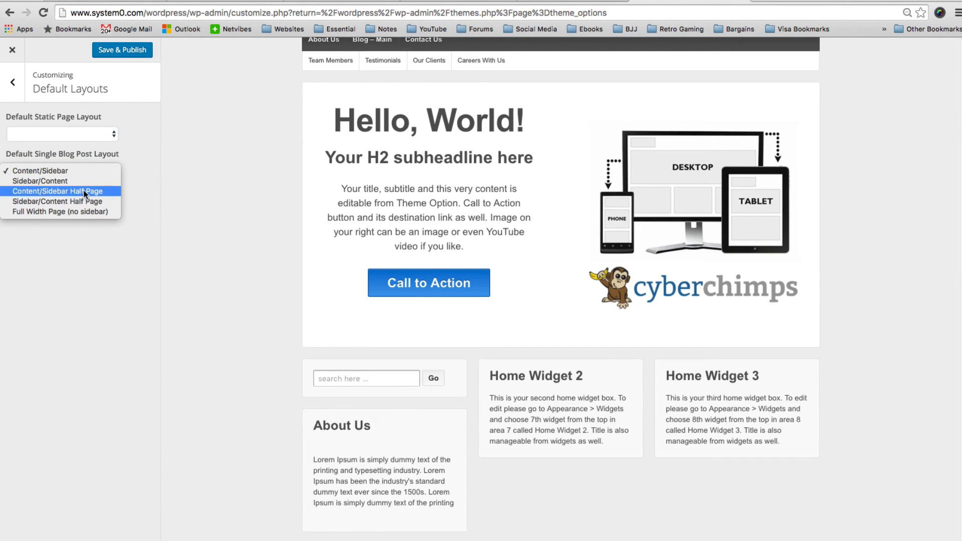
pyautogui.click(59, 191)
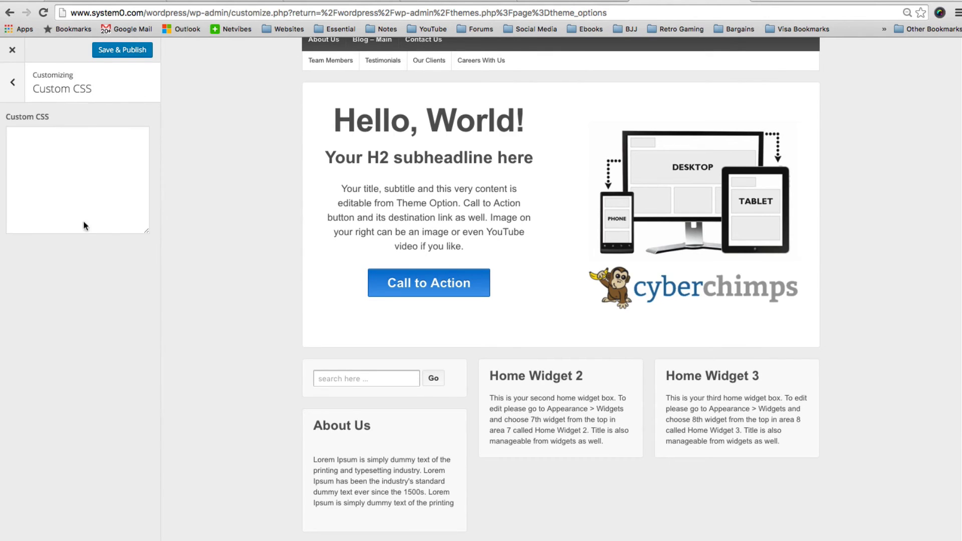
pyautogui.click(12, 83)
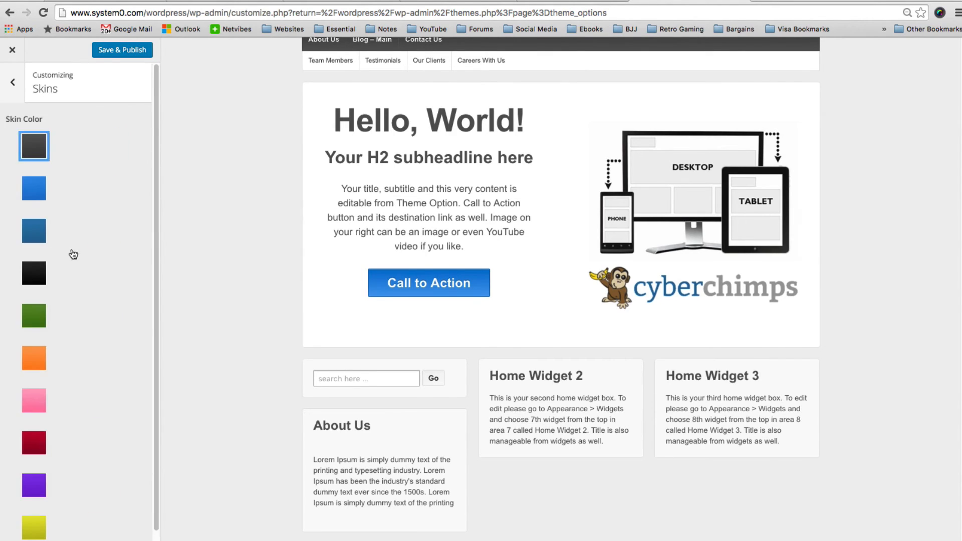
# - Try the green skin, then set the site skin colour to dark crimson red
pyautogui.click(33, 315)
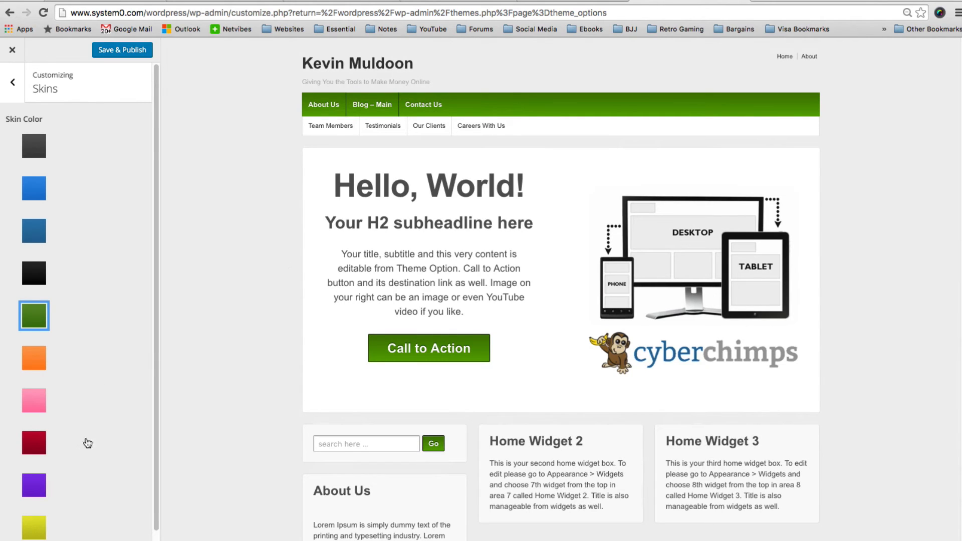
pyautogui.click(34, 442)
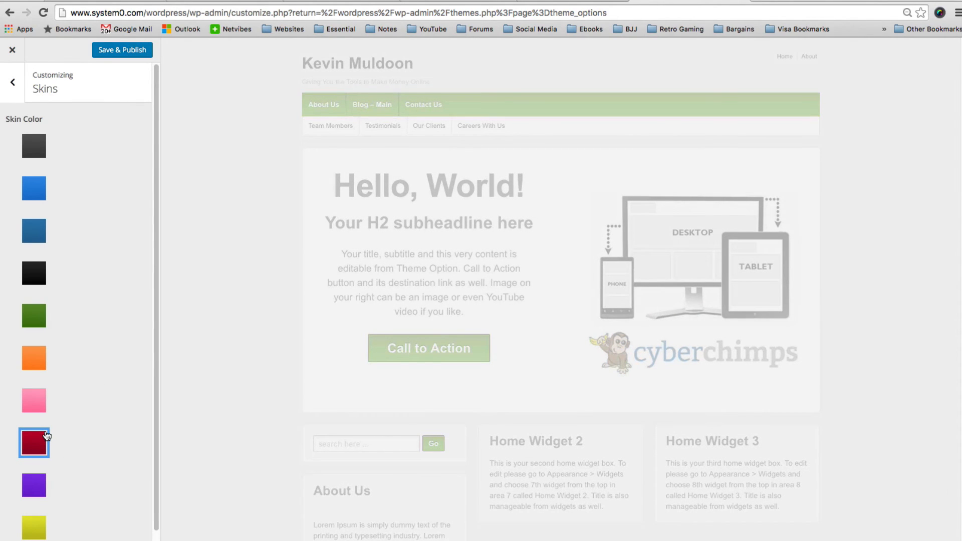
pyautogui.moveTo(43, 427)
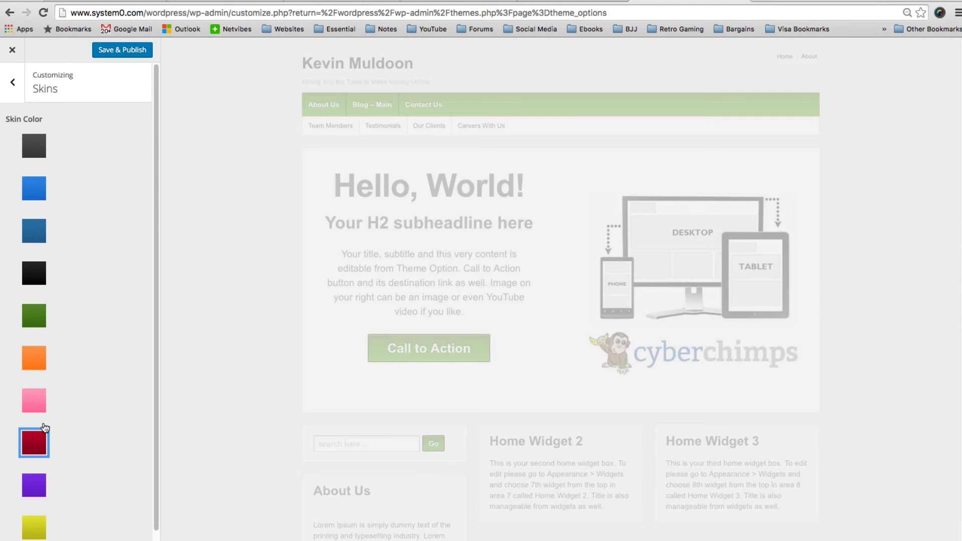
pyautogui.click(34, 443)
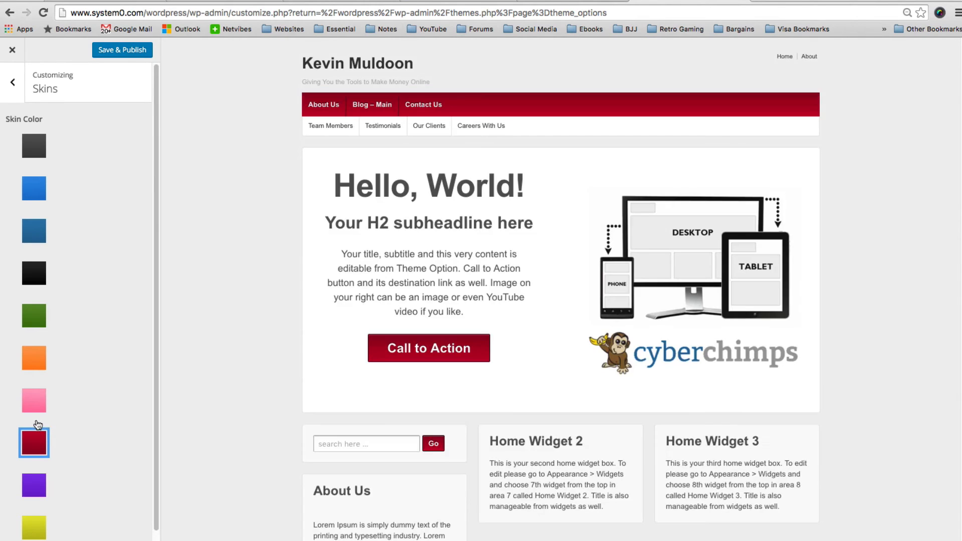
# - Untick Display Powered By WordPress Link in Footer Settings and return to the main panel
pyautogui.click(8, 82)
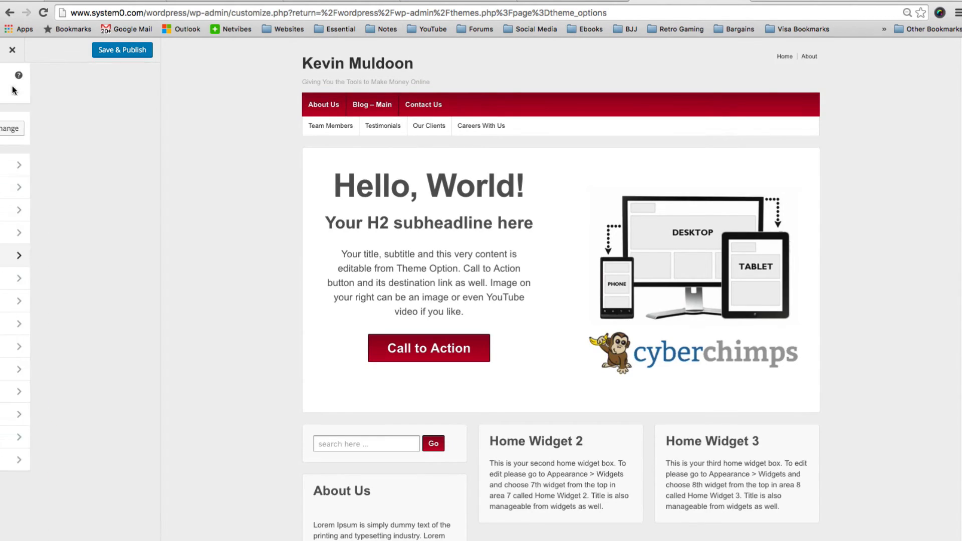
pyautogui.click(18, 256)
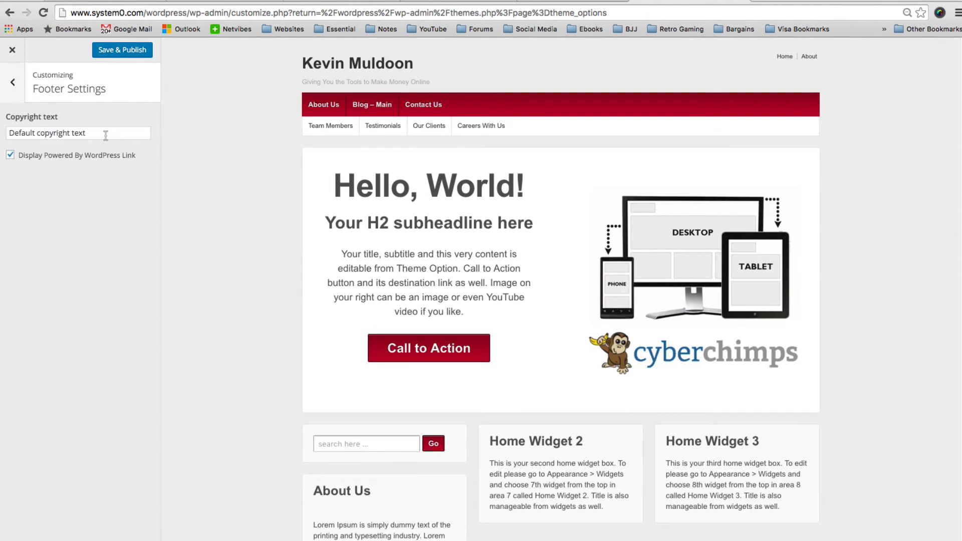
pyautogui.click(10, 155)
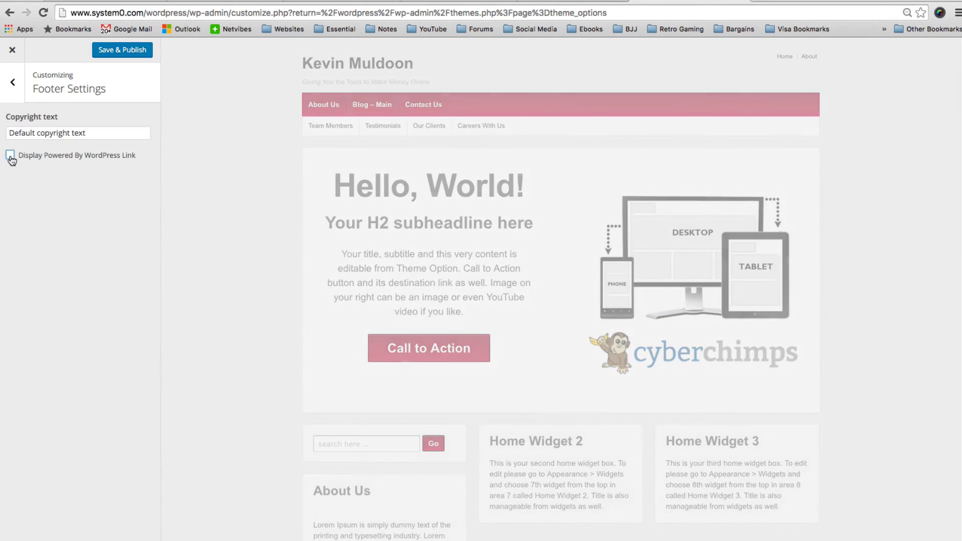
pyautogui.click(12, 82)
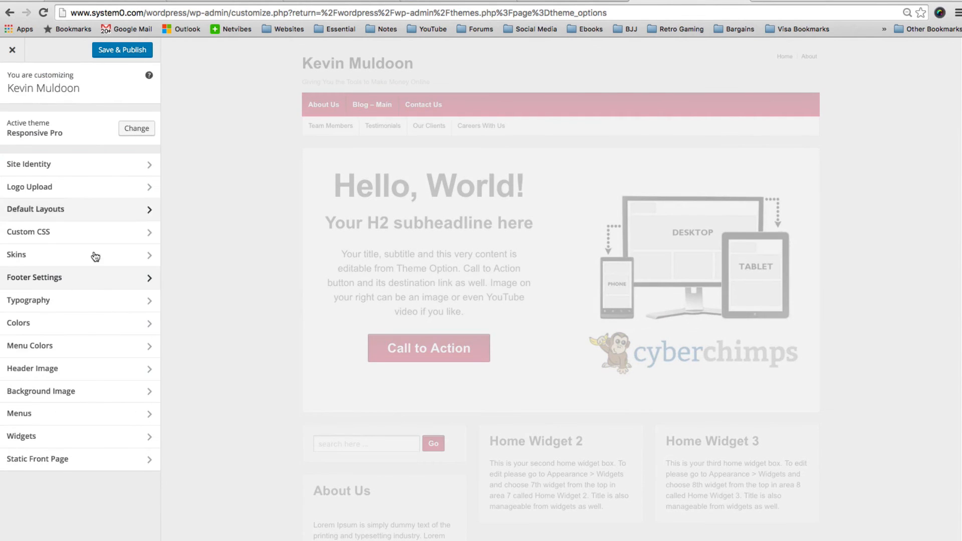
pyautogui.moveTo(83, 309)
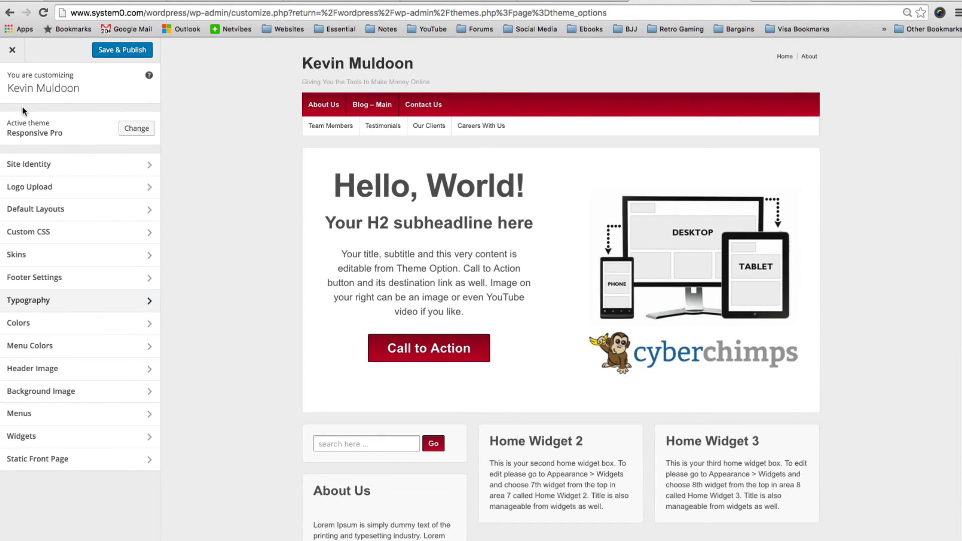
pyautogui.moveTo(89, 326)
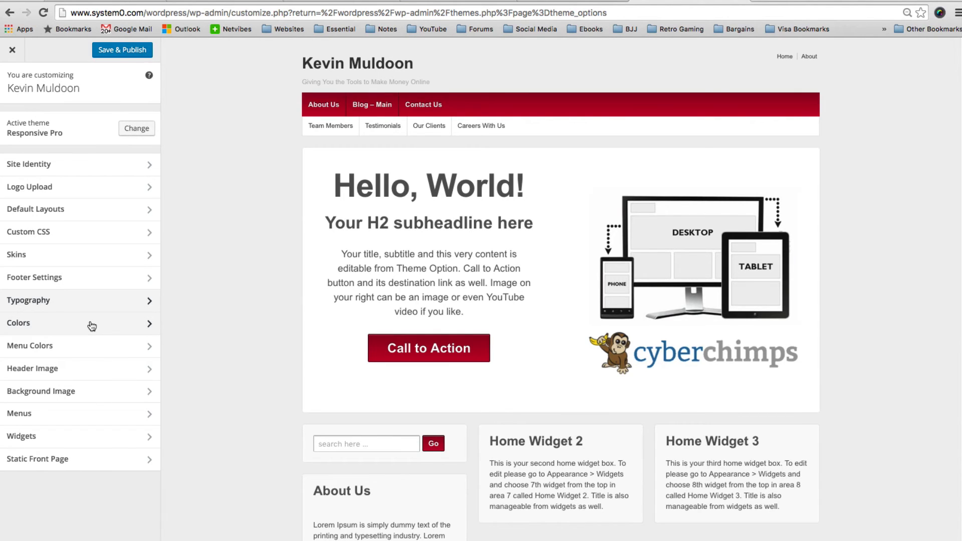
# - Set the site Background Color to purple (#8224e3) after previewing yellow, then return to the section list
pyautogui.click(19, 323)
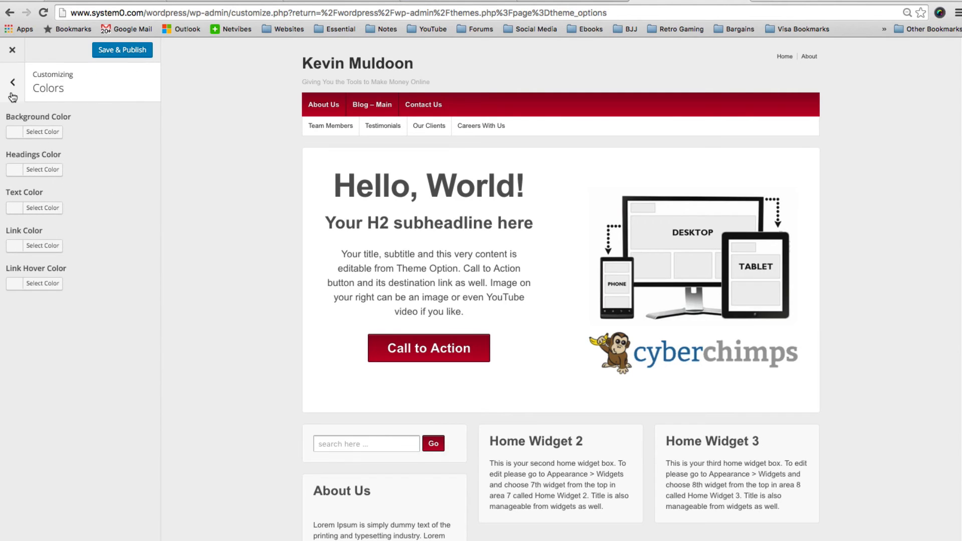
pyautogui.click(34, 132)
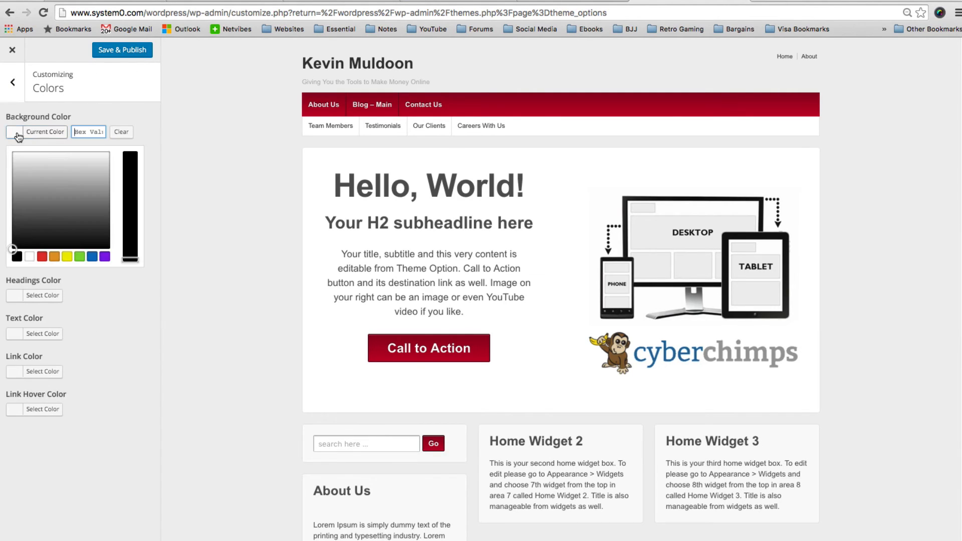
pyautogui.click(66, 256)
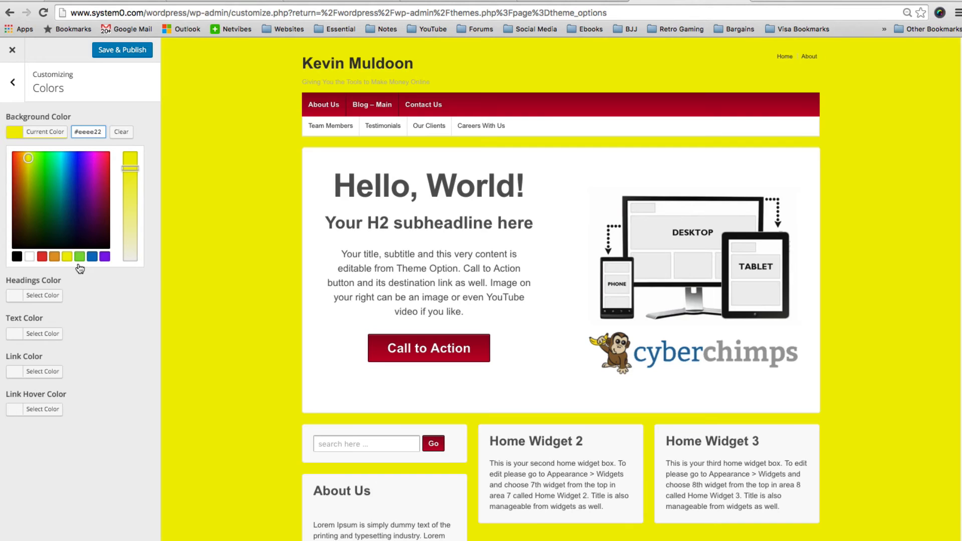
pyautogui.click(104, 257)
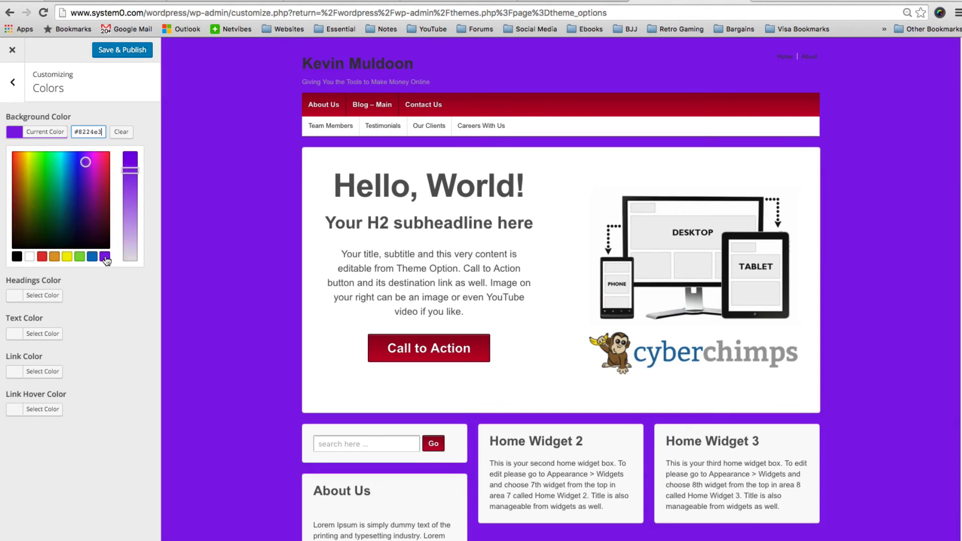
pyautogui.moveTo(21, 96)
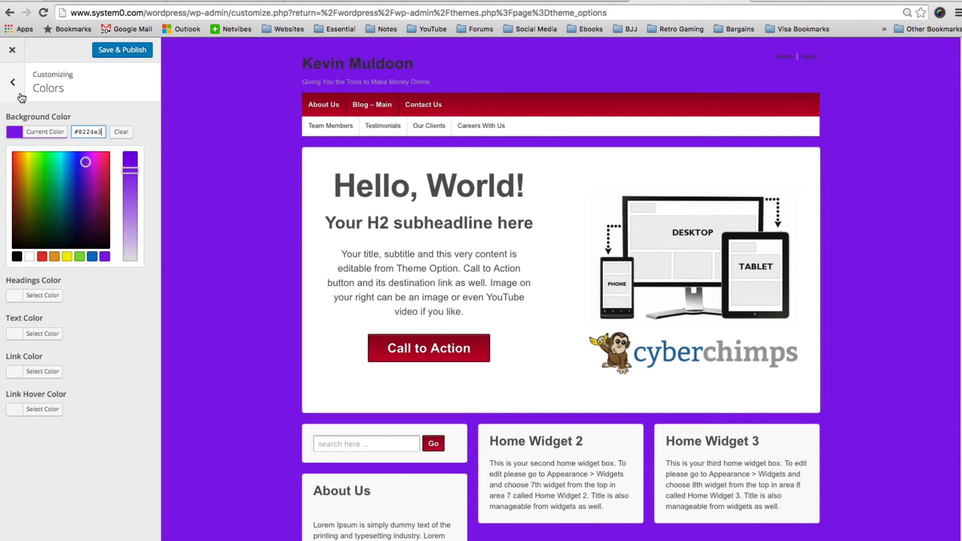
pyautogui.click(12, 82)
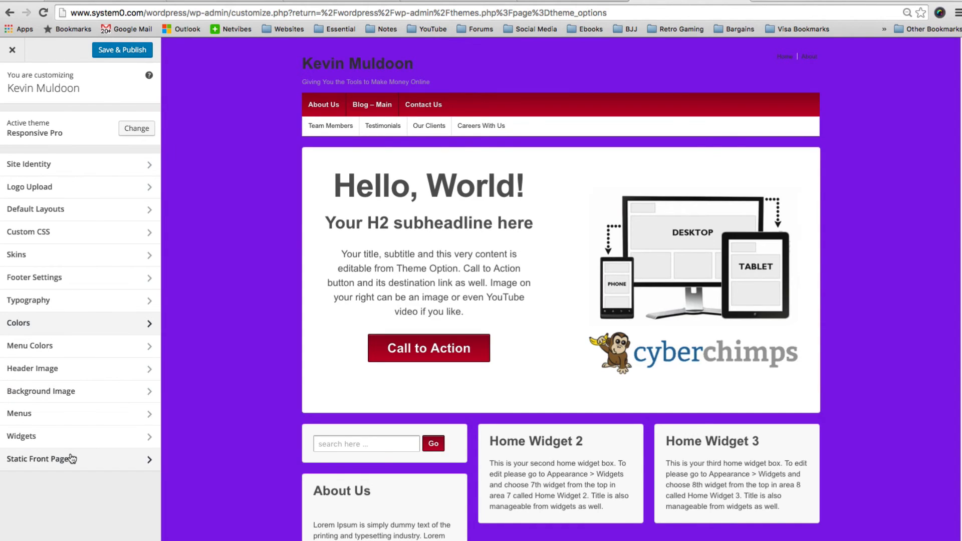
# - Choose the second Featured Area Layout (image left, text right) under Static Front Page and publish it to the live site
pyautogui.click(37, 460)
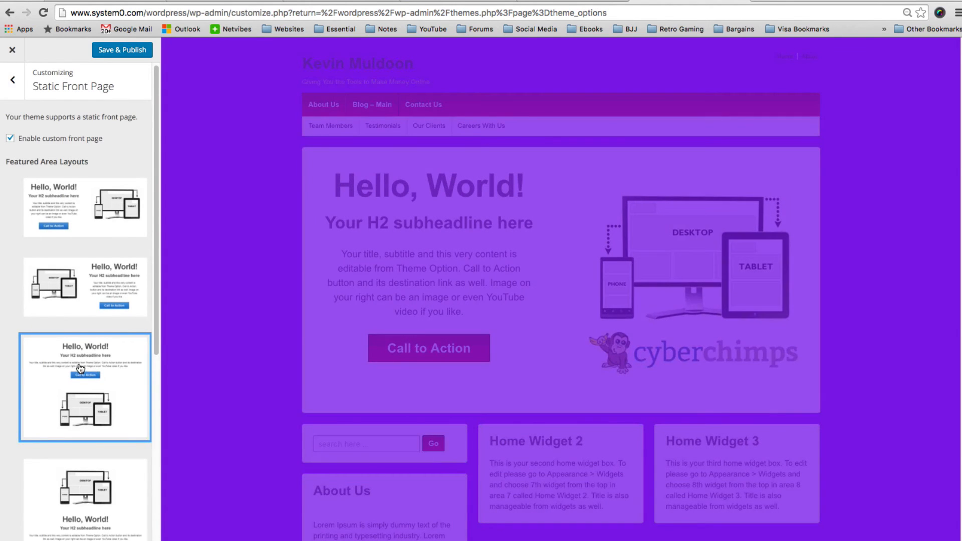
pyautogui.moveTo(76, 365)
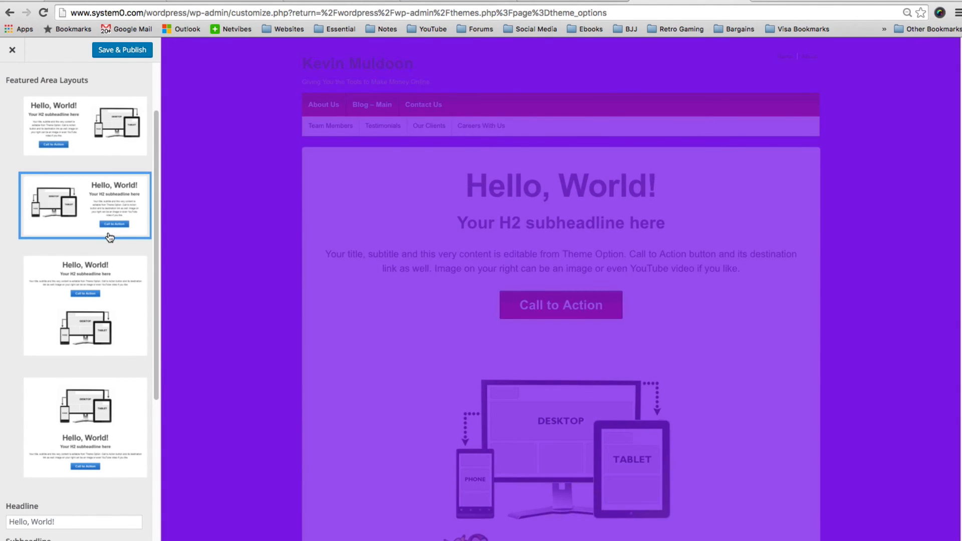
pyautogui.click(84, 306)
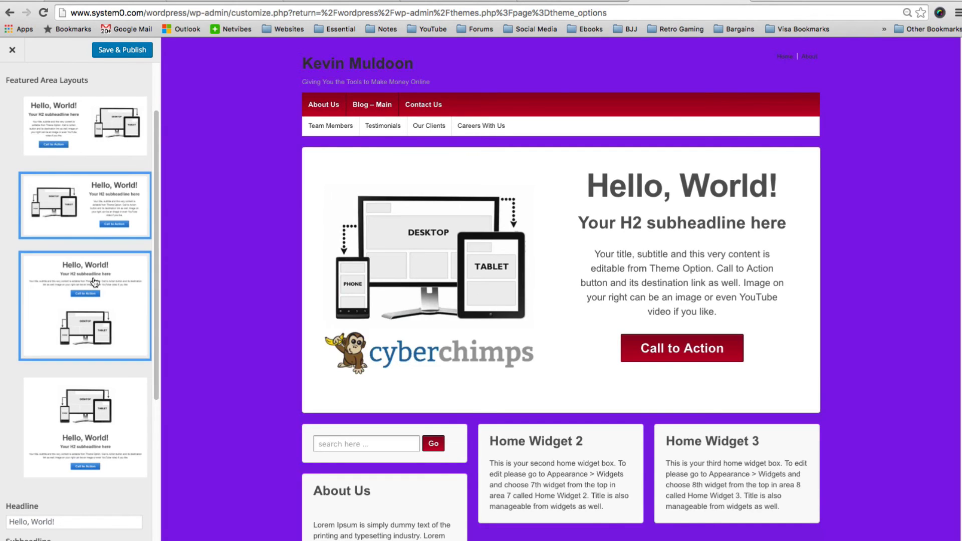
pyautogui.moveTo(101, 303)
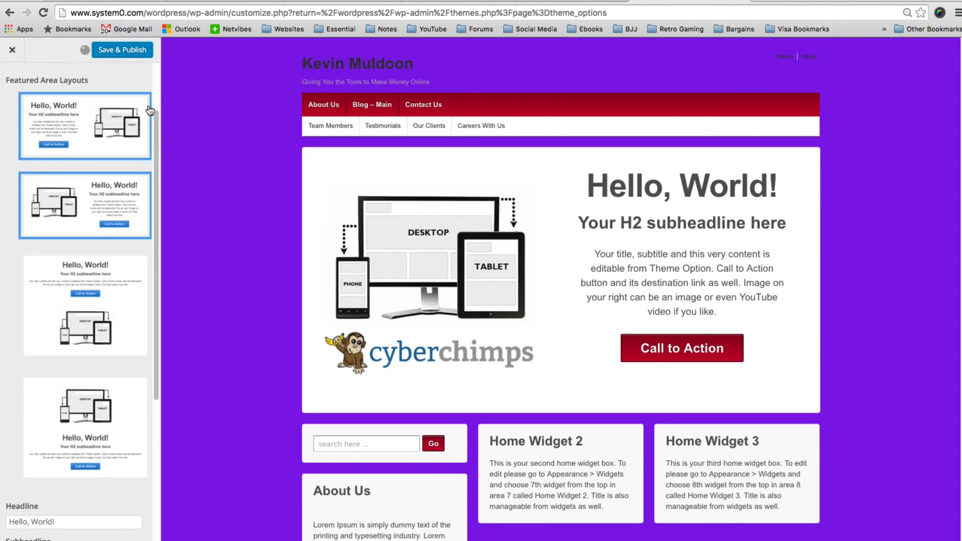
pyautogui.click(122, 51)
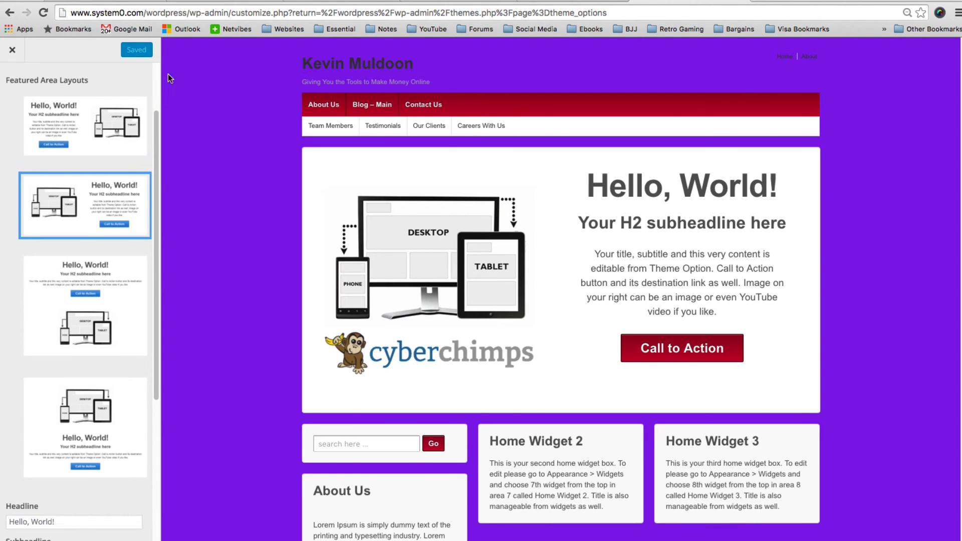
pyautogui.rightClick(355, 64)
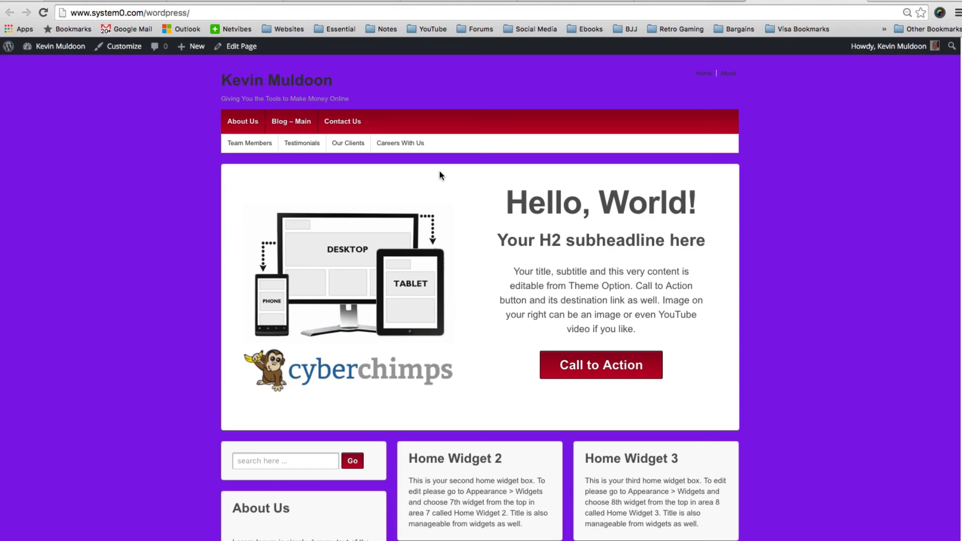
pyautogui.moveTo(483, 133)
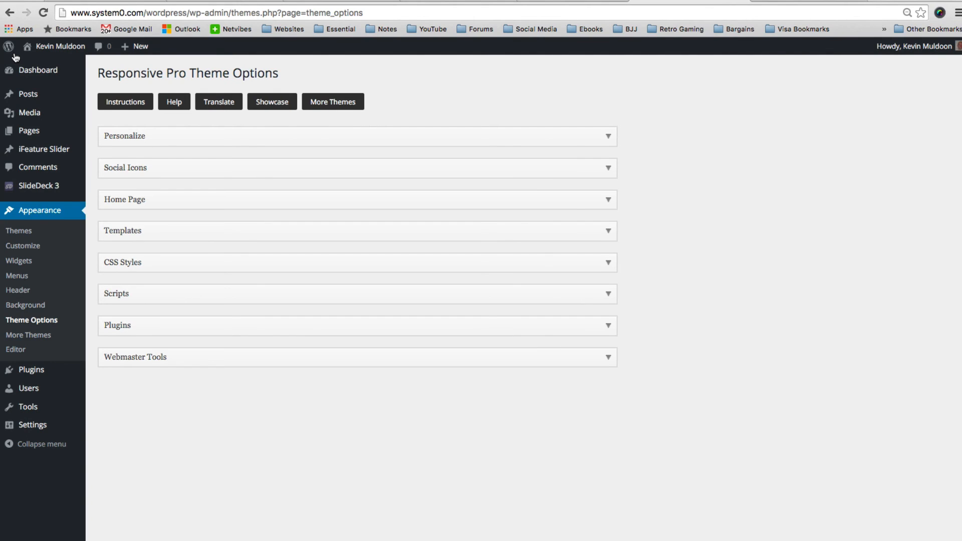
pyautogui.moveTo(181, 204)
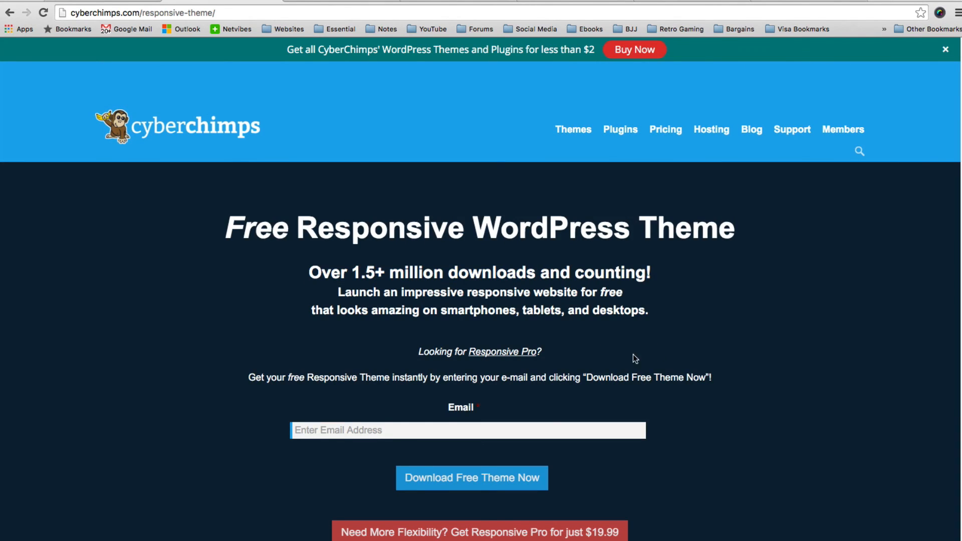
pyautogui.moveTo(625, 355)
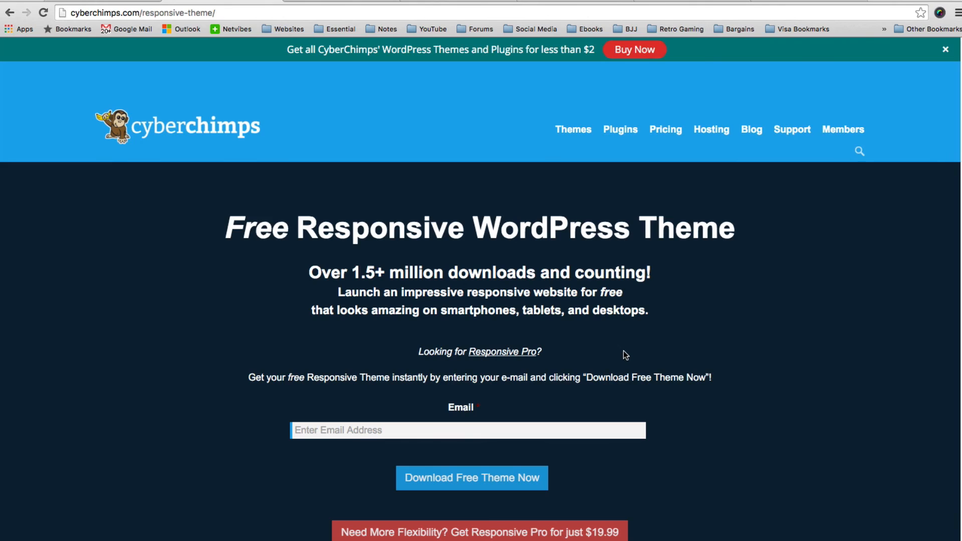
pyautogui.moveTo(605, 343)
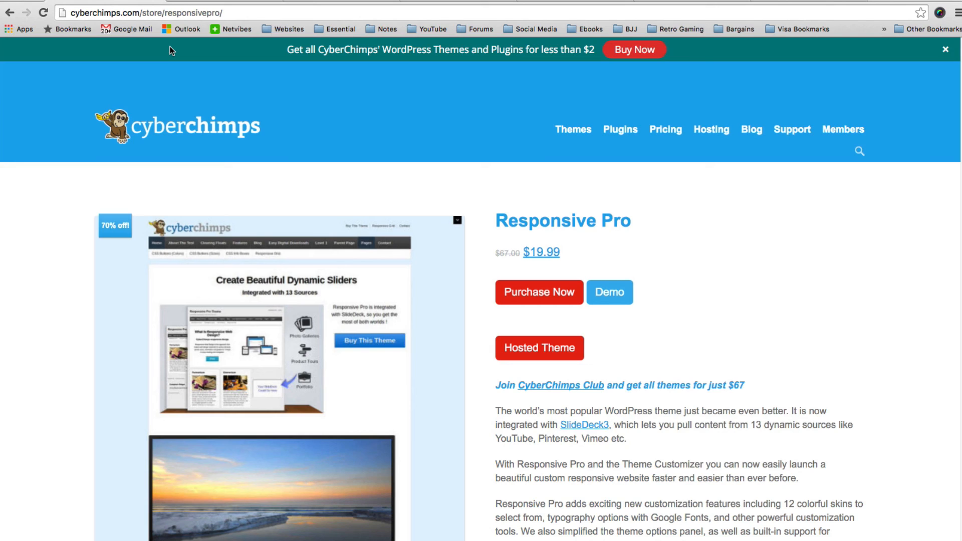
pyautogui.moveTo(264, 184)
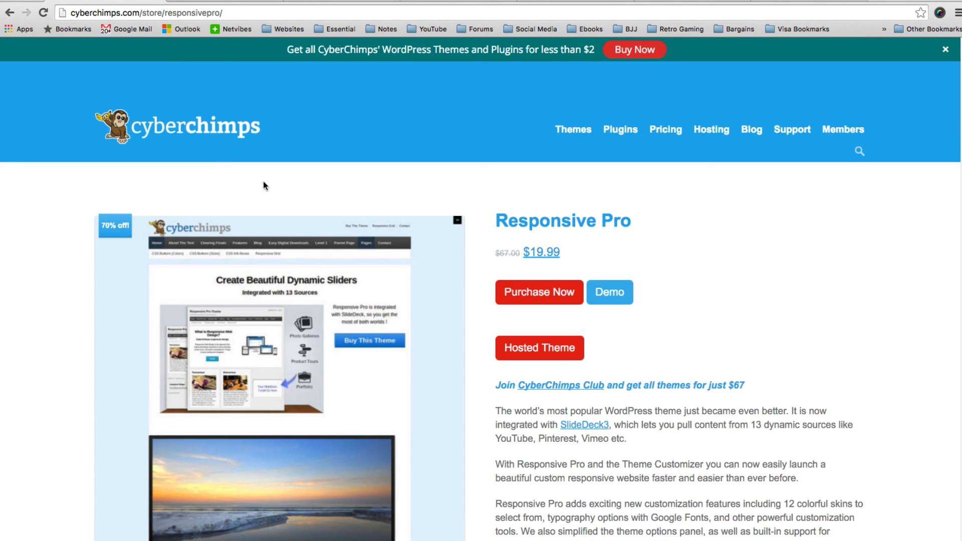
# - Scroll the Responsive Pro store page with its $19.99 price, then head to the WordPress Themes Gallery
pyautogui.scroll(-3)
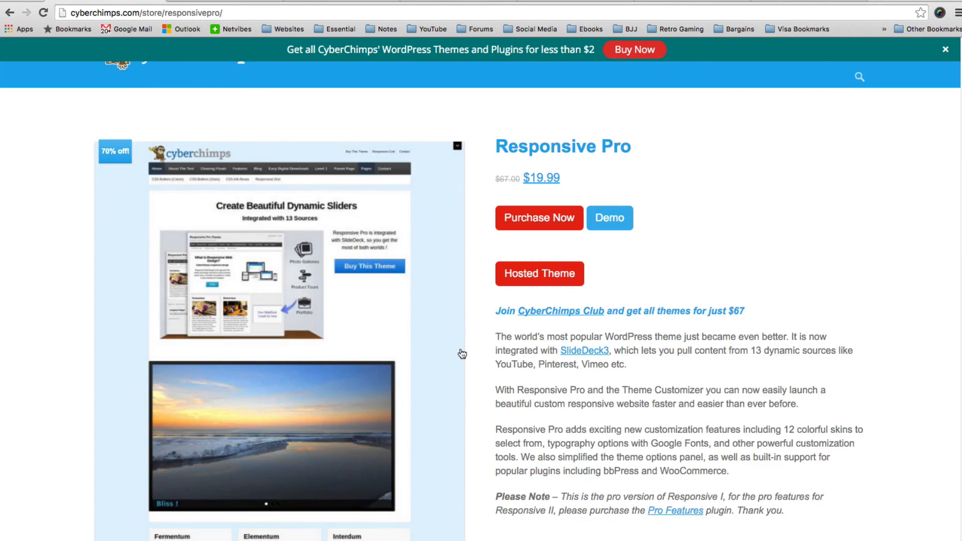
pyautogui.moveTo(462, 354)
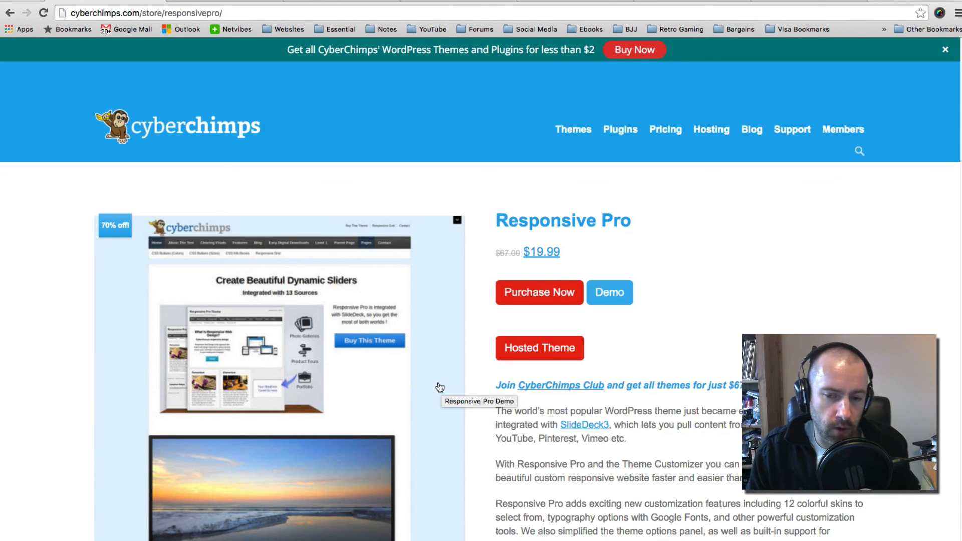
pyautogui.click(573, 130)
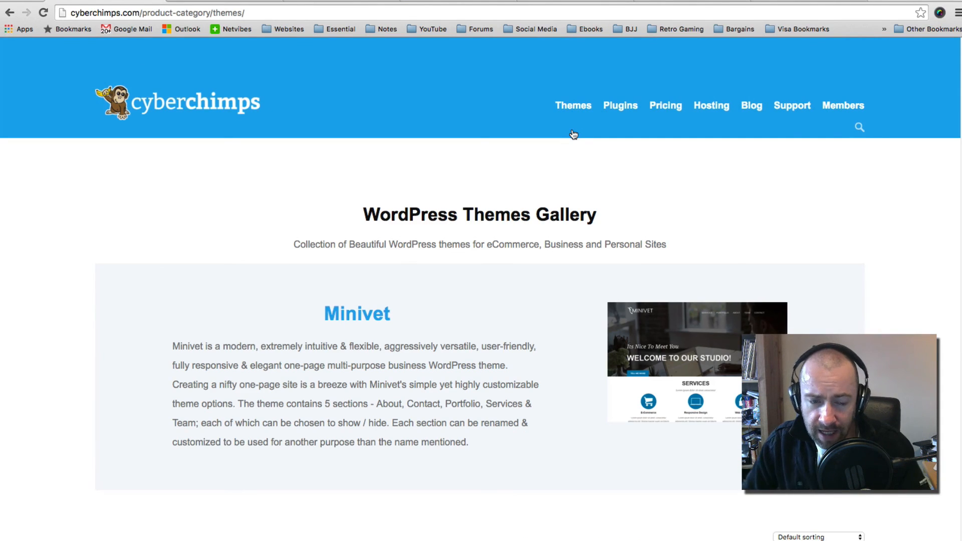
# - Dismiss the 20% Off club popup over the CyberChimps themes gallery
pyautogui.scroll(-3)
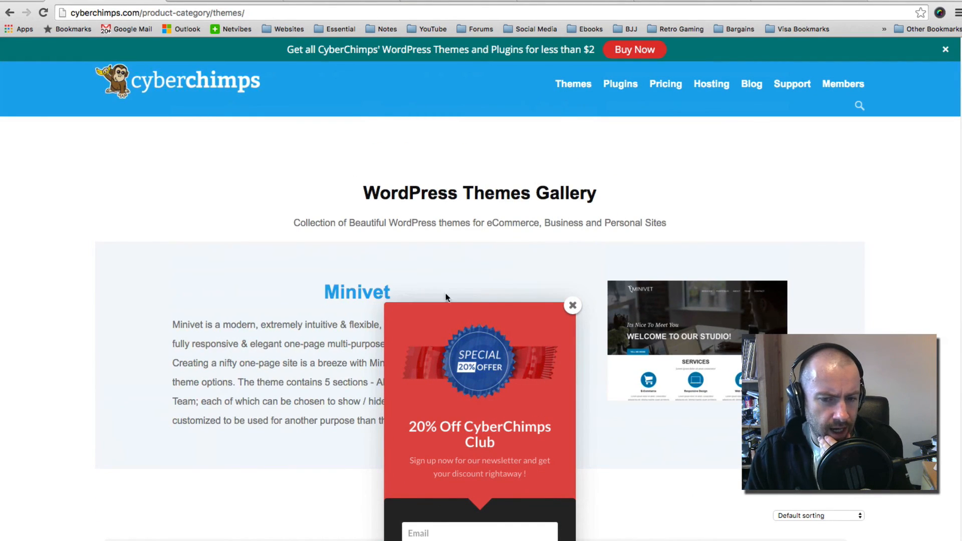
pyautogui.moveTo(573, 307)
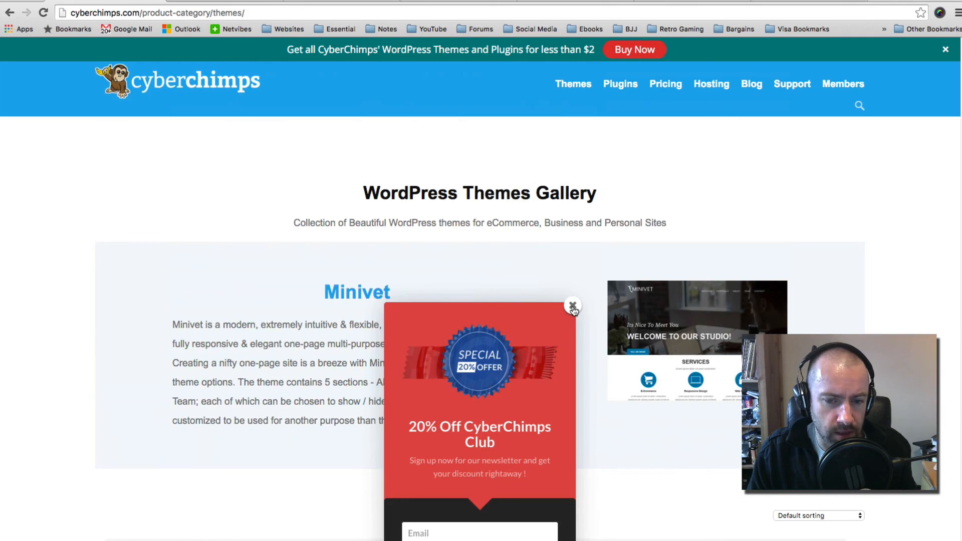
pyautogui.click(574, 304)
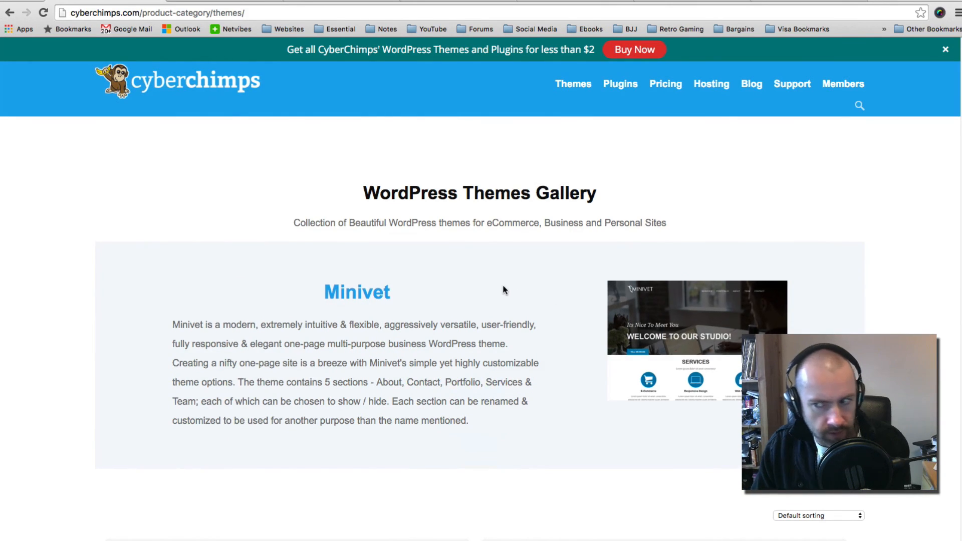
pyautogui.moveTo(501, 281)
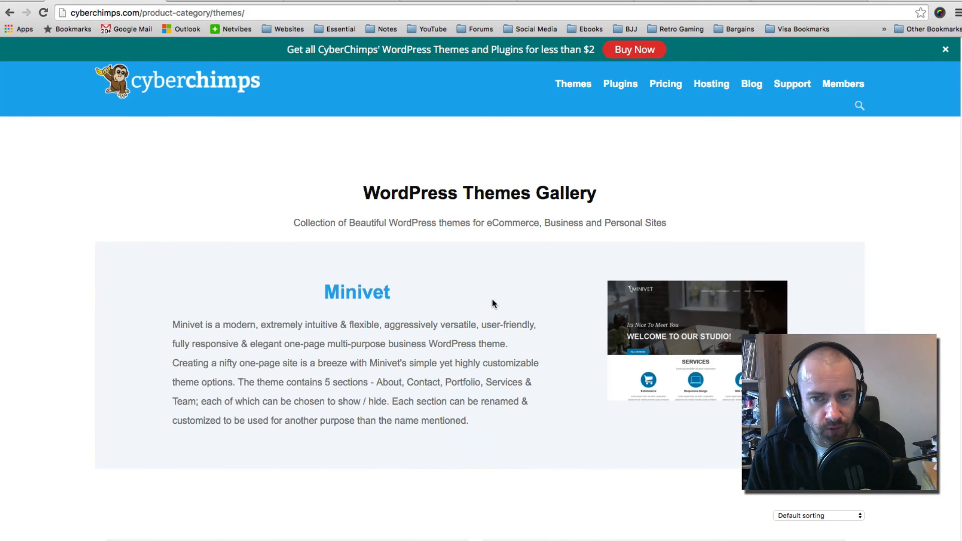
# - Scroll the gallery past AgriPro, CharityPure, Cordon Bleu and Fitness Pro down to EDUPro
pyautogui.scroll(-3)
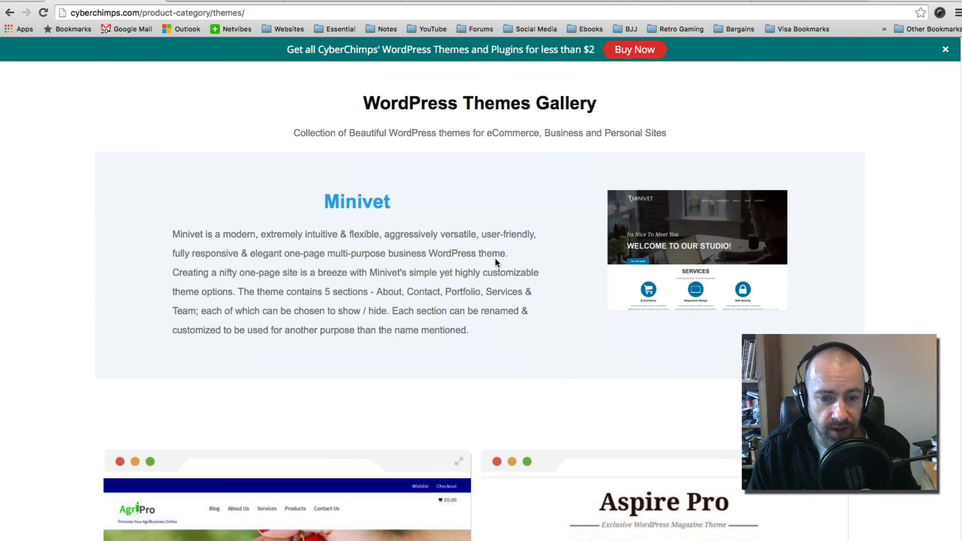
pyautogui.scroll(-3)
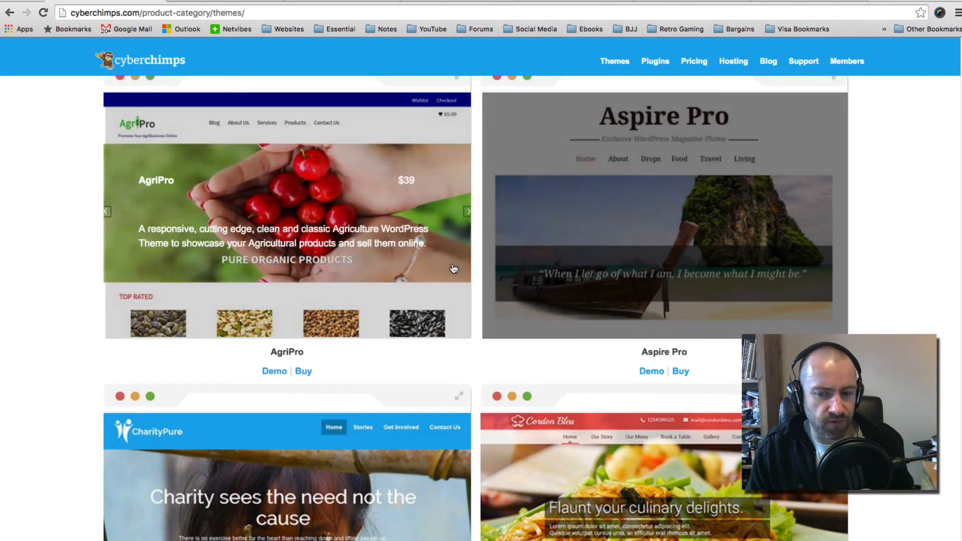
pyautogui.scroll(-3)
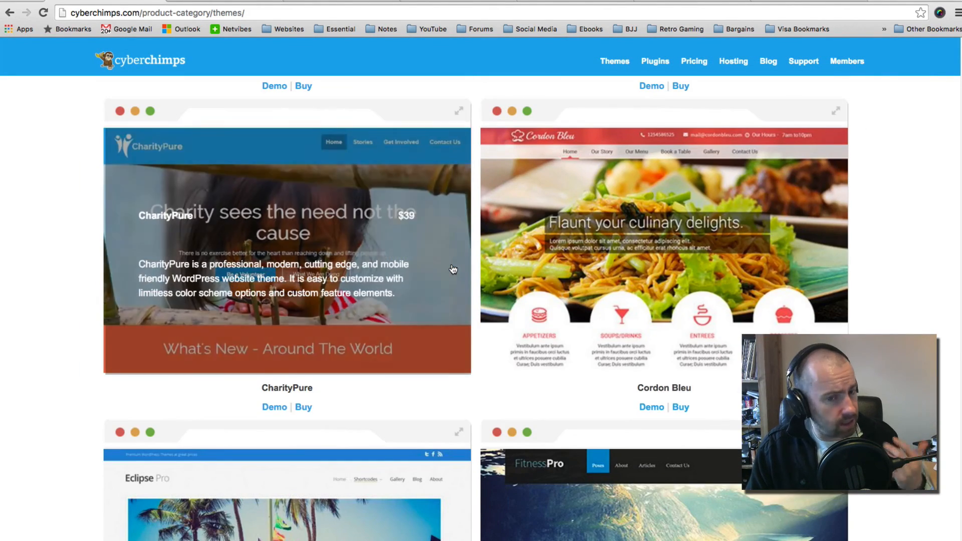
pyautogui.moveTo(481, 271)
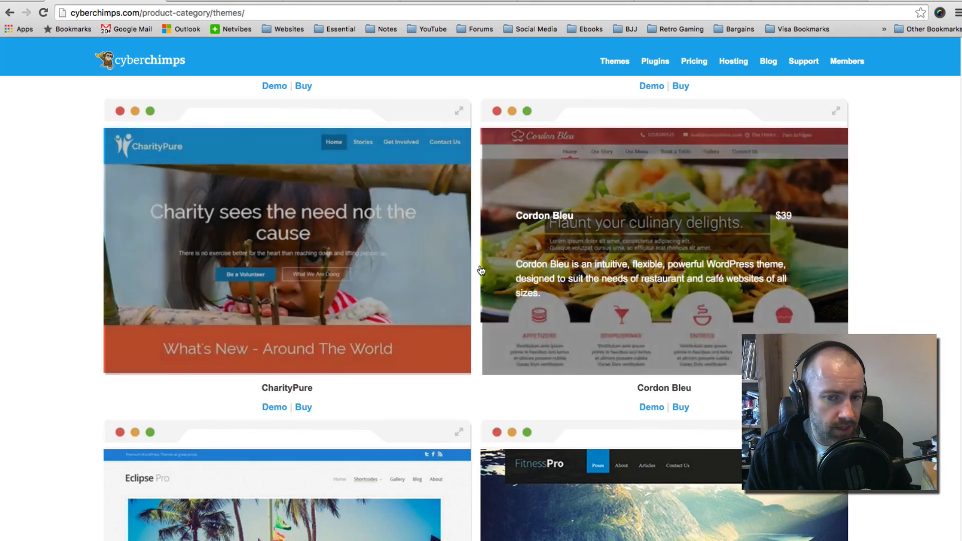
pyautogui.scroll(-3)
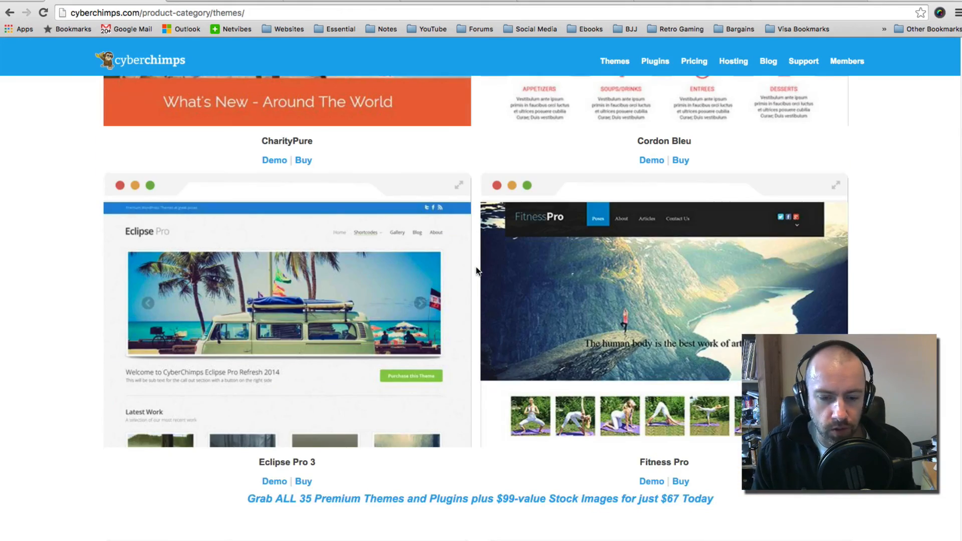
pyautogui.scroll(-3)
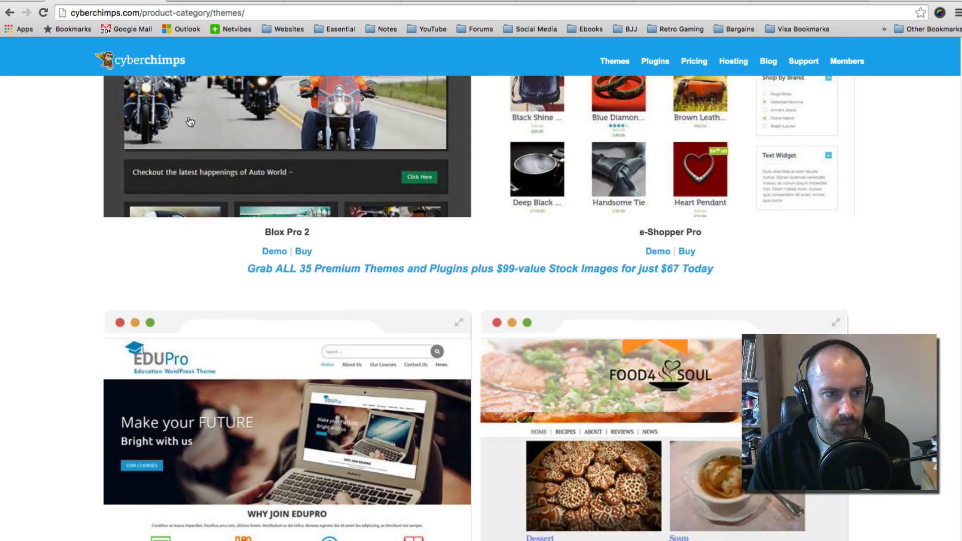